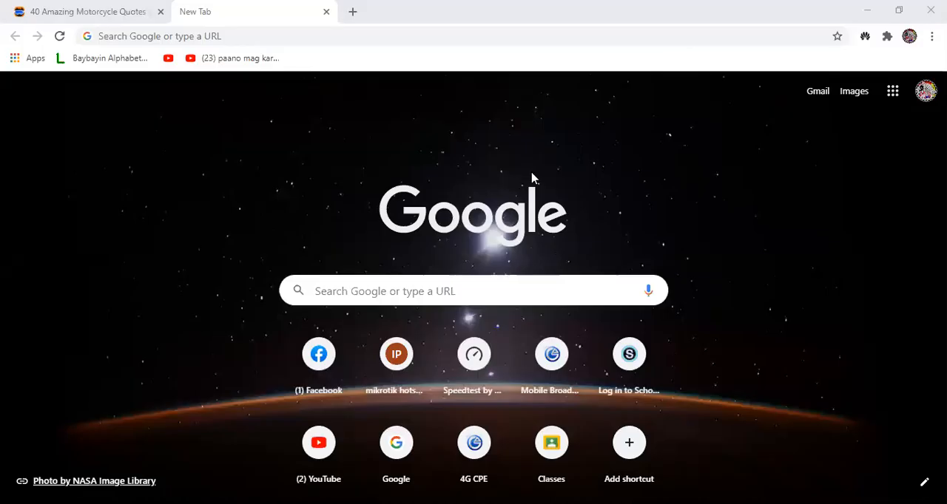
mouse_move(603, 109)
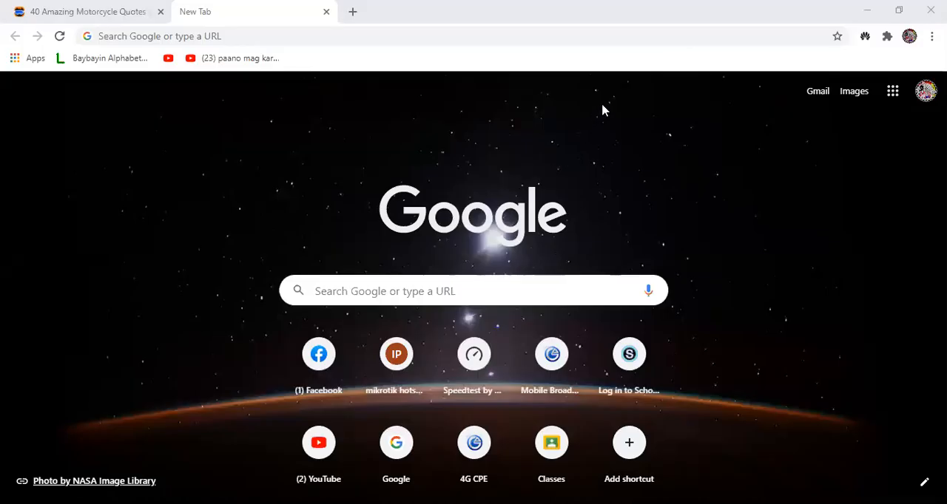
mouse_move(515, 67)
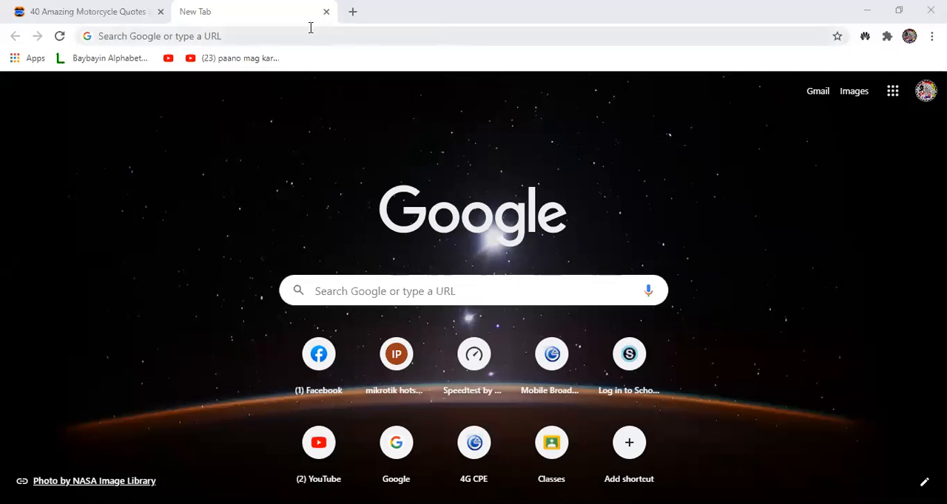
mouse_move(310, 26)
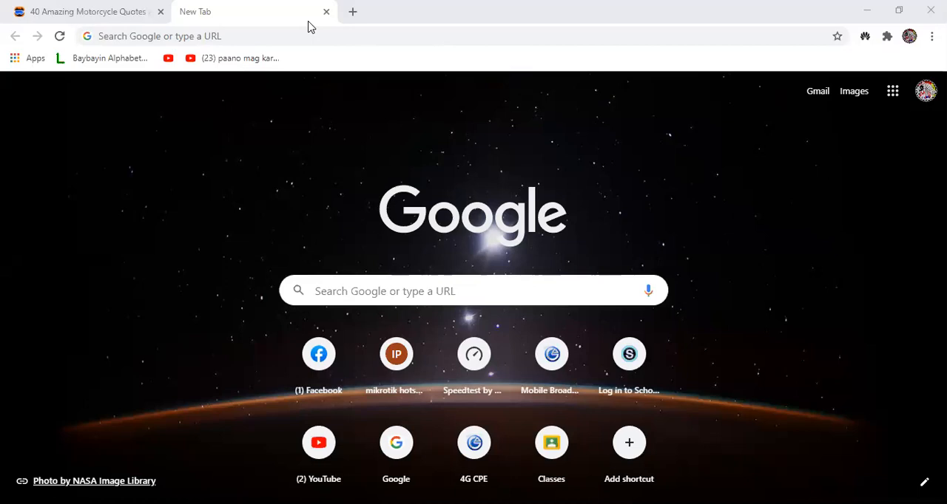
mouse_move(246, 8)
type("wordpress.com")
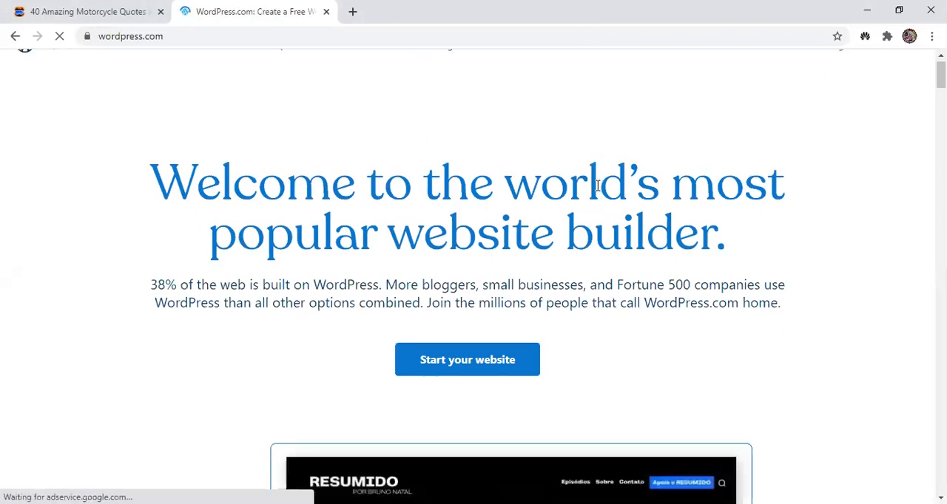
Choose 'Start your website' from the WordPress.com homepage to reach account creation
scroll("down", 3)
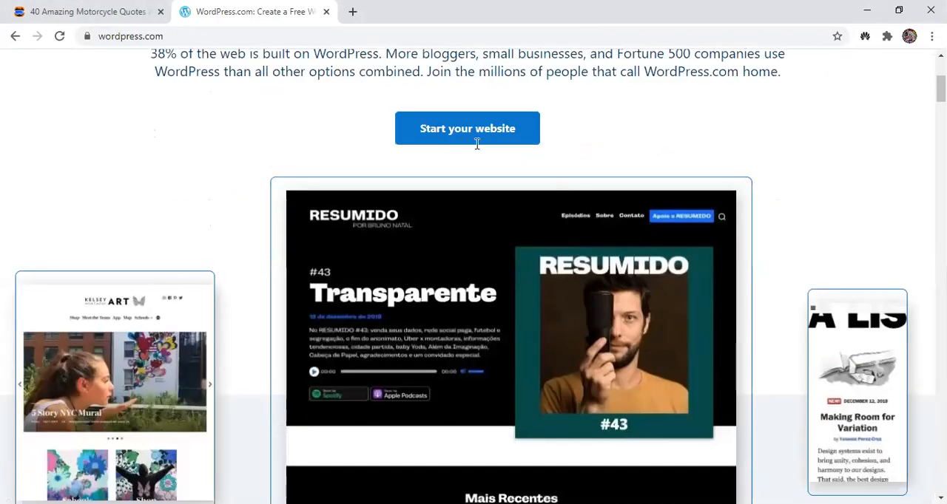
scroll("up", 3)
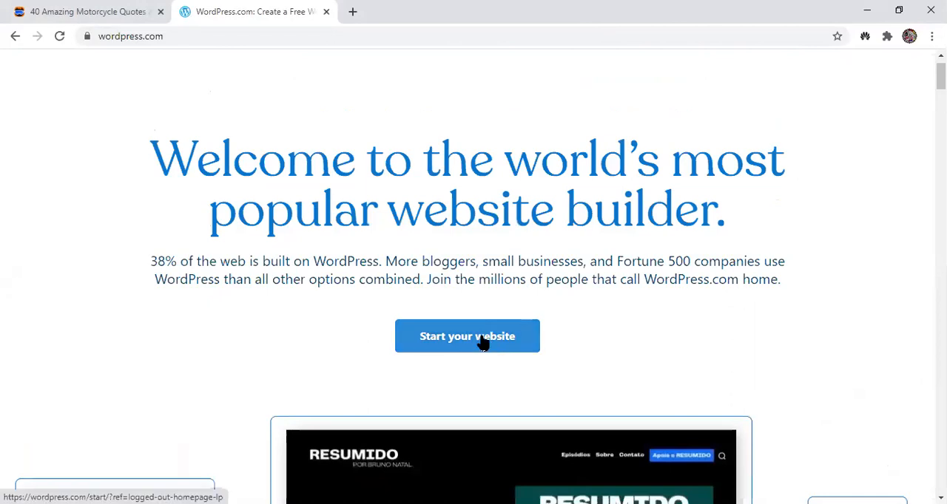
left_click(467, 336)
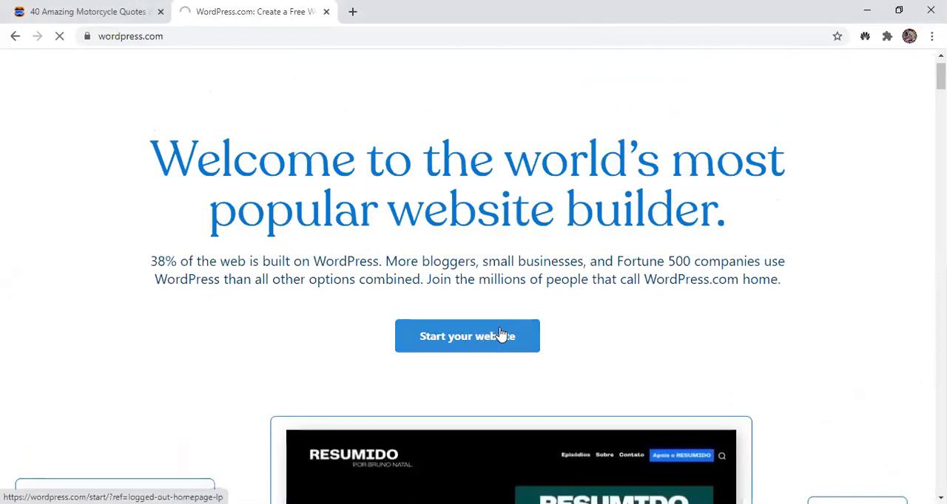
left_click(467, 336)
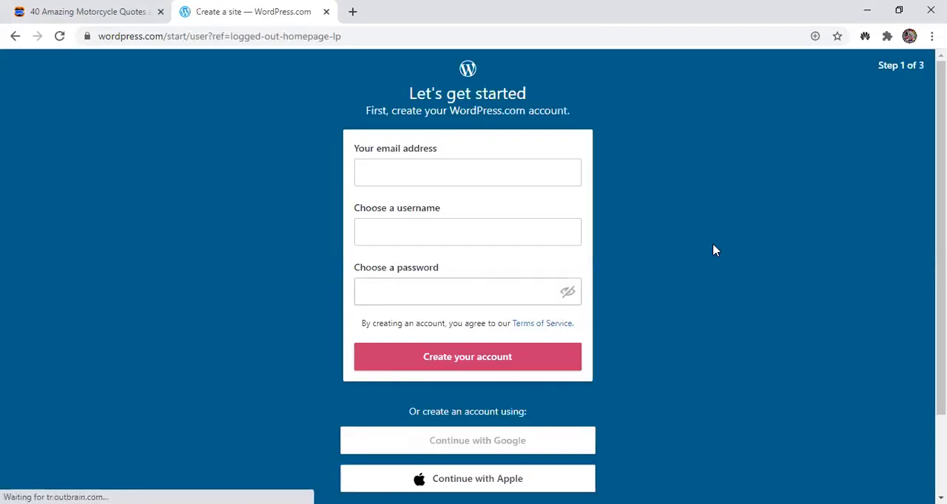
mouse_move(328, 257)
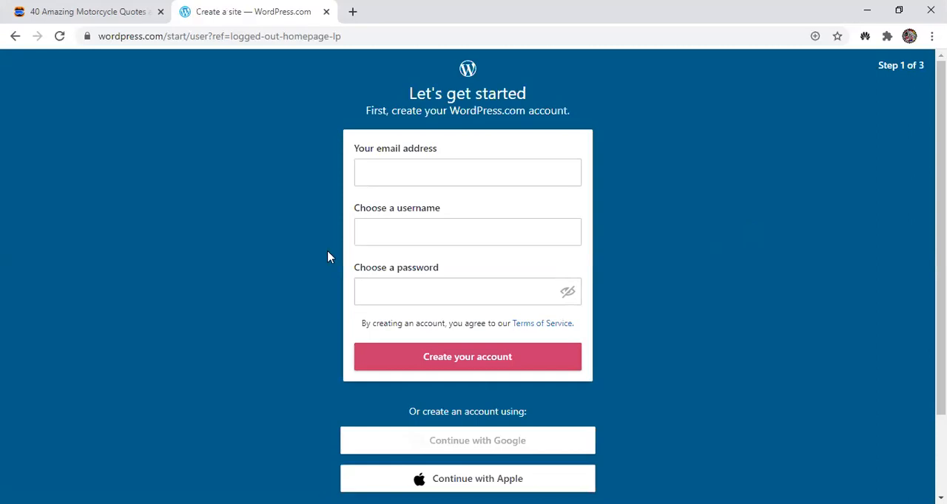
Continue with Google on the 'Let's get started' form to reach the domain step
scroll("down", 3)
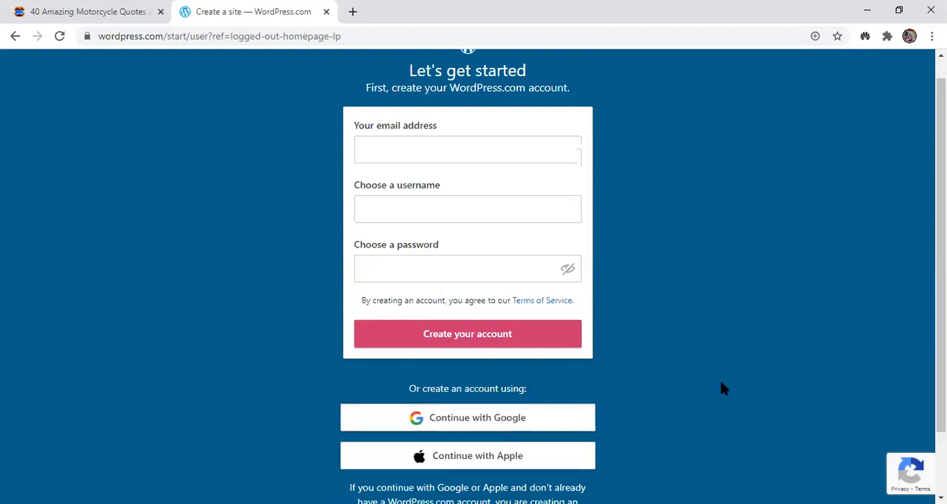
mouse_move(565, 417)
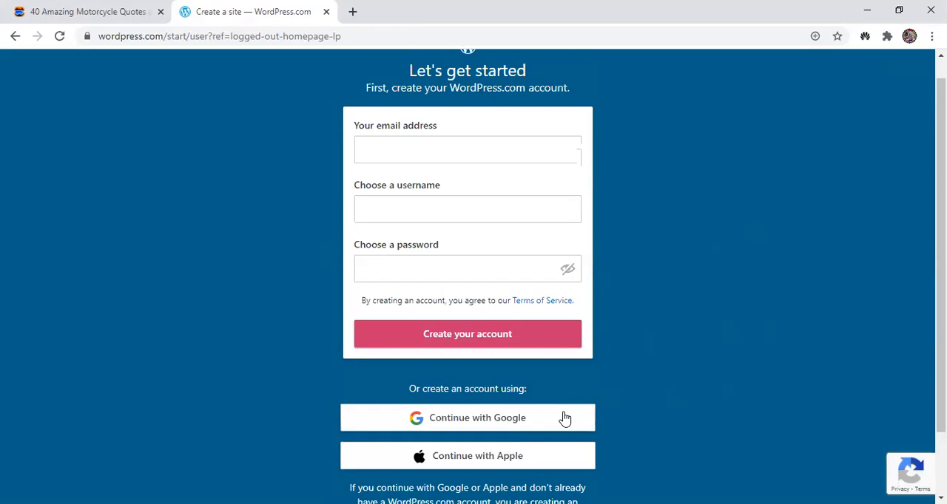
mouse_move(716, 293)
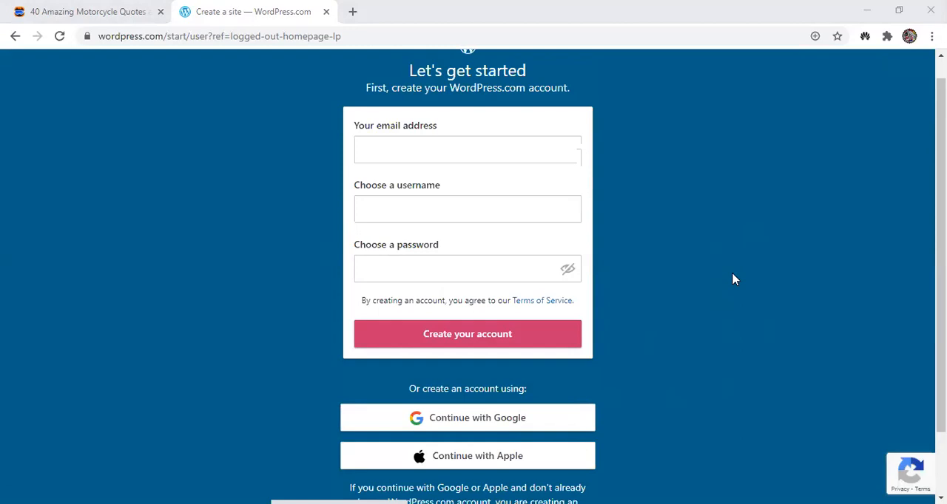
left_click(467, 334)
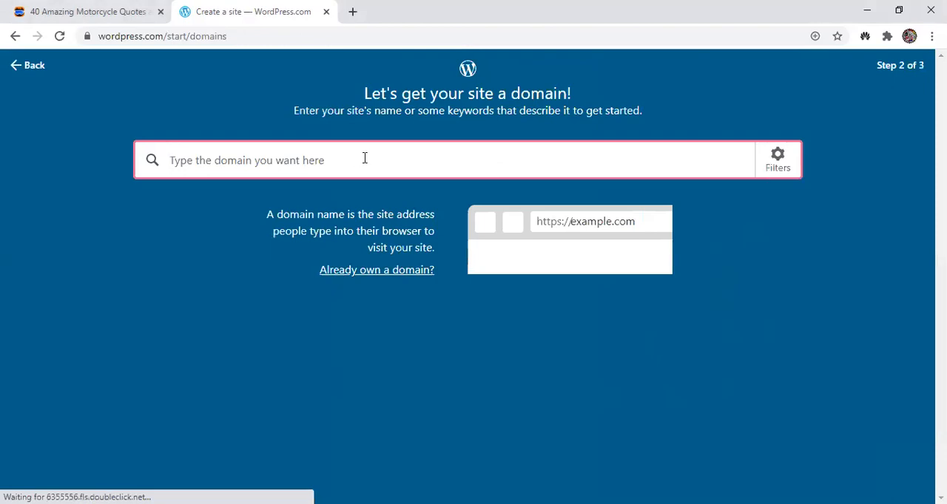
mouse_move(414, 167)
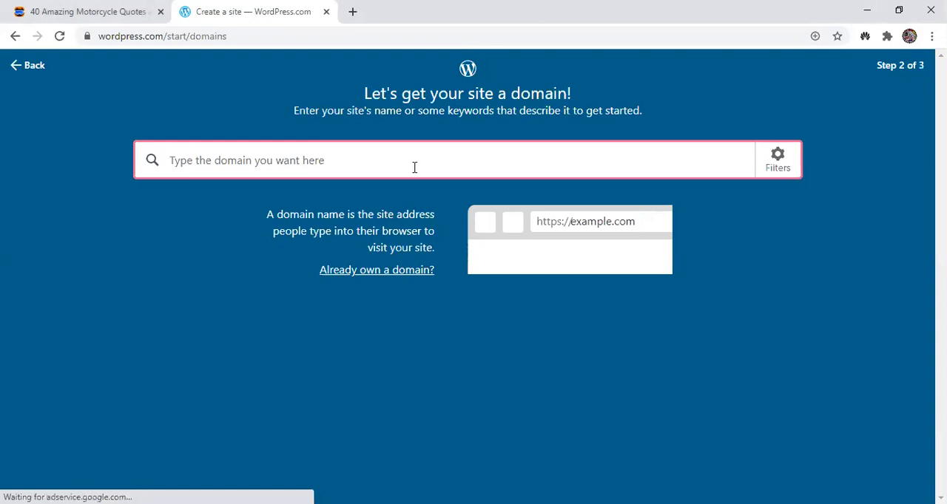
mouse_move(444, 163)
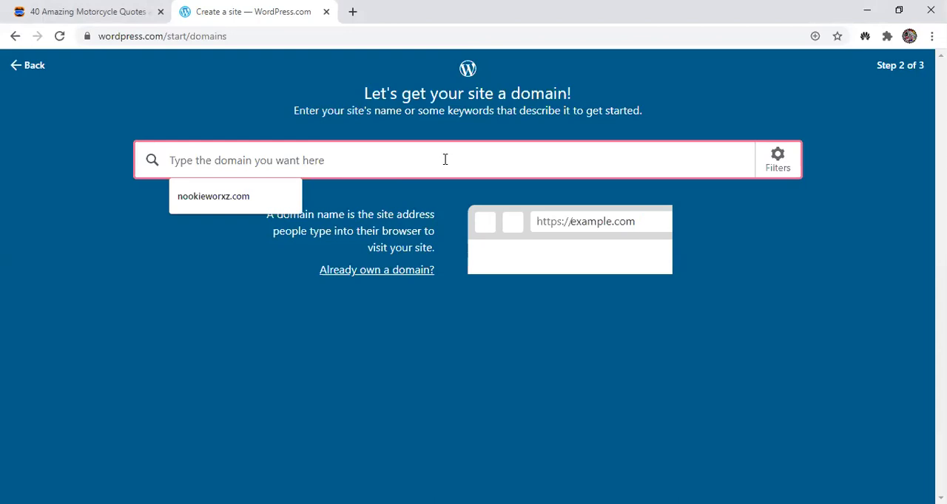
Search carldominiccornelio.wordpress.com and select the free wordpress.com address
type("car")
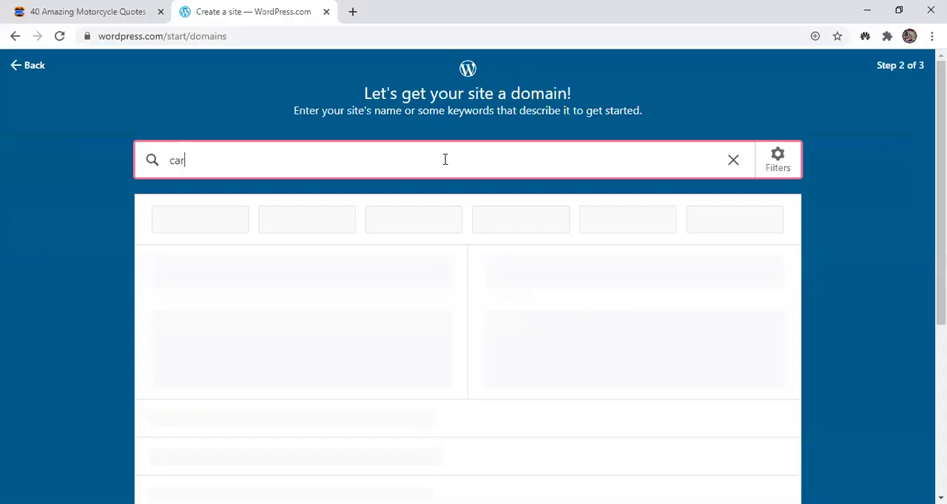
type("domini")
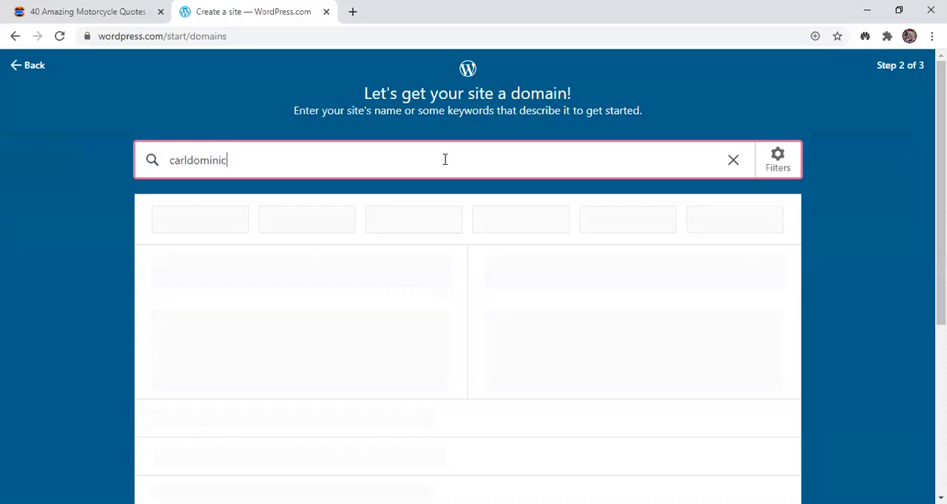
type("cornelio")
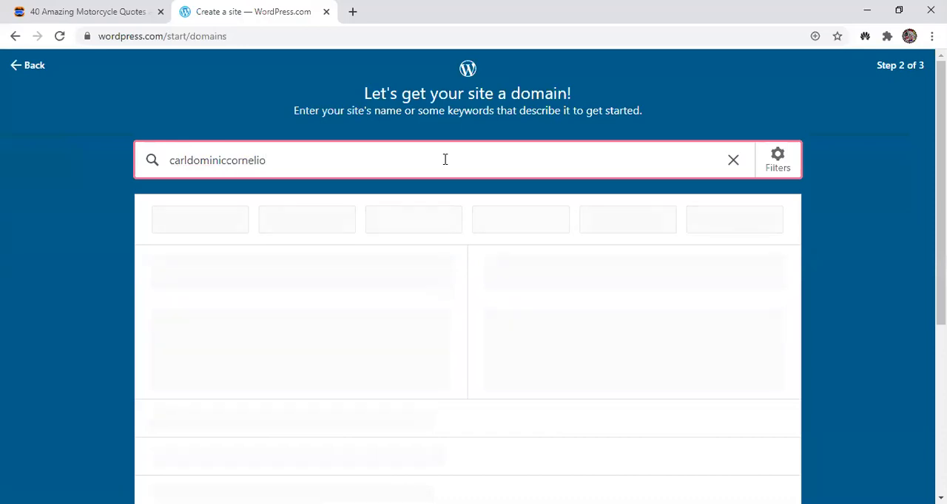
type(".wordpr")
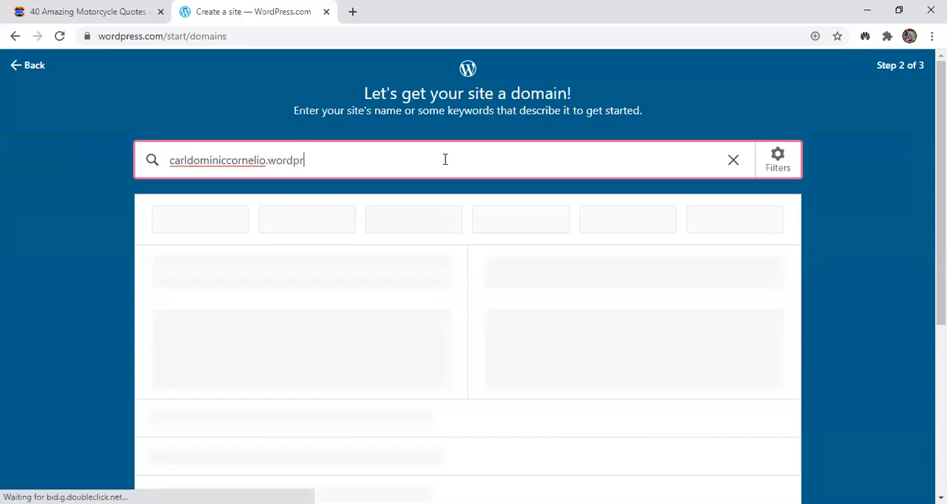
type("ess.com")
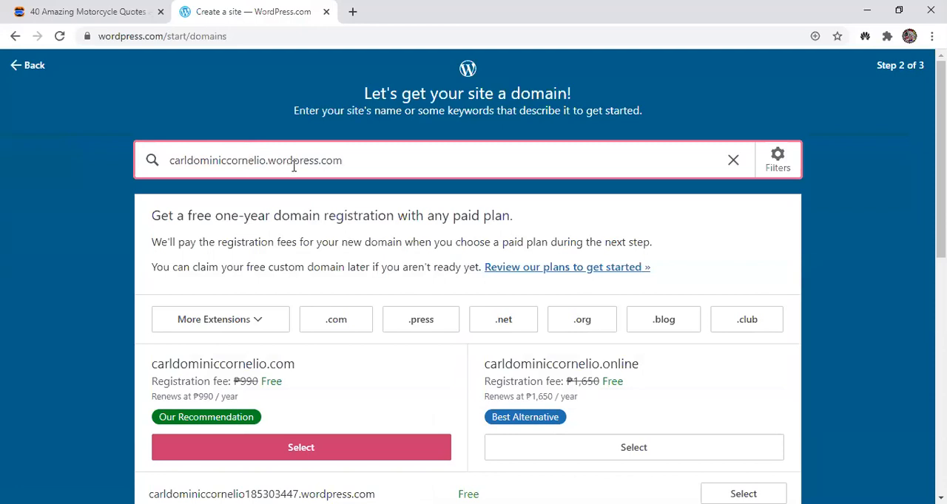
mouse_move(280, 170)
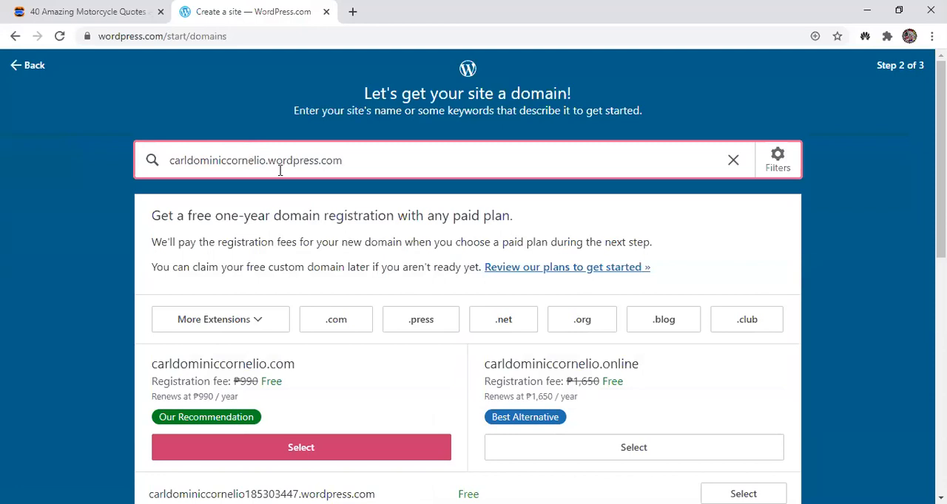
scroll("down", 3)
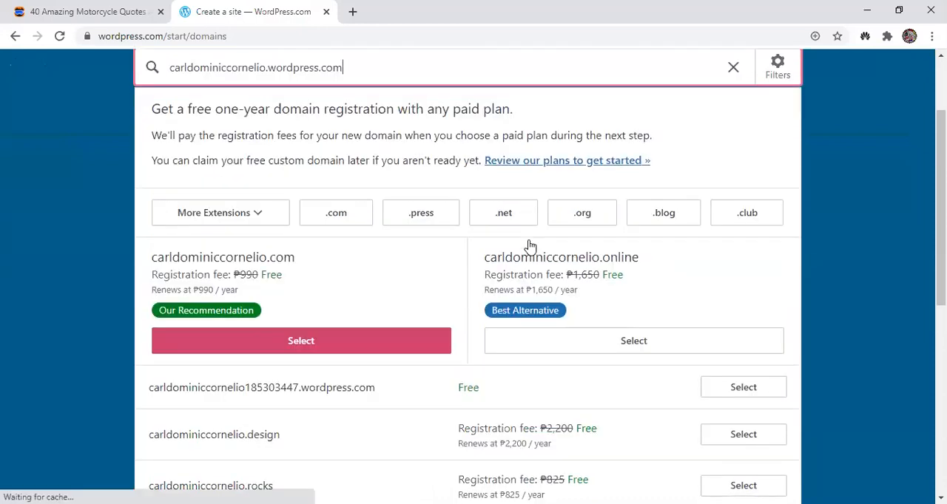
scroll("down", 3)
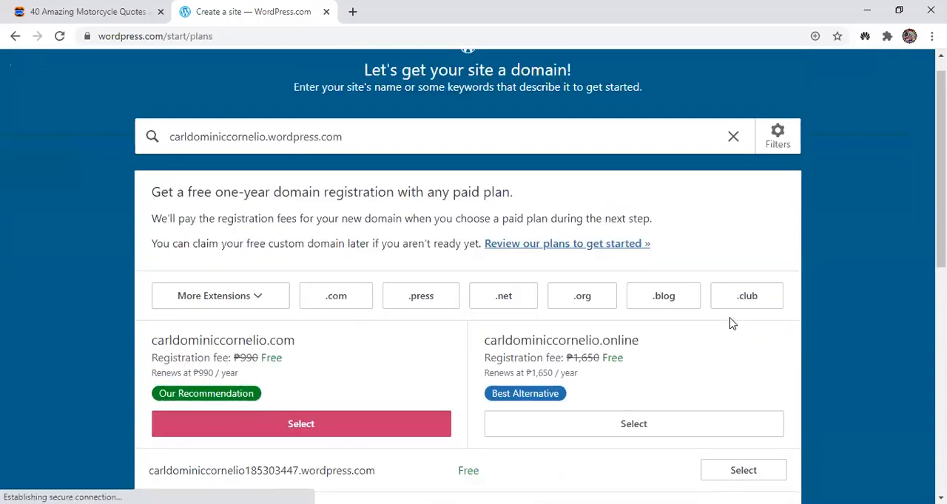
left_click(301, 423)
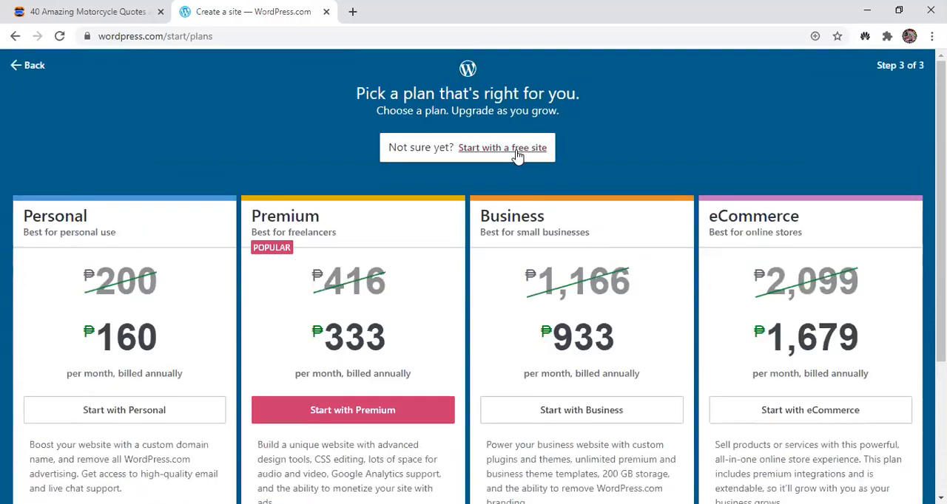
Choose 'Start with a free site' instead of a paid plan
left_click(503, 148)
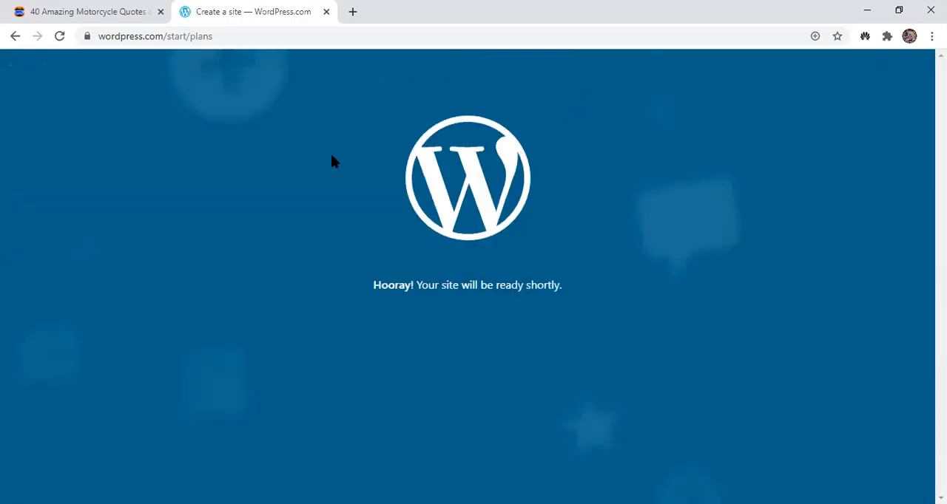
mouse_move(547, 198)
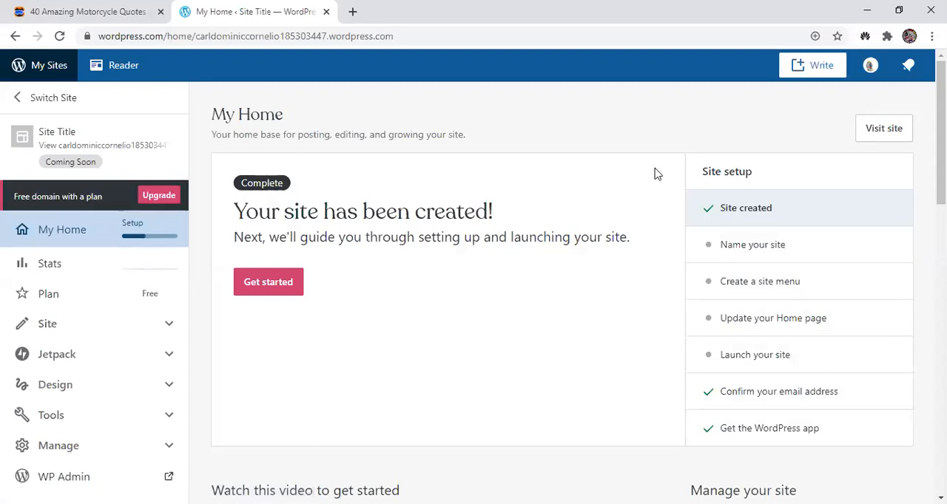
mouse_move(812, 172)
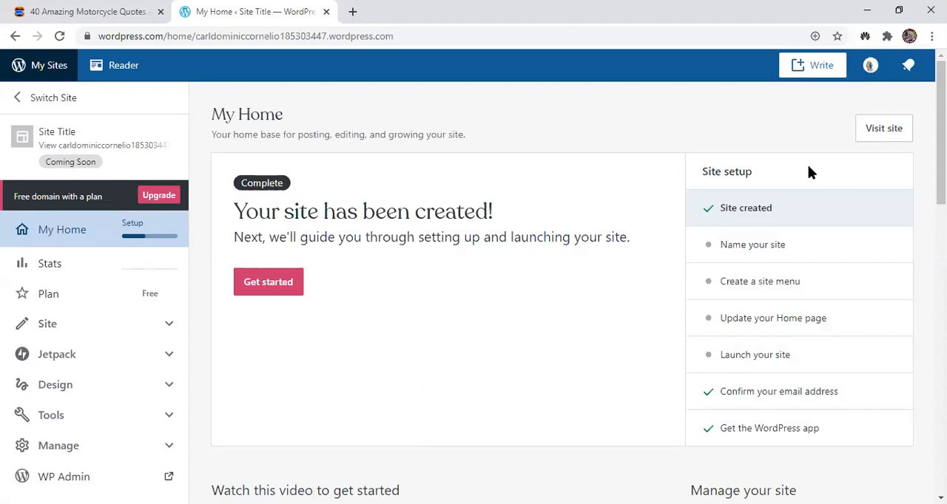
mouse_move(806, 172)
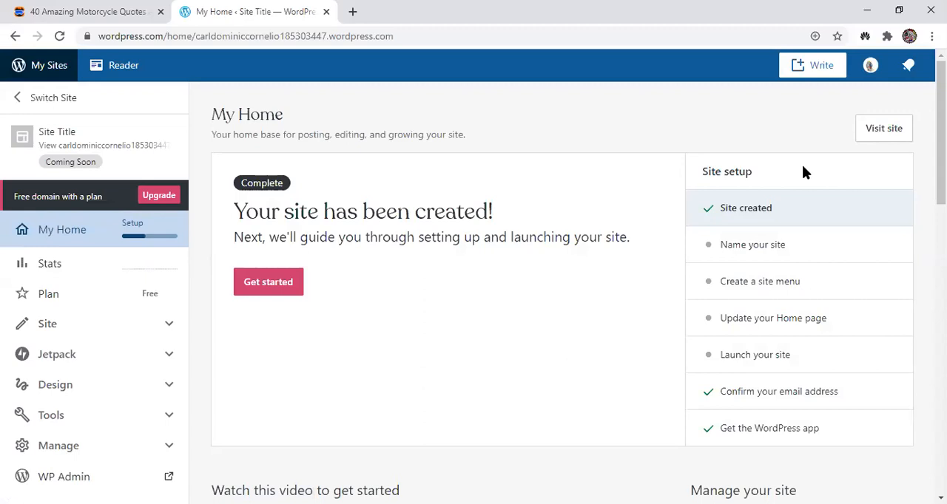
mouse_move(811, 178)
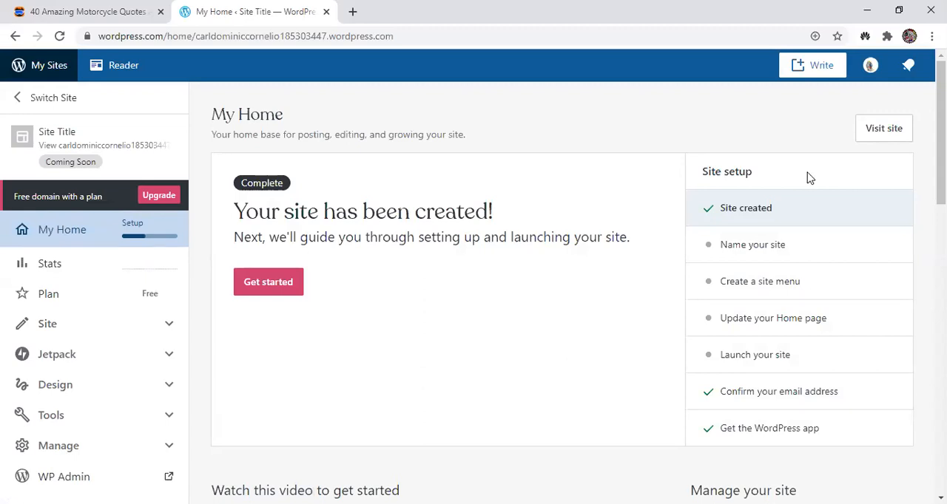
mouse_move(777, 391)
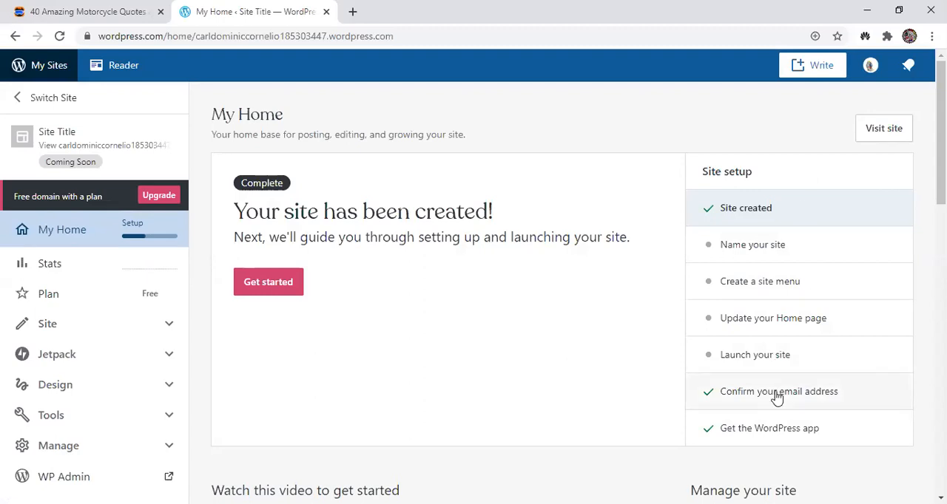
mouse_move(805, 120)
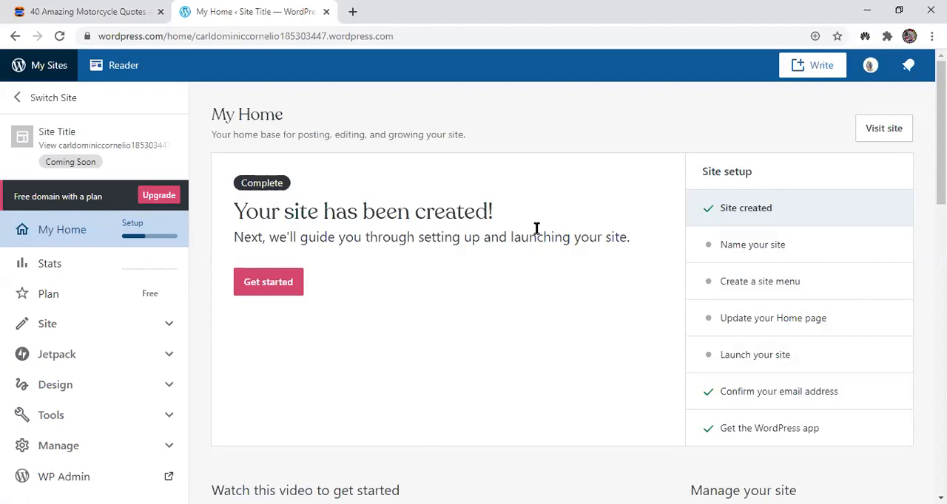
mouse_move(792, 225)
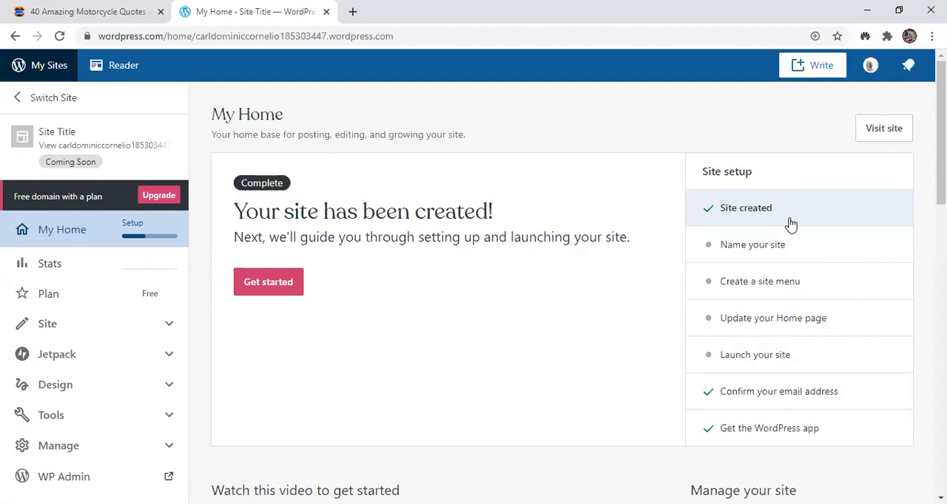
mouse_move(488, 239)
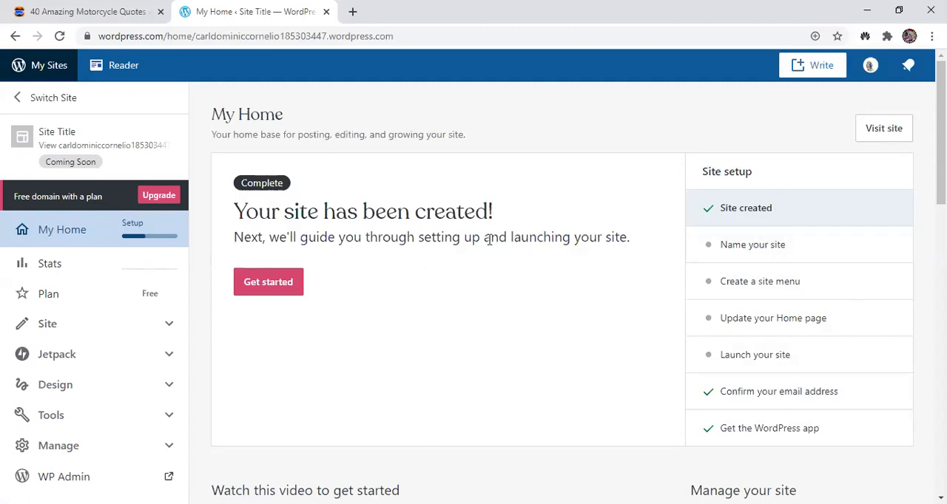
scroll("down", 3)
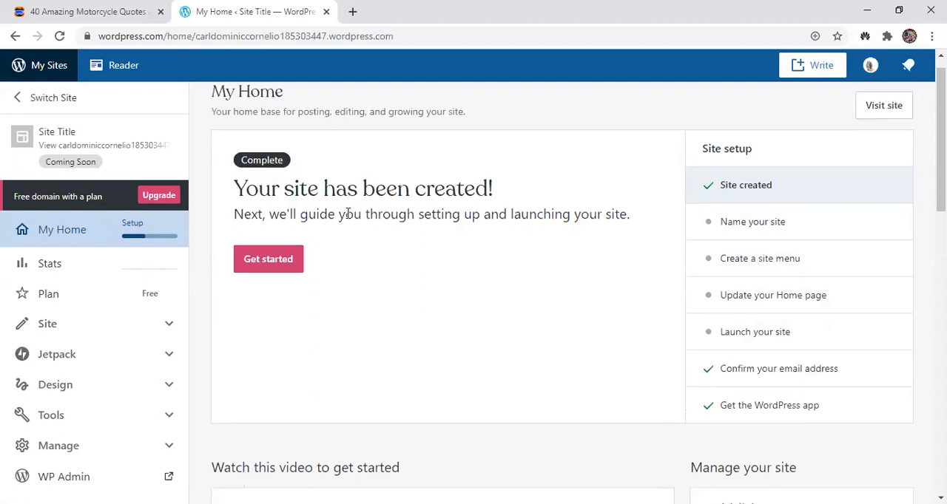
scroll("down", 3)
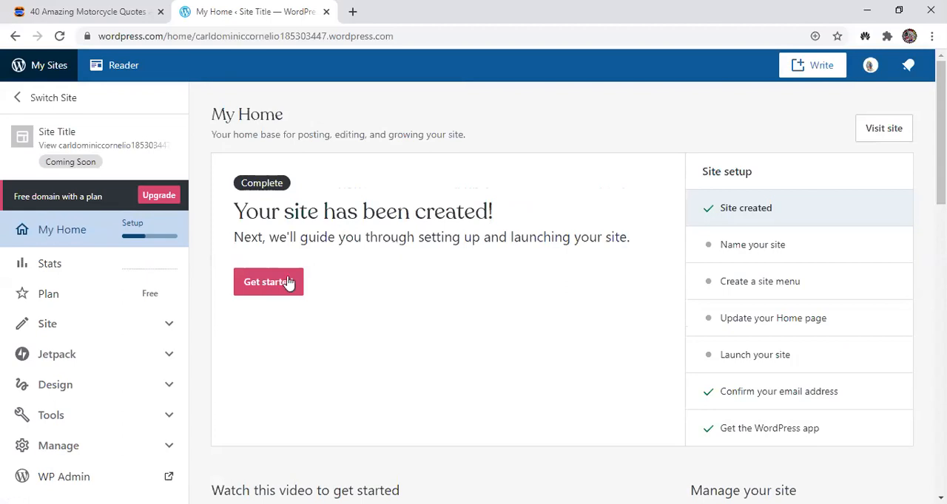
Start the guided setup and reach the General site settings via Name your site
left_click(268, 281)
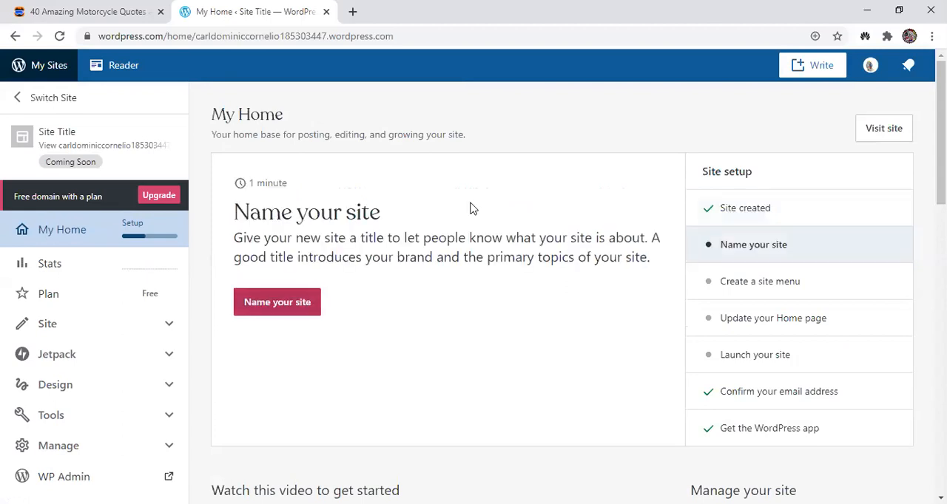
left_click(277, 302)
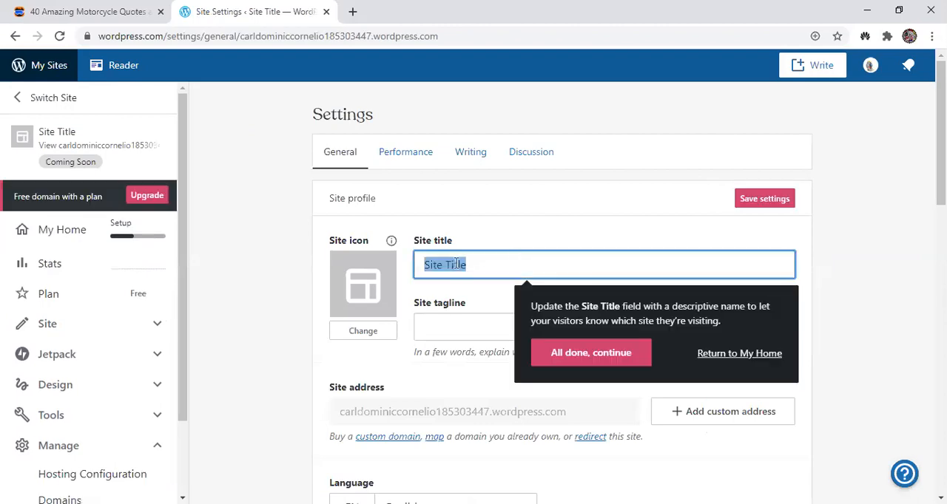
mouse_move(560, 269)
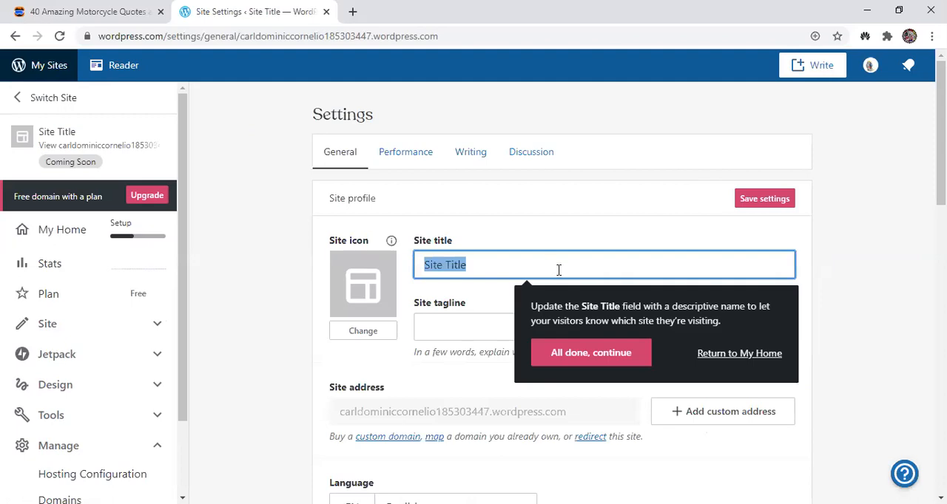
Enter the site title 'Science, Technology, Engineering, and Mathematics - Humility'
type("Science")
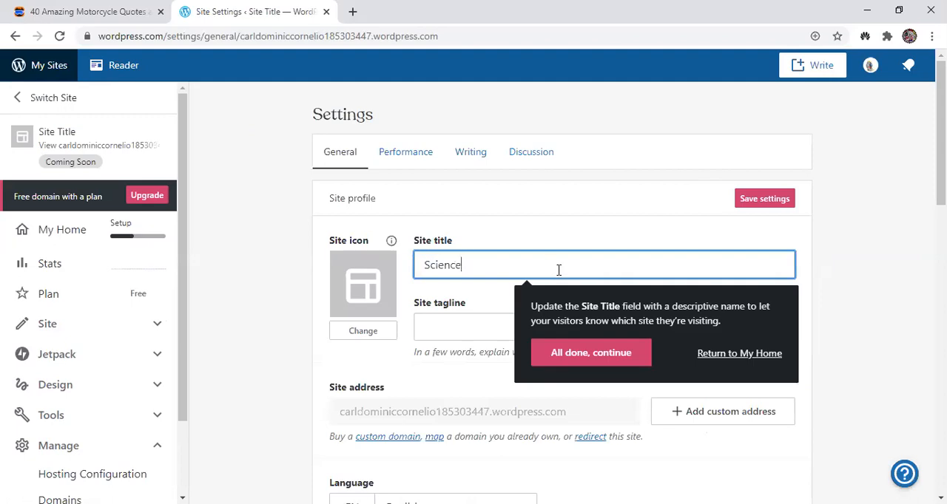
type(", Te")
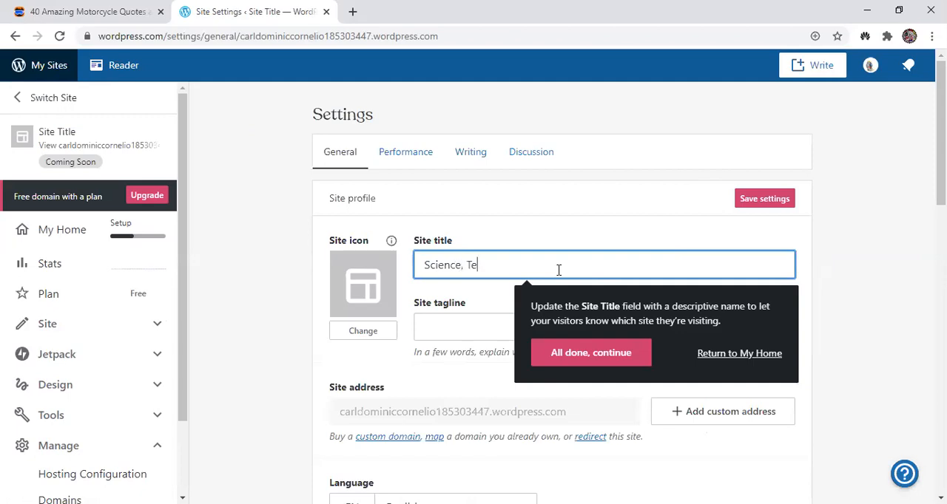
type("chnolog")
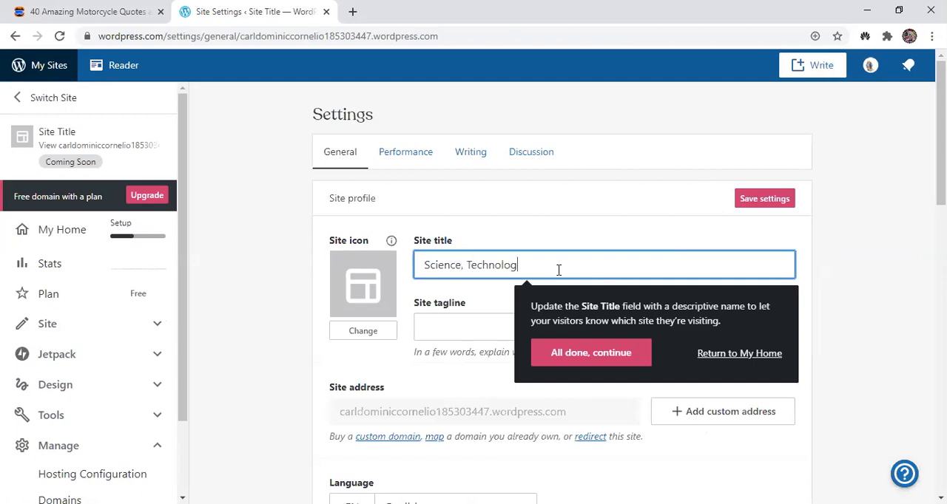
type(", Engi")
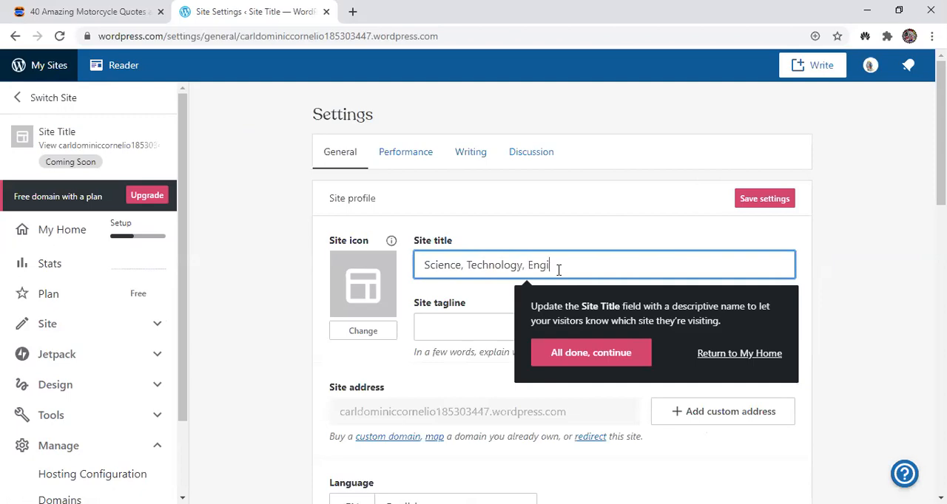
type("neering, and Mathematic")
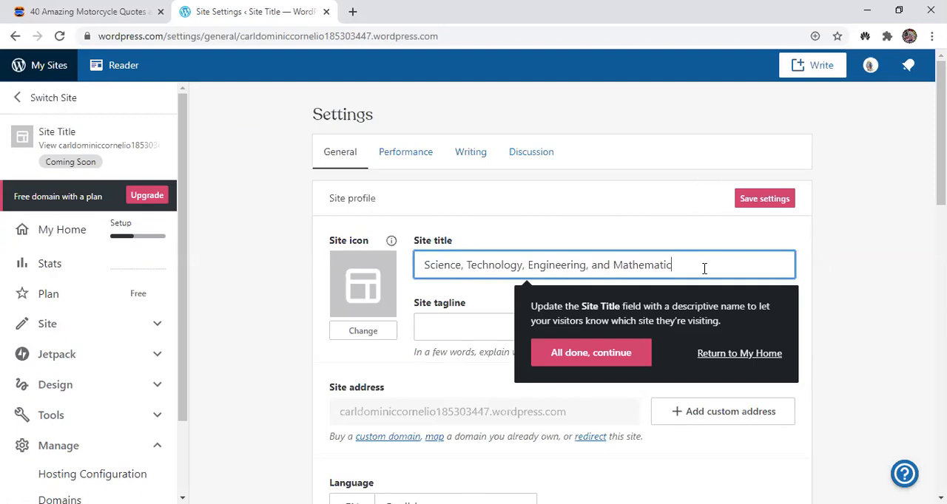
type("s")
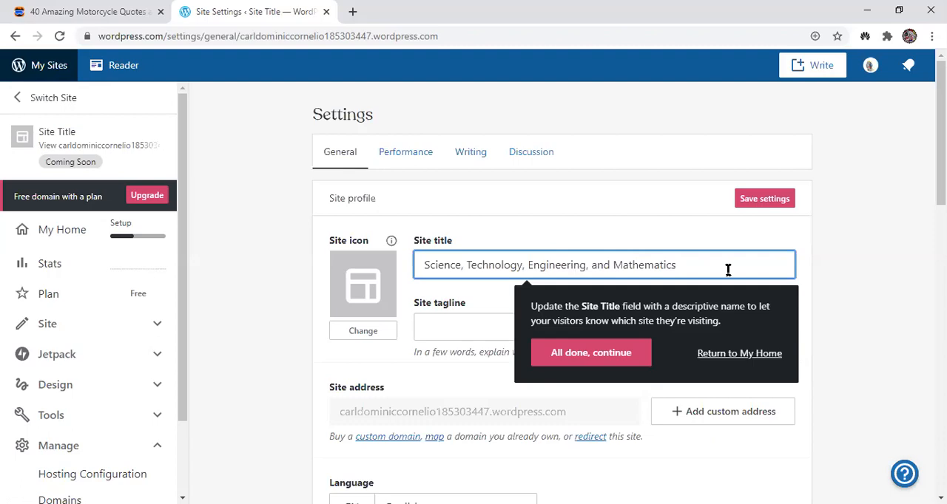
type("-")
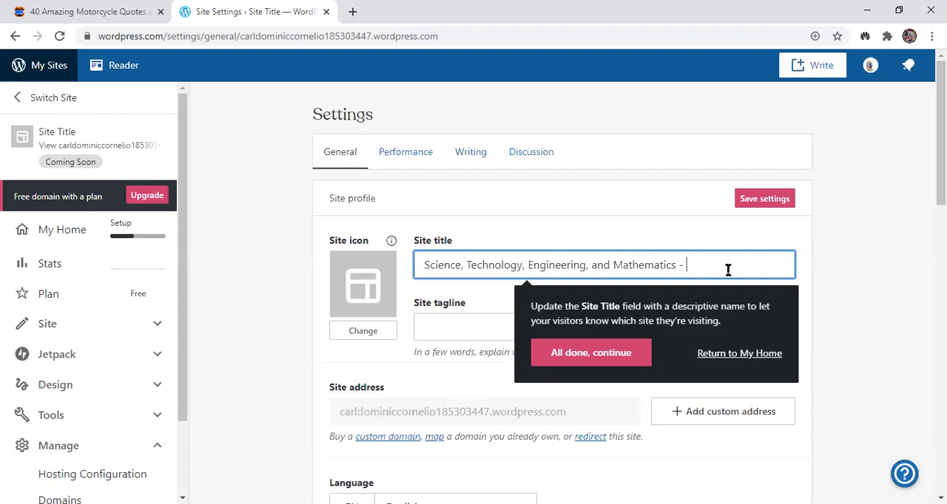
type("Humi")
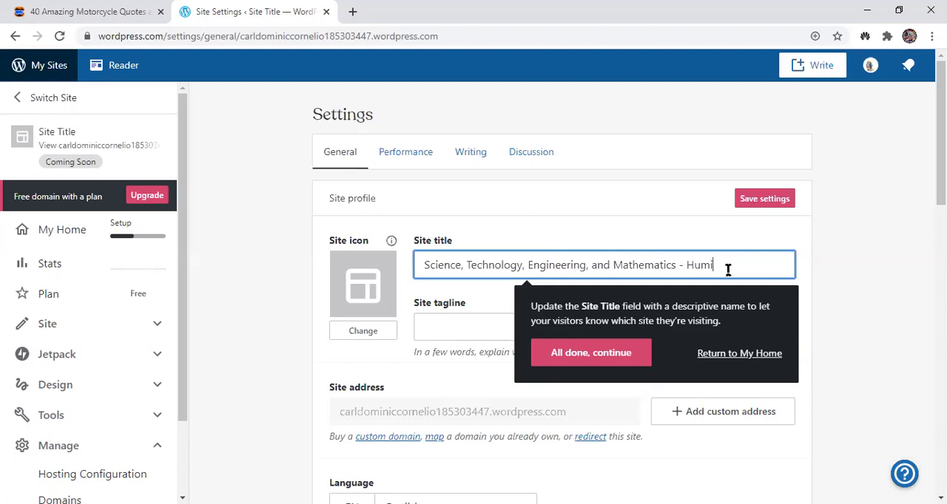
type("lity")
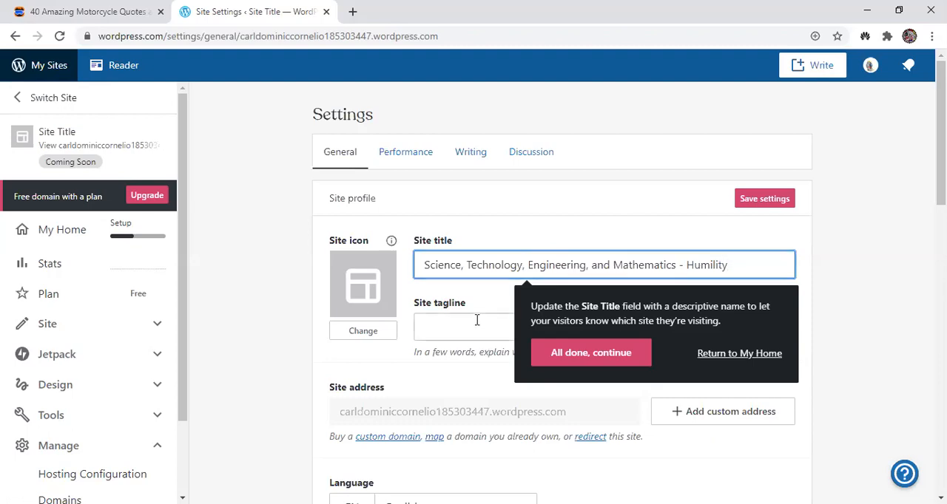
Enter the tagline 'Carl Dominic' and save the settings
left_click(476, 326)
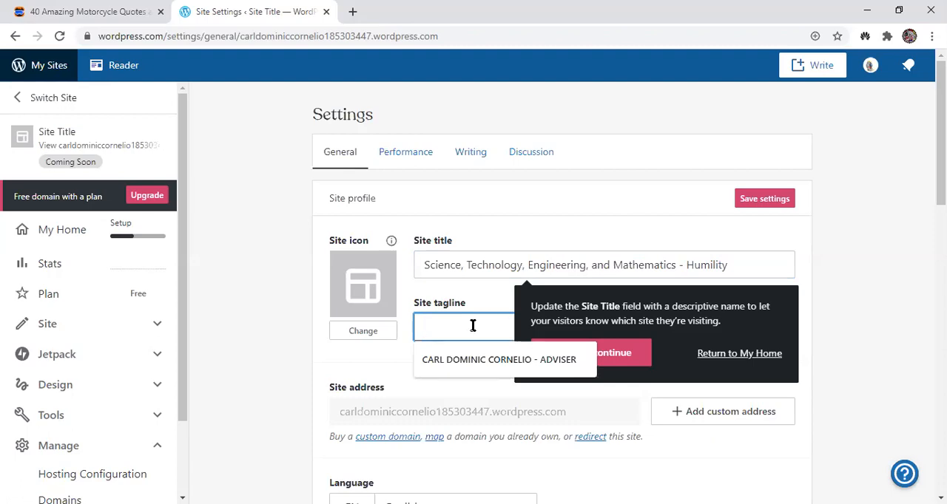
mouse_move(472, 325)
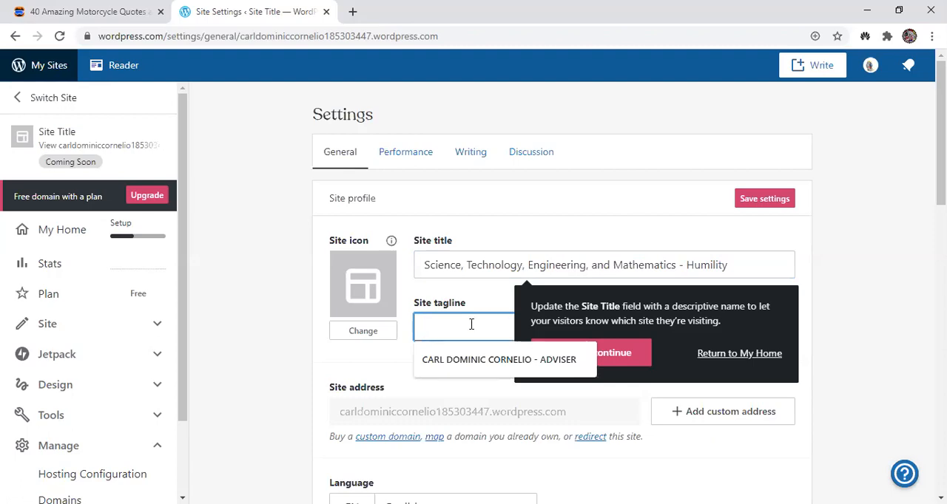
type("C")
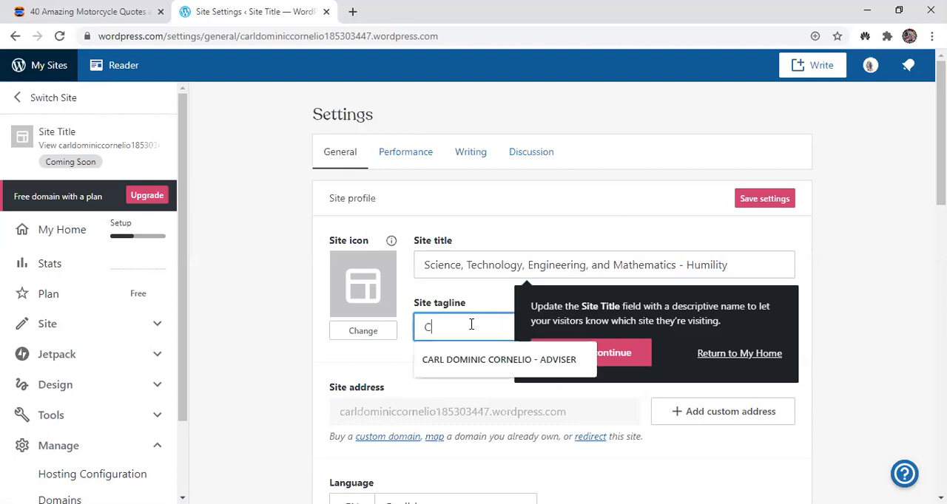
type("arl Dominic Corn")
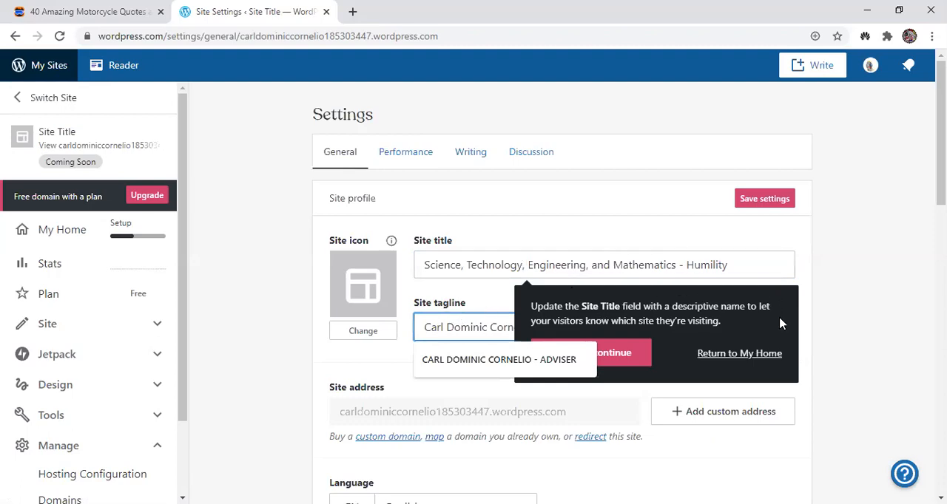
mouse_move(595, 303)
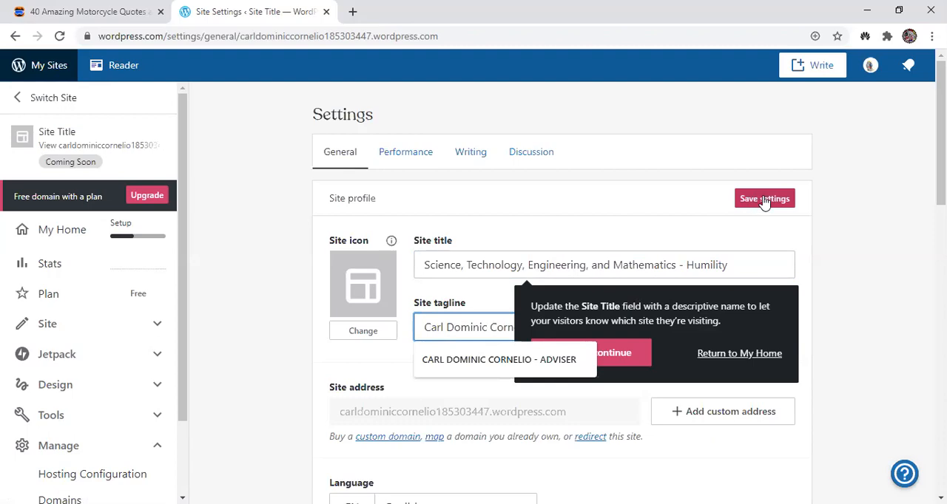
left_click(763, 198)
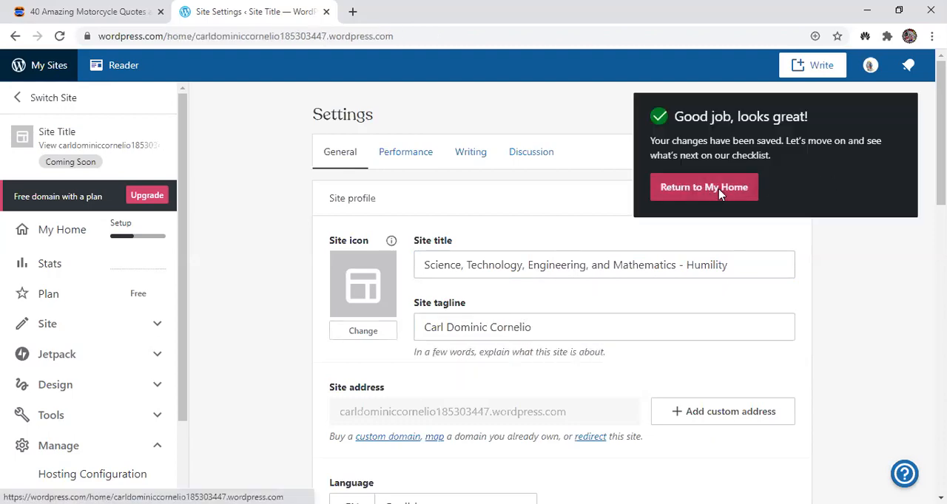
Return to My Home with naming done and choose Add a menu
left_click(703, 186)
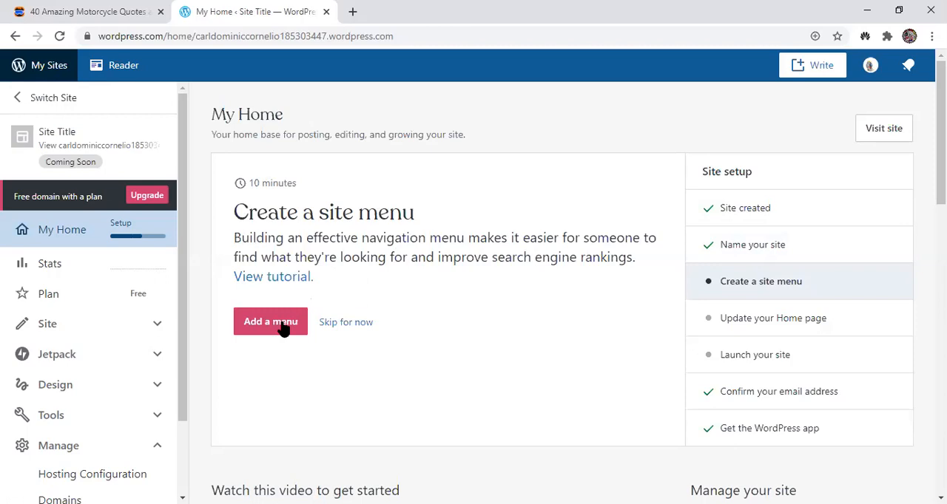
left_click(269, 323)
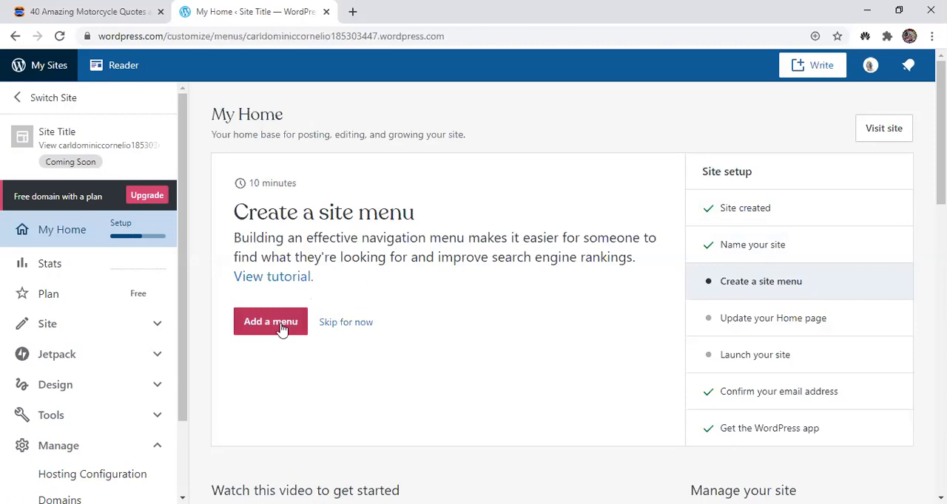
left_click(269, 323)
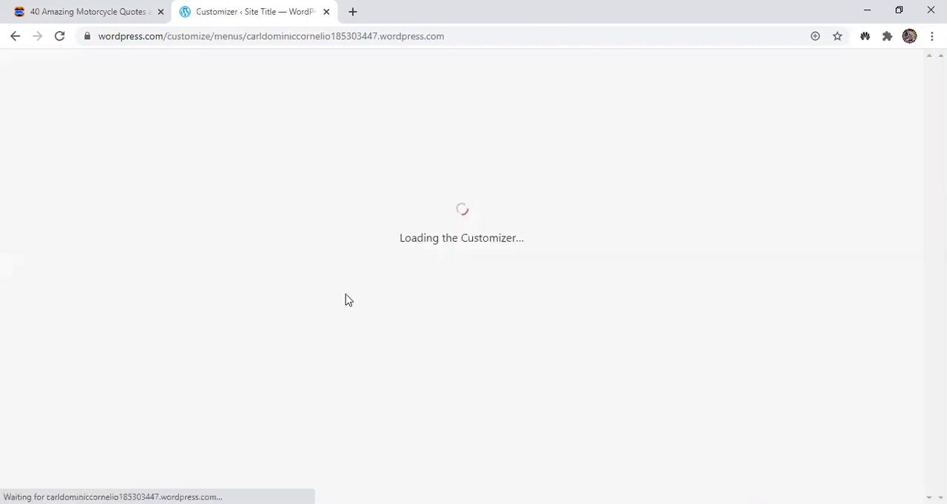
mouse_move(423, 245)
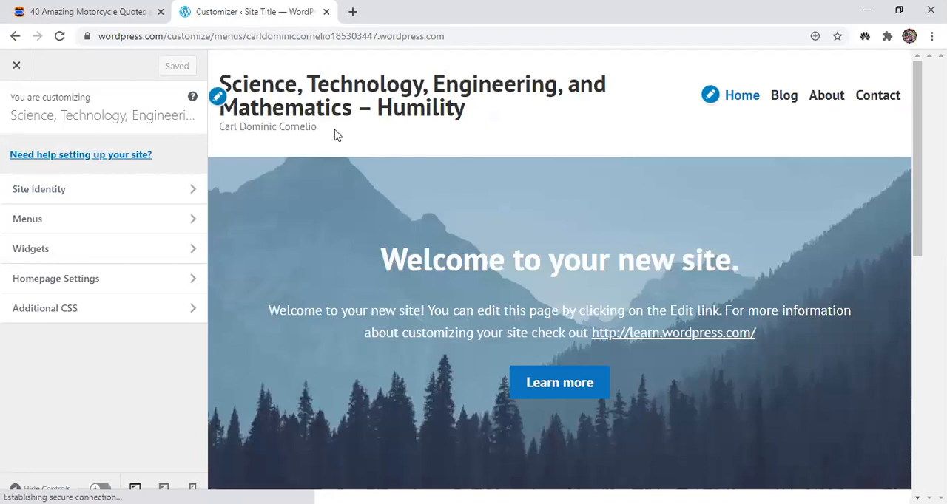
mouse_move(48, 479)
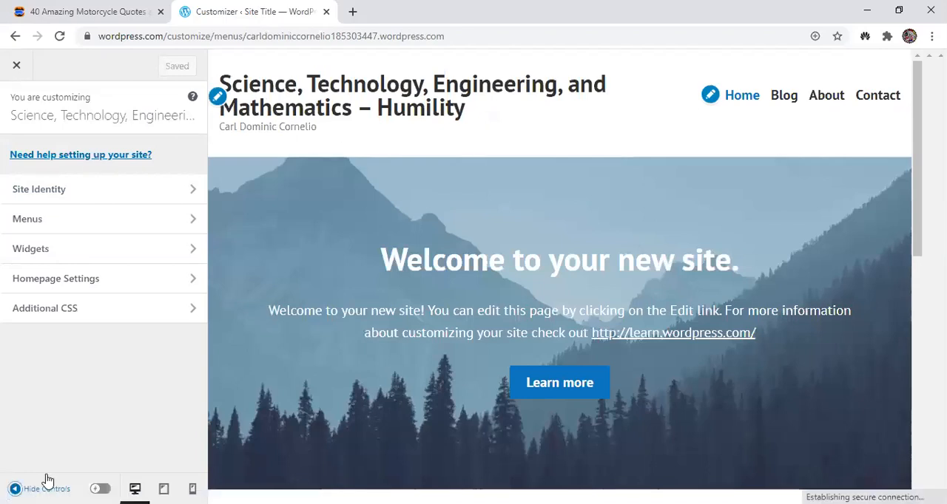
mouse_move(174, 143)
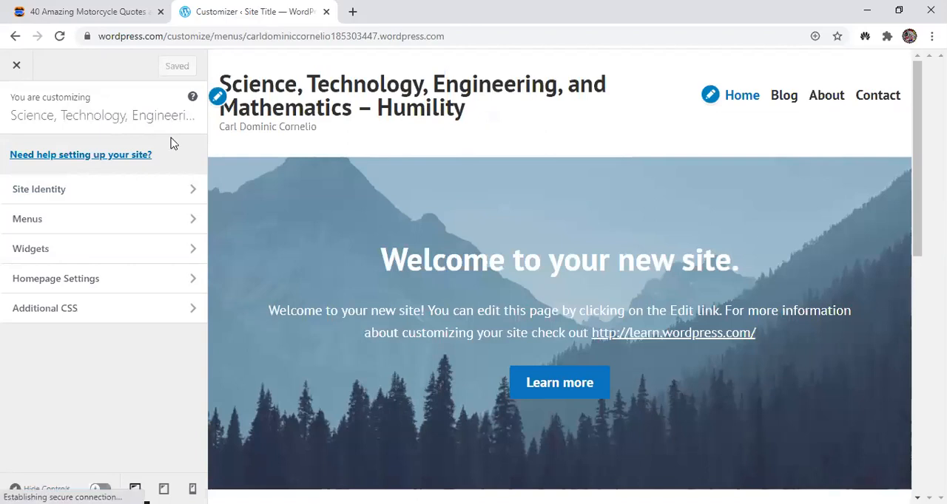
mouse_move(111, 283)
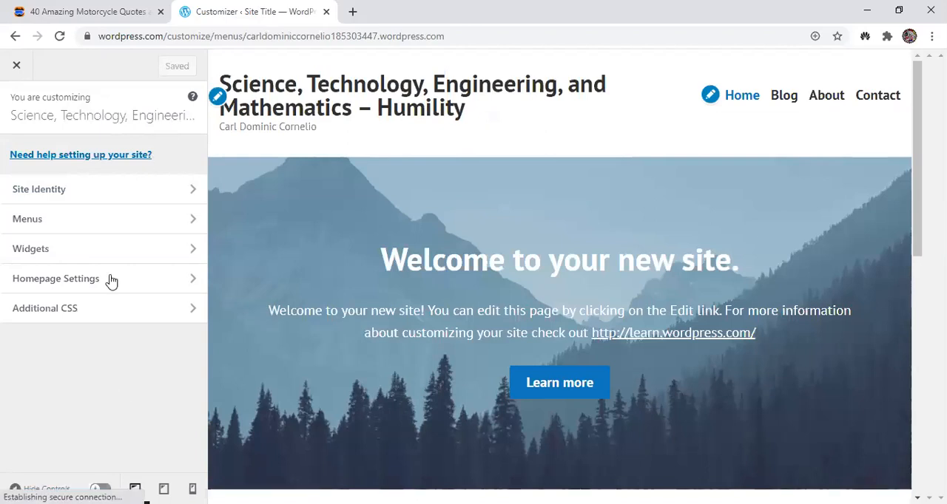
mouse_move(119, 230)
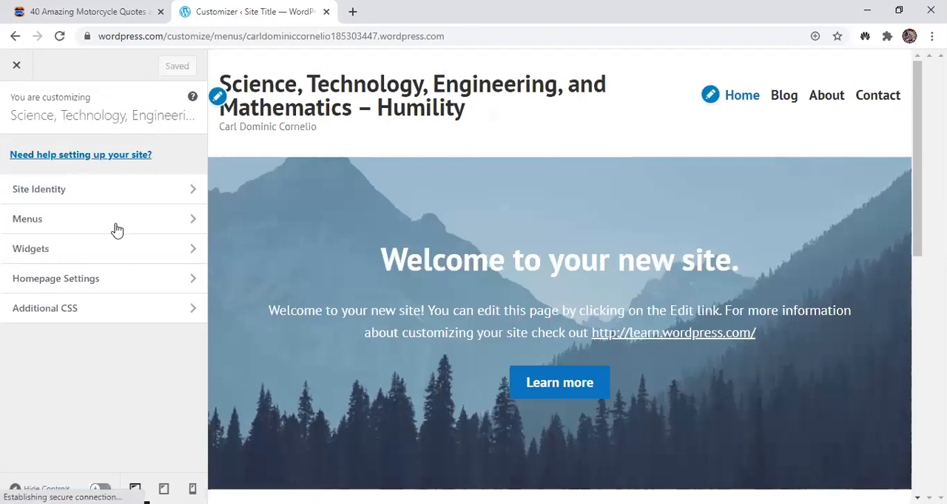
In the Customizer's Menus panel, start a new menu with Create New Menu
left_click(27, 219)
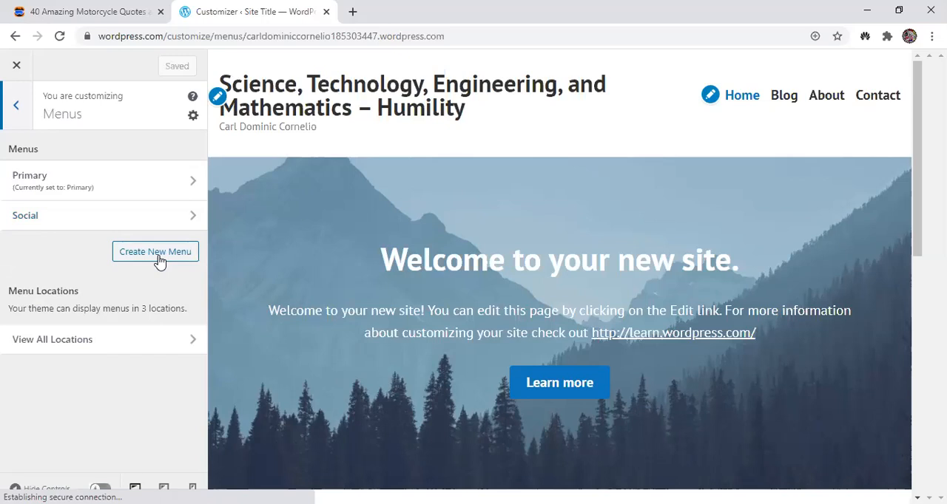
left_click(154, 252)
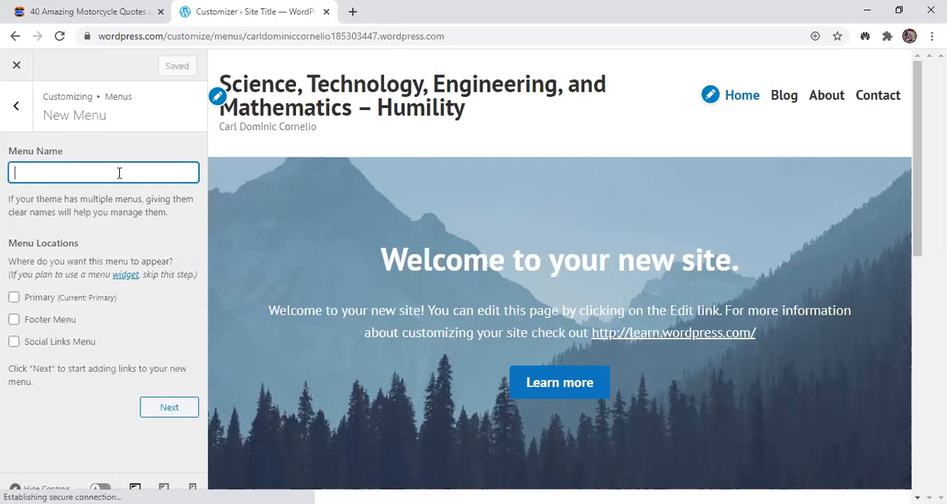
Name the menu 'Empowerment Technologies', assign it to Footer Menu and continue
type("Empowerment Te")
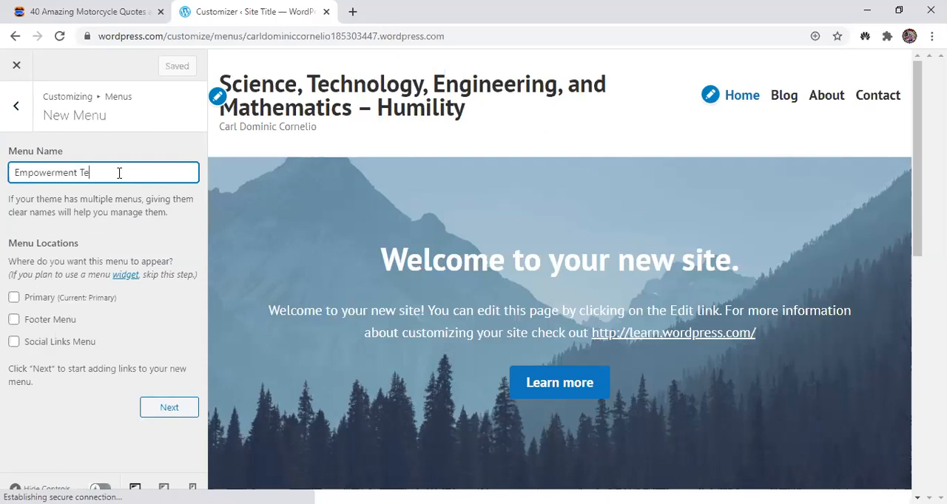
type("chno")
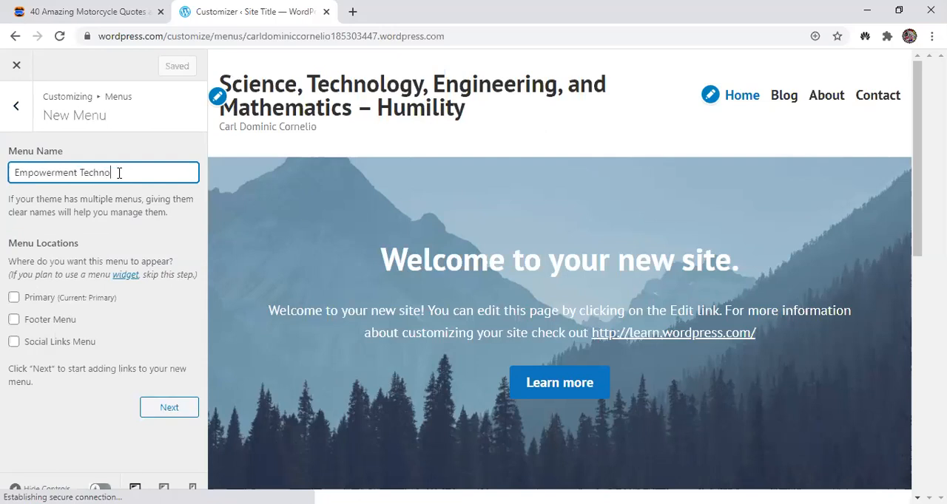
type("gies")
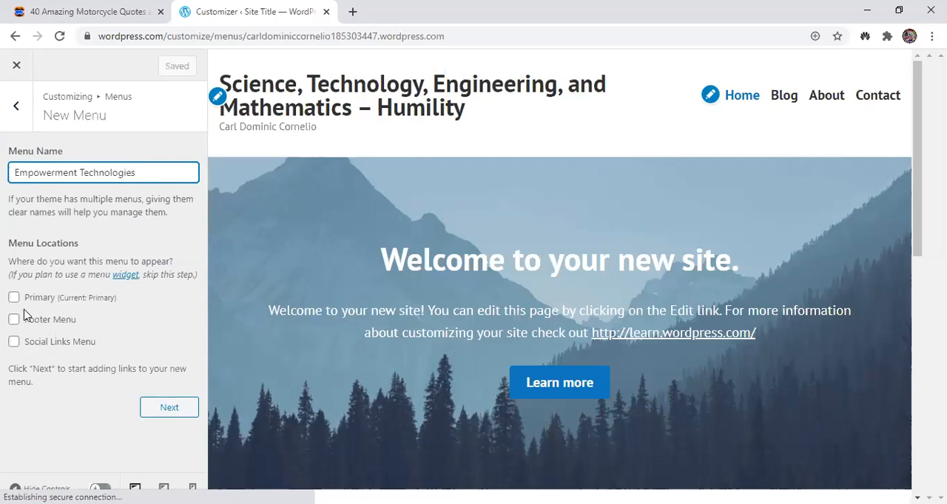
left_click(13, 320)
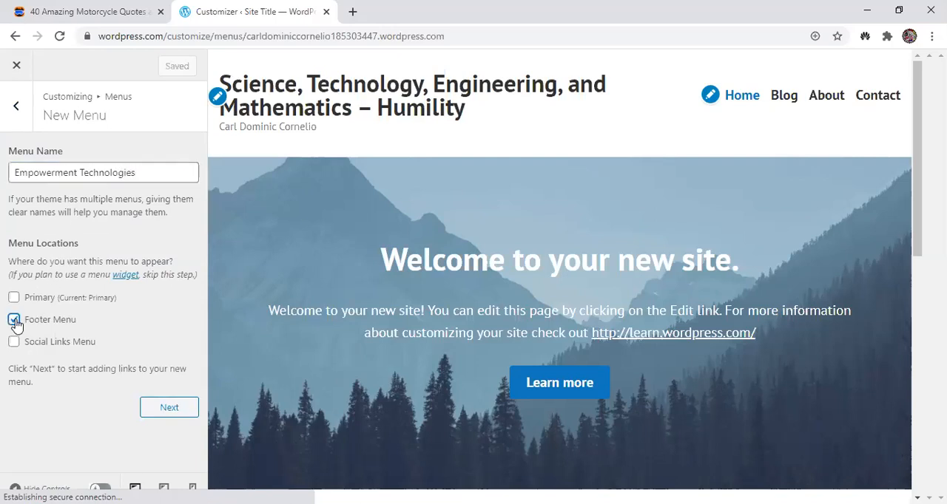
left_click(168, 408)
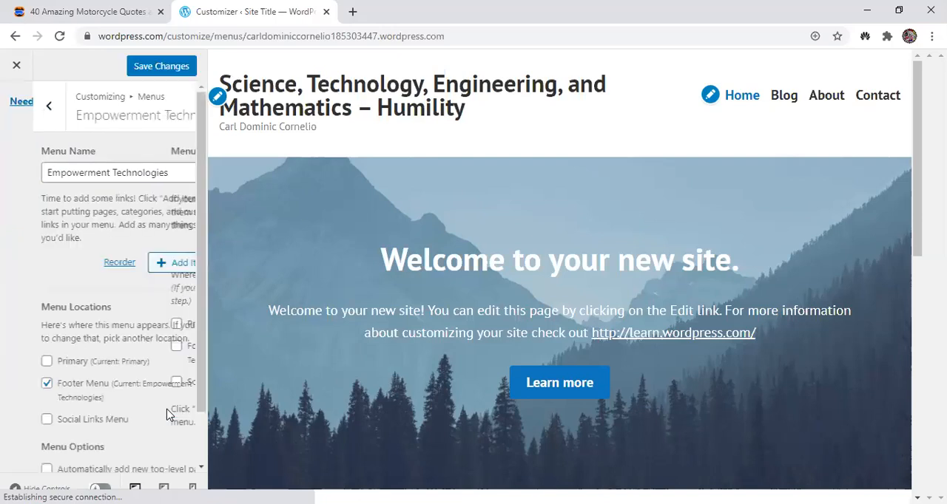
Save the new menu and close the Customizer back to My Home
left_click(161, 65)
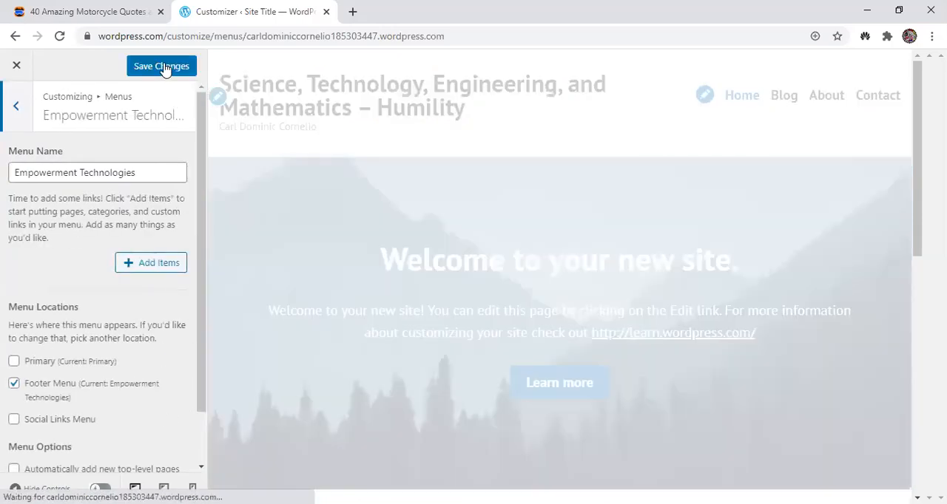
left_click(162, 65)
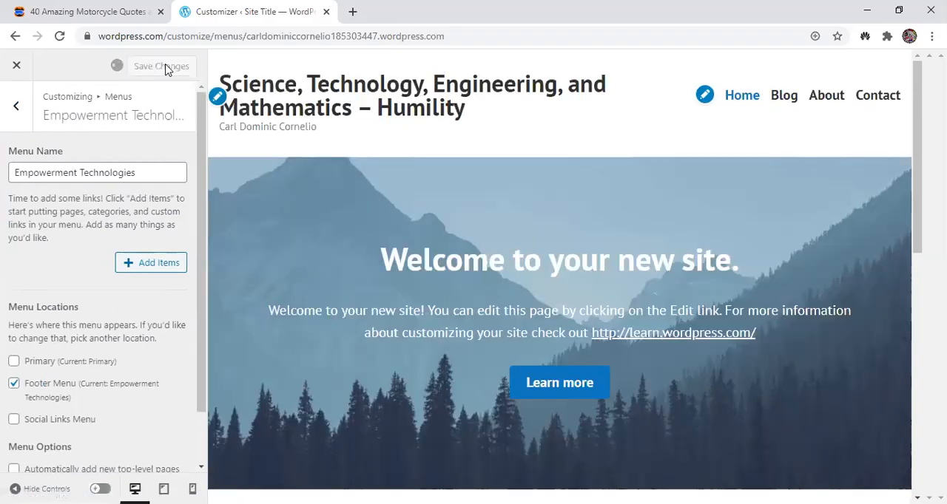
left_click(159, 65)
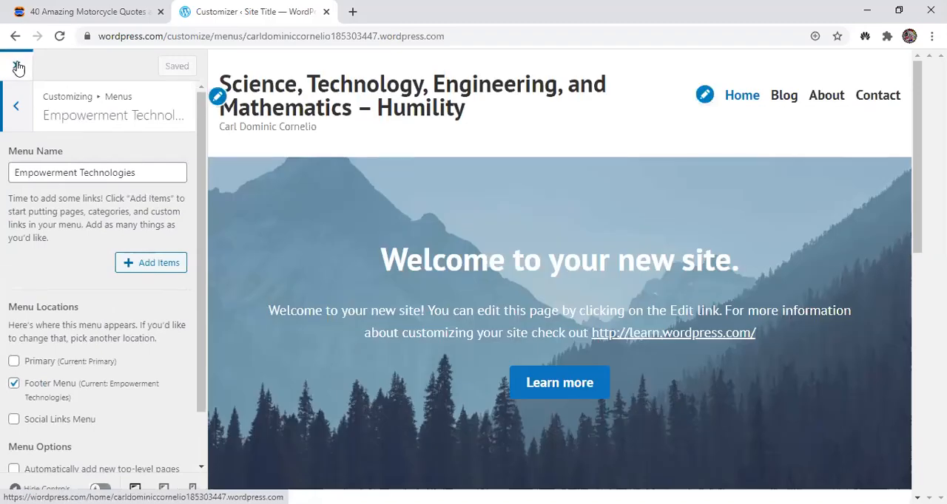
left_click(18, 67)
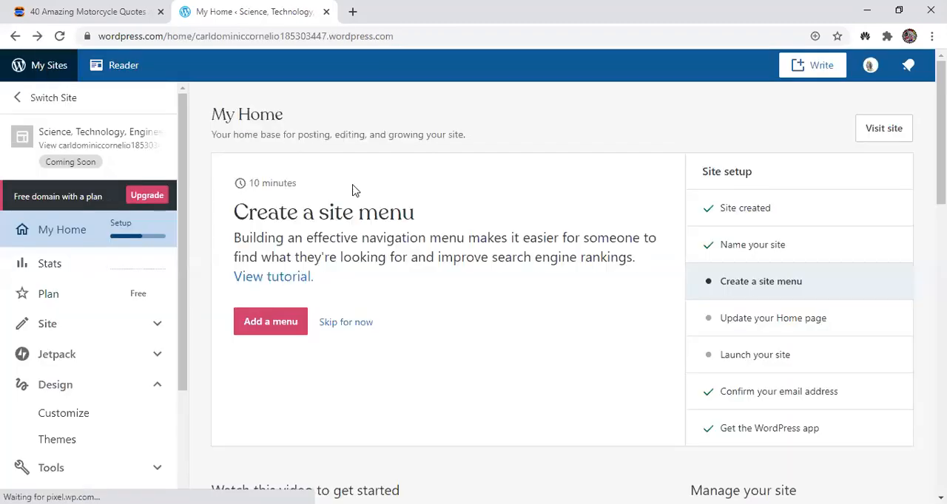
Mark the site-menu step done and open the homepage in the block editor
left_click(346, 322)
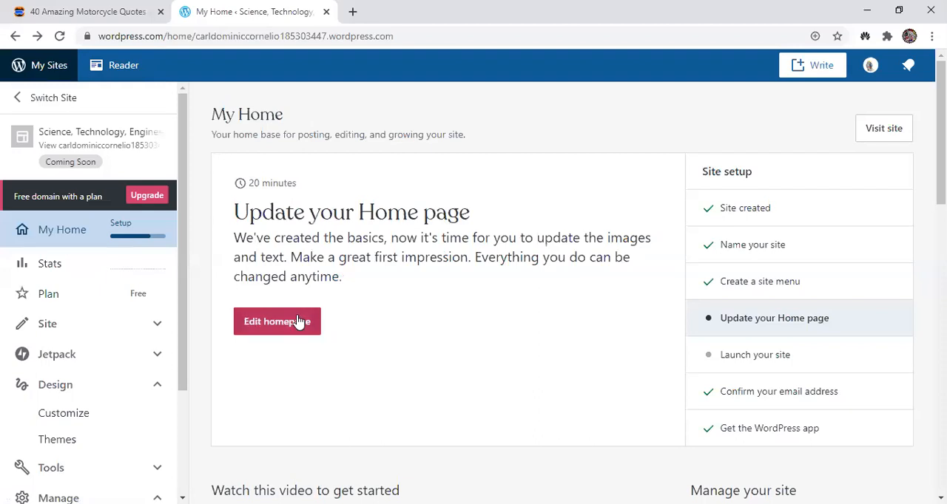
left_click(277, 321)
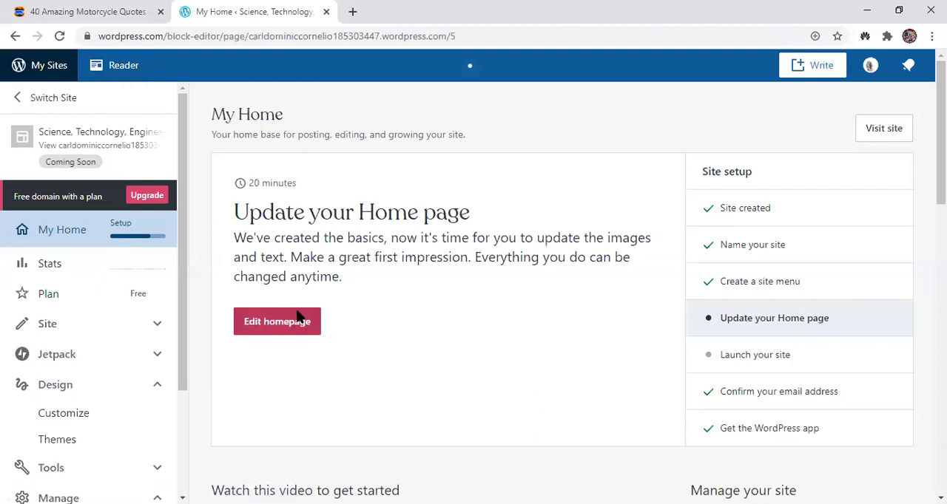
left_click(277, 321)
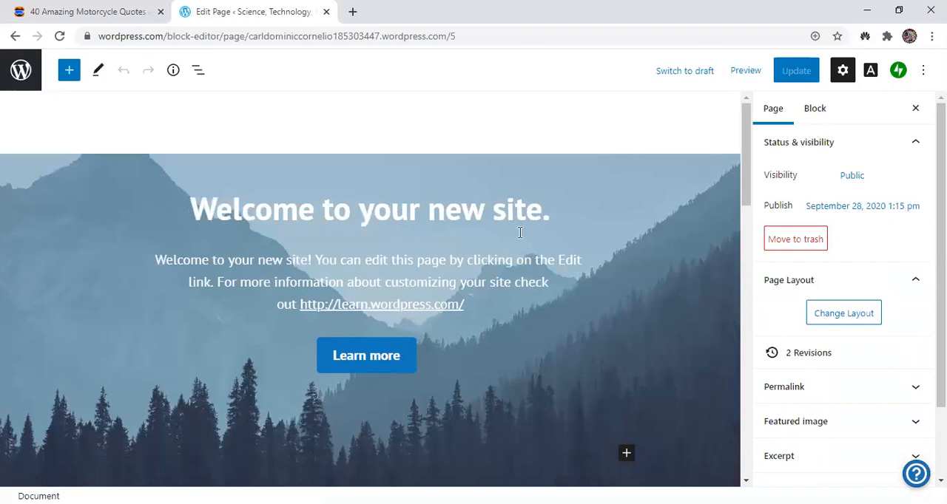
mouse_move(527, 211)
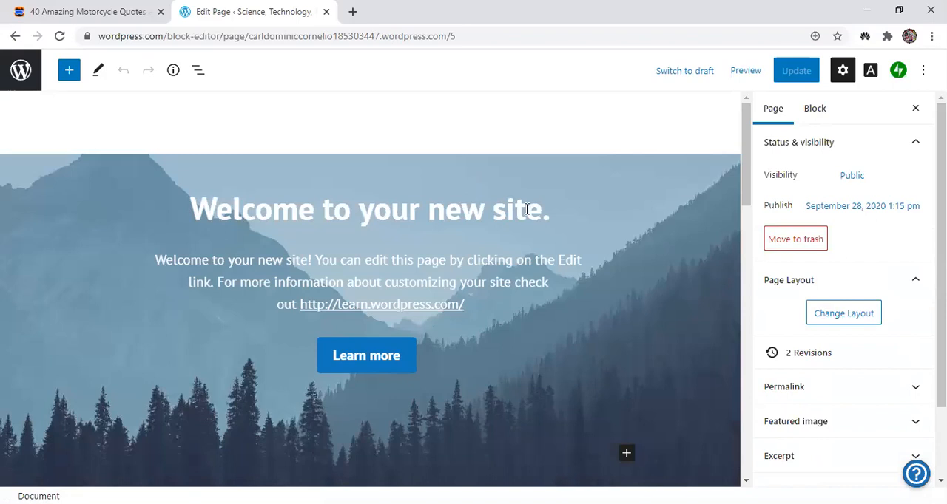
mouse_move(531, 207)
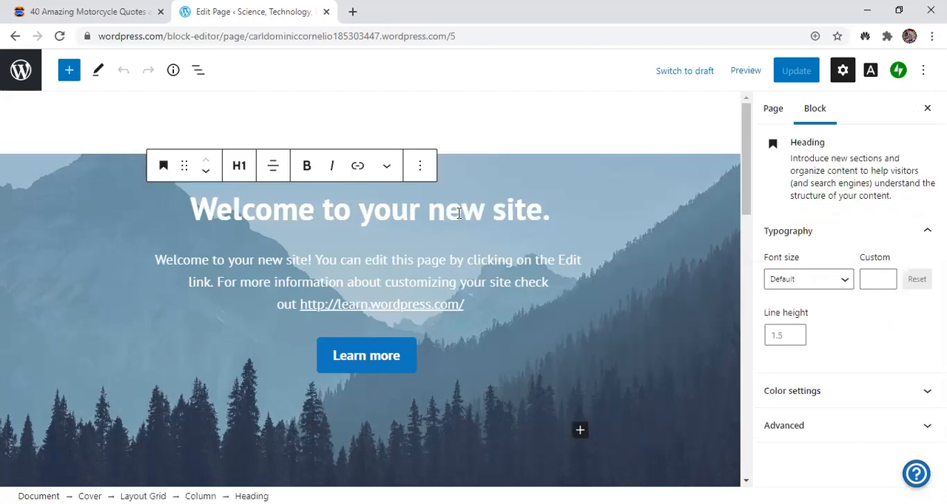
Change the cover heading to read "Muchias Gracias!"
triple_click(369, 210)
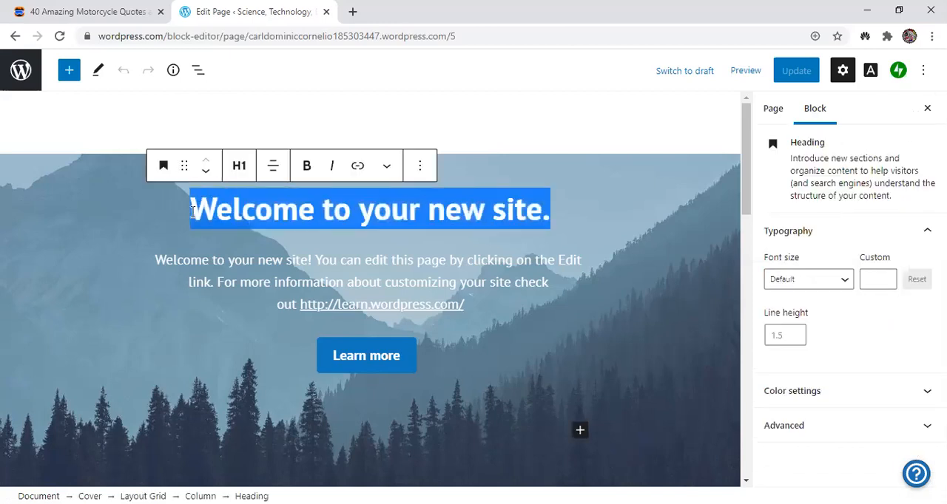
type("Muchia")
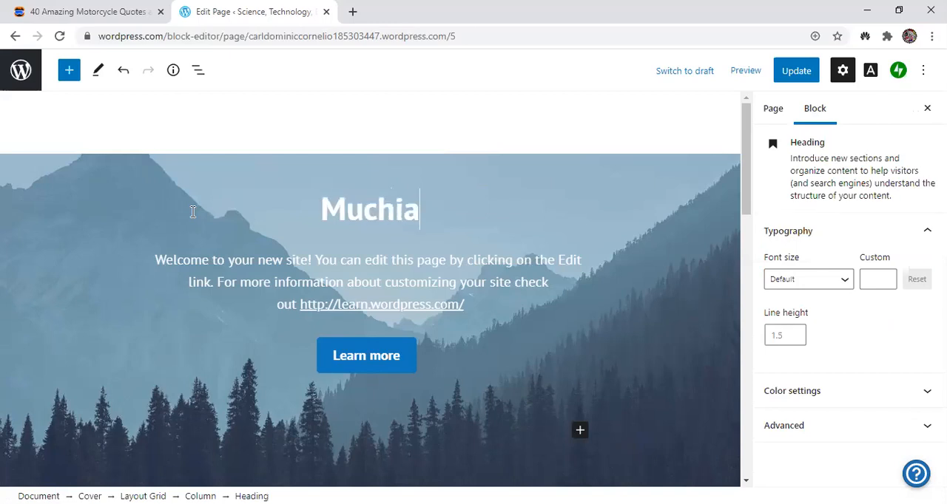
type("s Gracias")
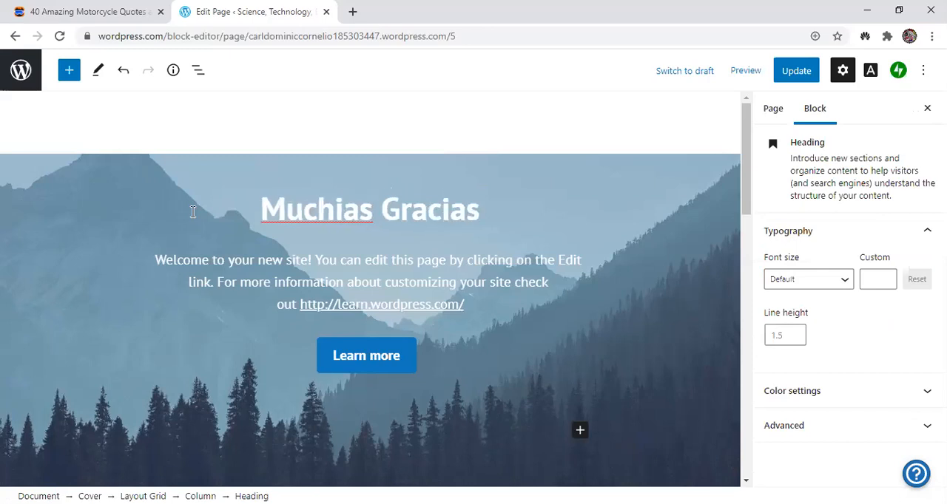
type("!")
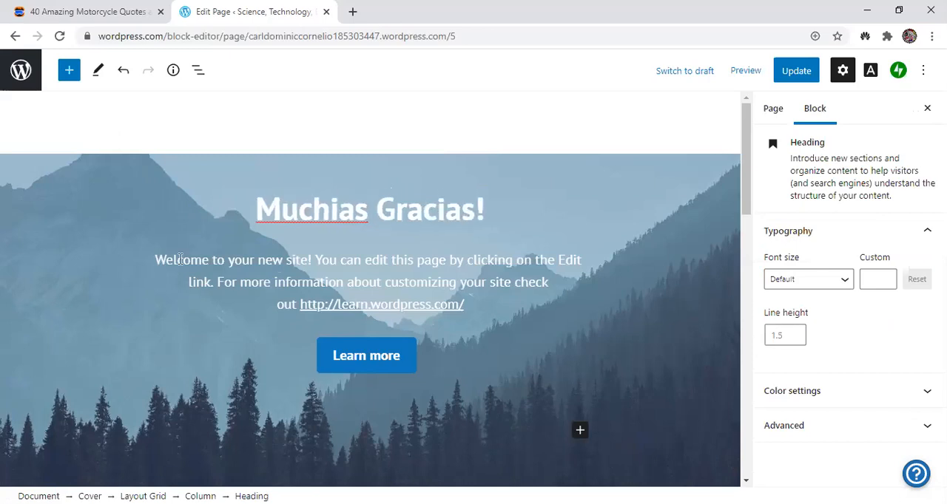
Replace the paragraph under the heading with "Good Day! Welcome to my site!"
left_click(244, 282)
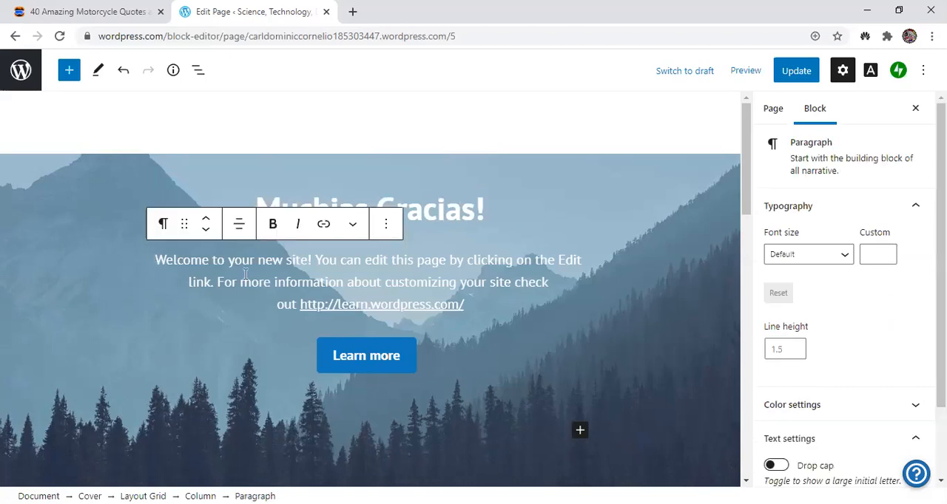
left_click_drag(153, 261, 464, 305)
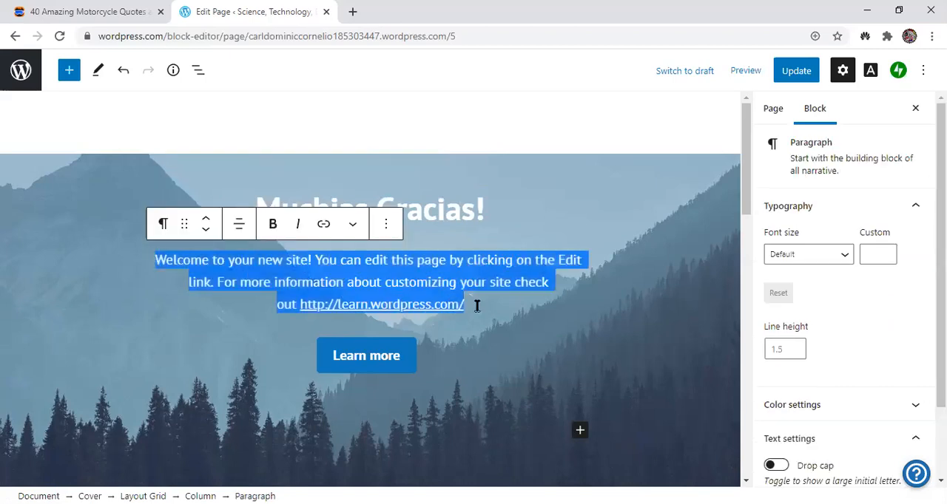
type("This")
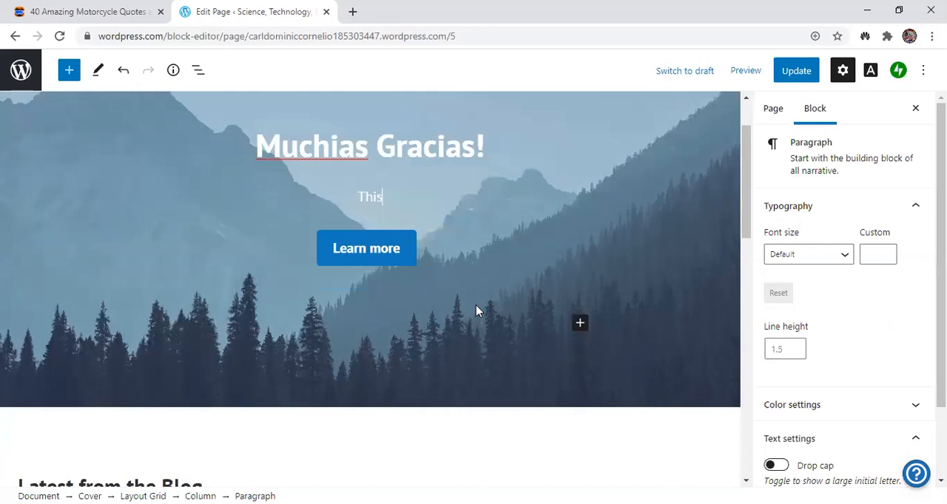
type("Welocm")
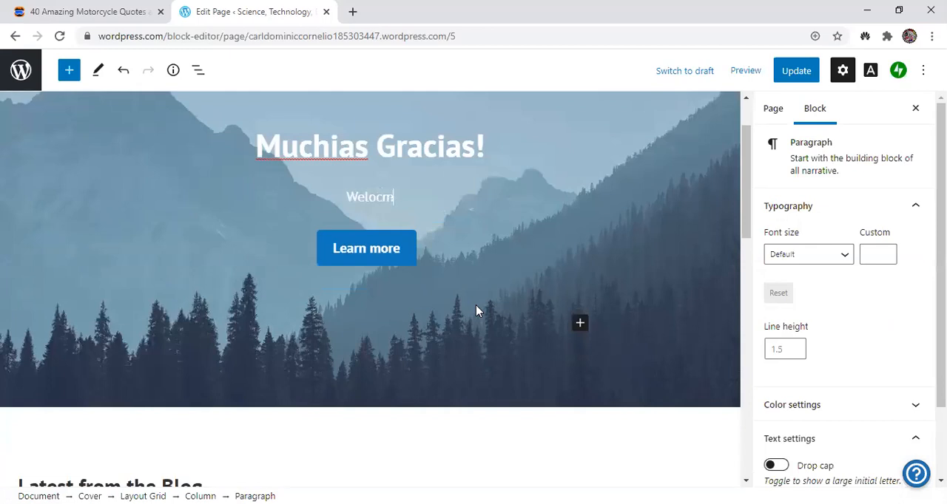
type("Welcome to")
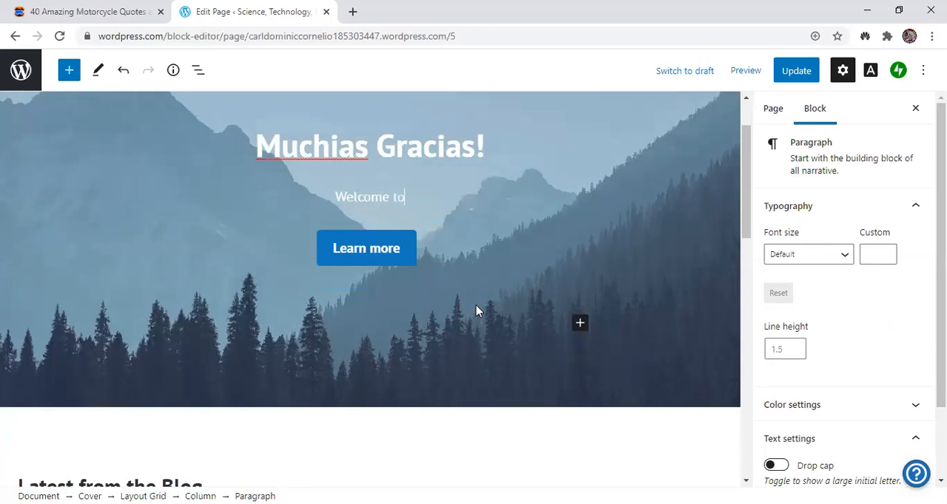
key("Backspace")
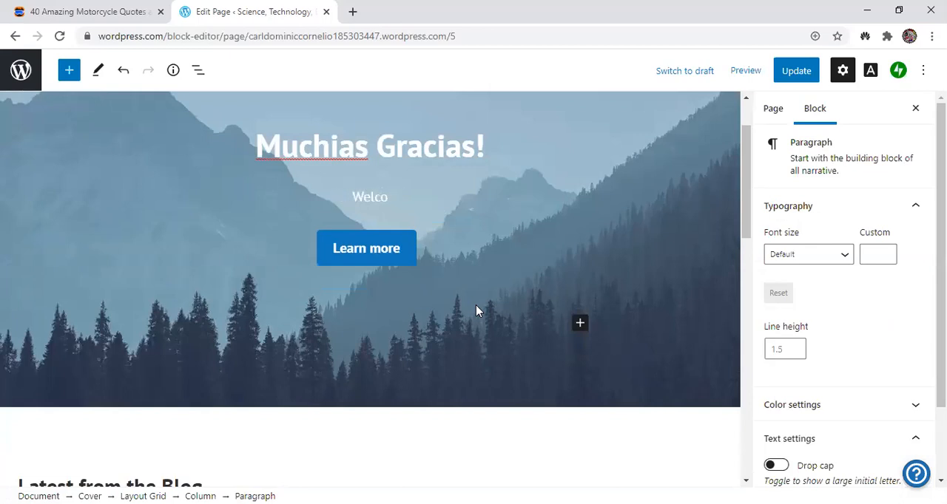
type("Good Day")
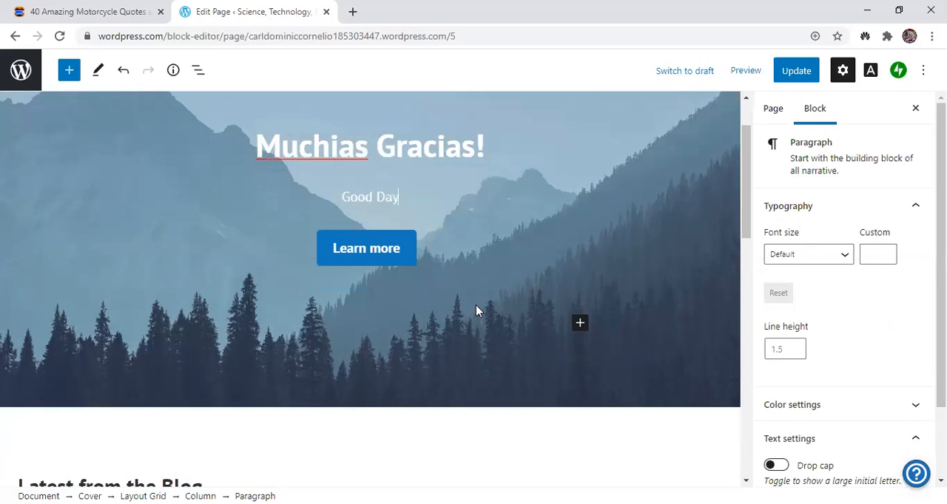
type("! We")
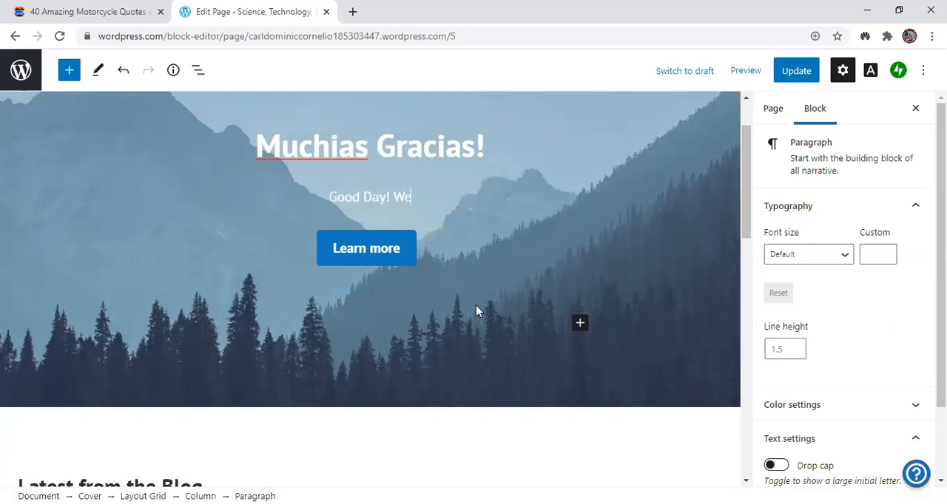
type("lcome")
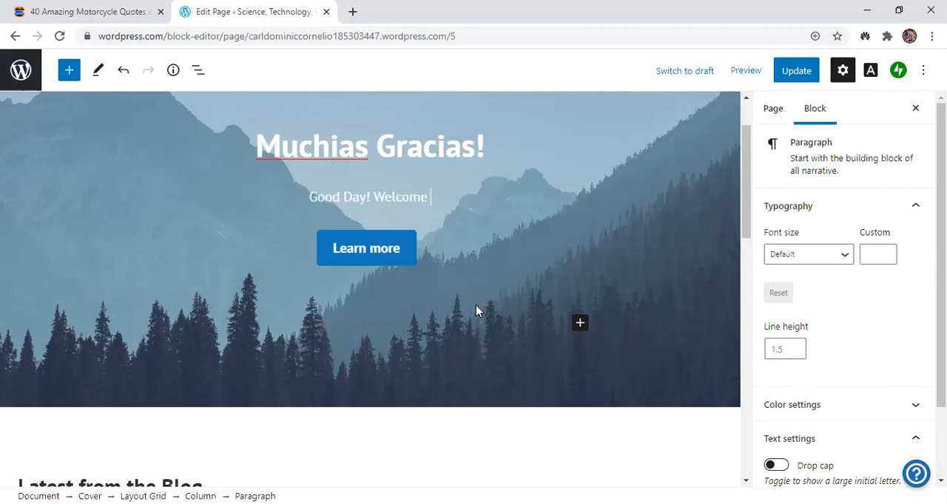
type("to my site!")
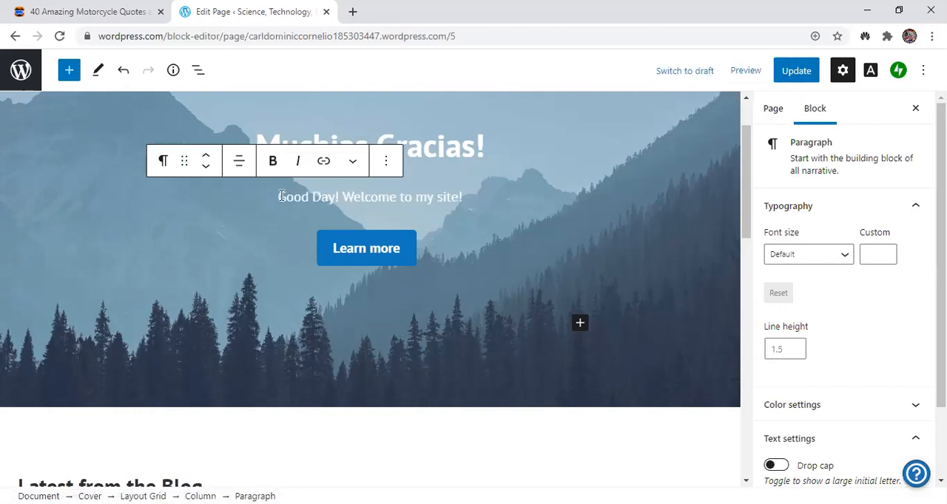
triple_click(370, 197)
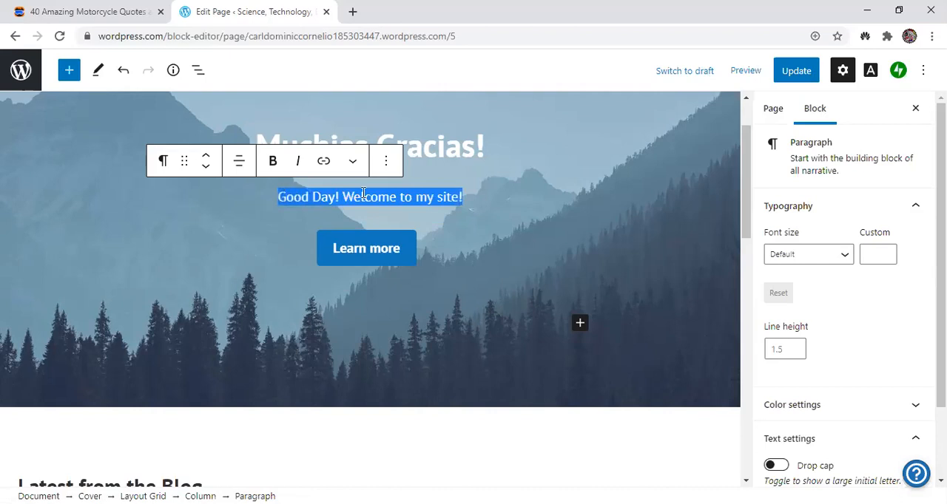
mouse_move(509, 205)
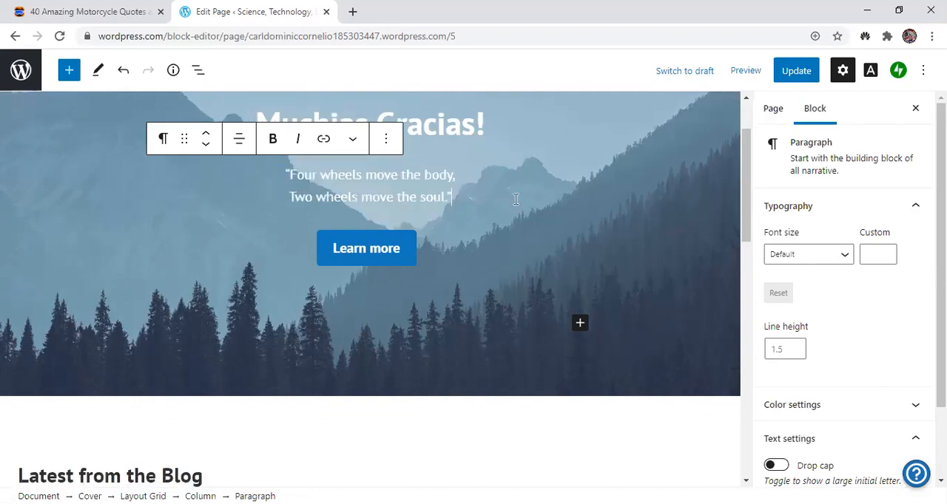
mouse_move(486, 176)
type("G")
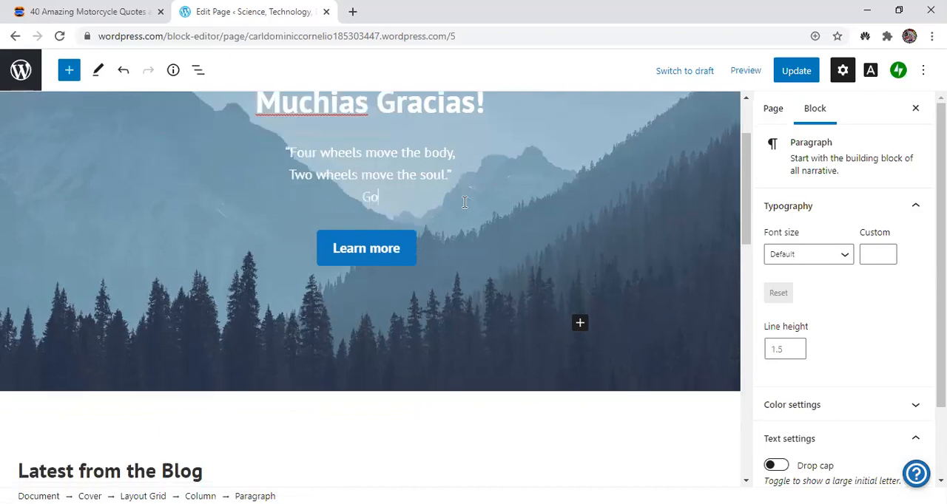
Finish the quote line and add "Have a nice day!" beneath it
type("of")
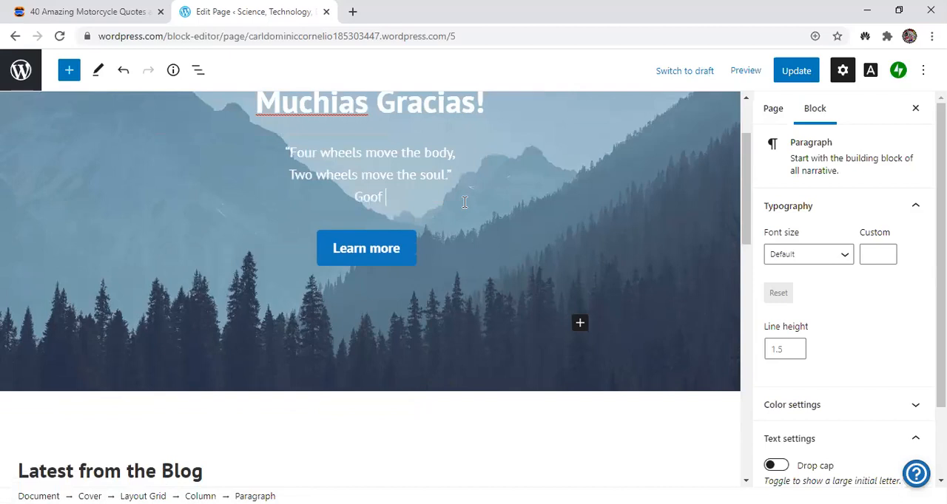
key("Backspace")
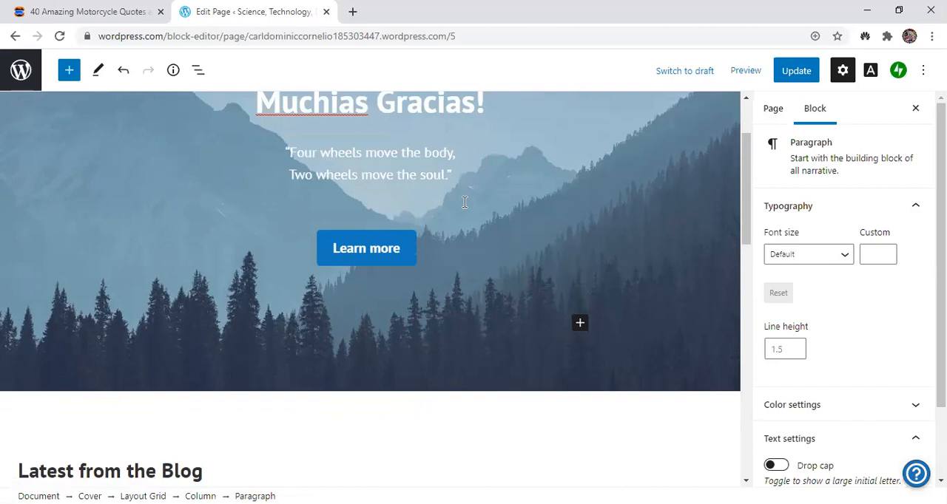
type("Have a nice")
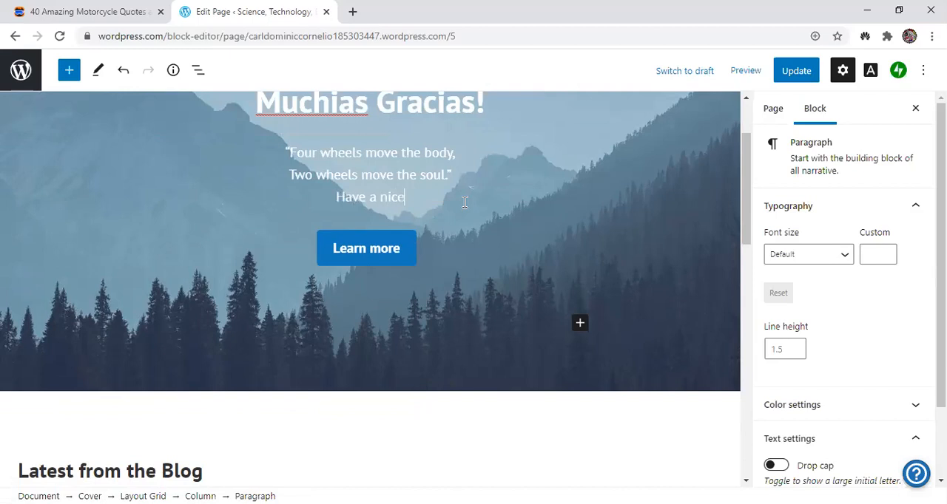
type("day!")
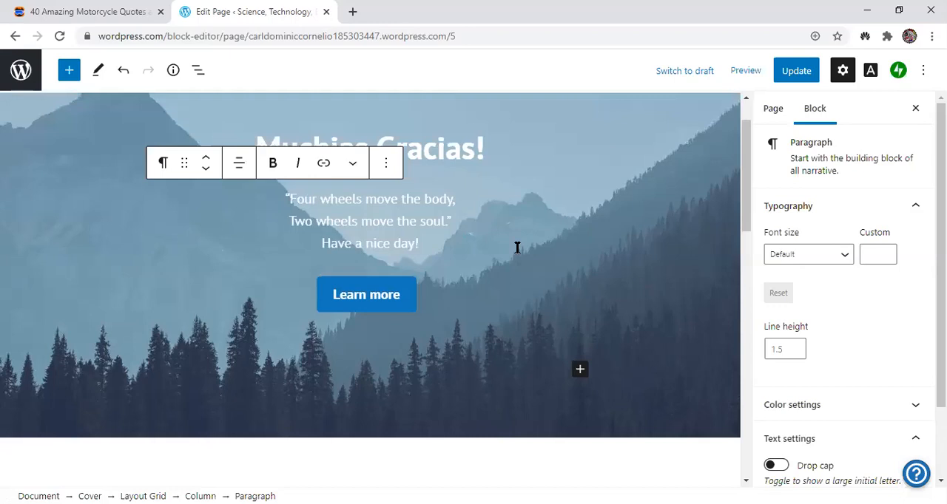
scroll("down", 3)
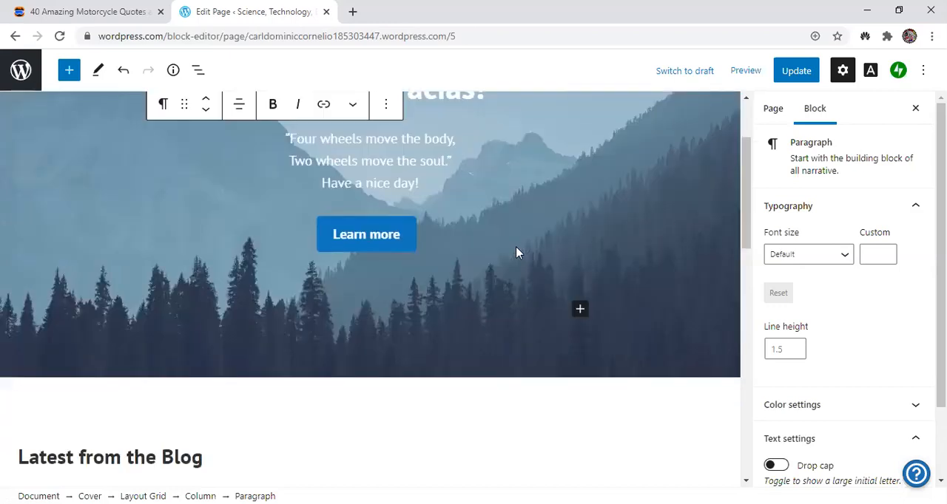
scroll("down", 3)
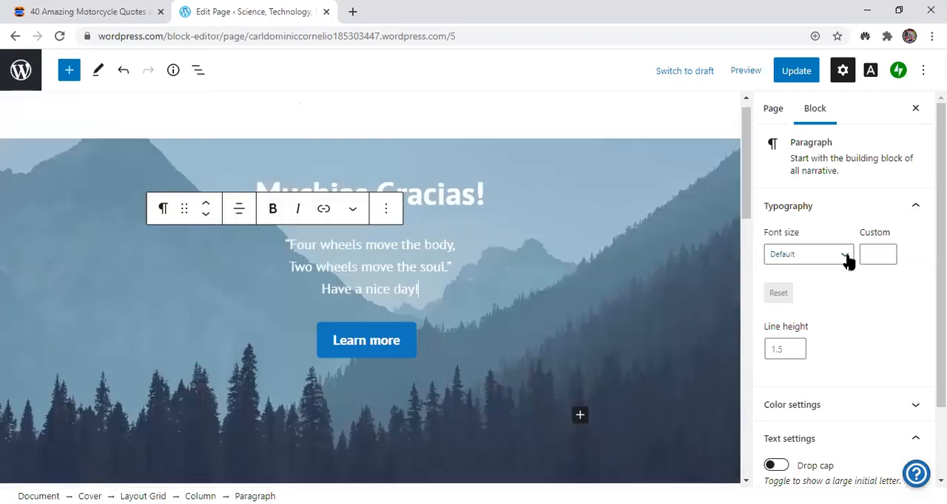
Set the quote paragraph to the Large font size, then show the Page settings
left_click(806, 255)
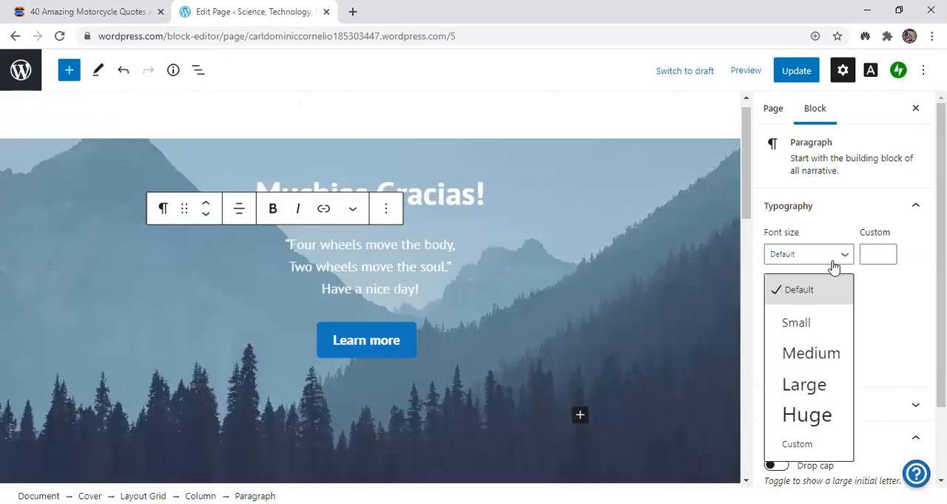
left_click(811, 354)
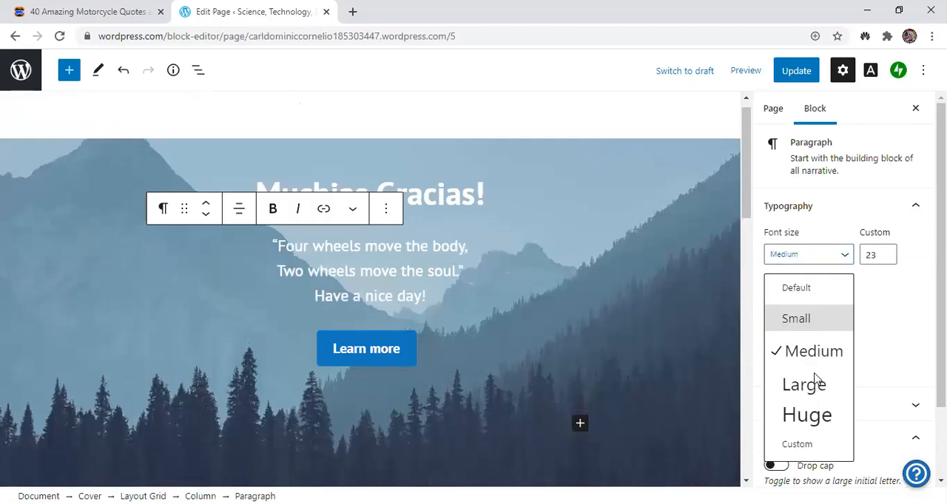
left_click(804, 385)
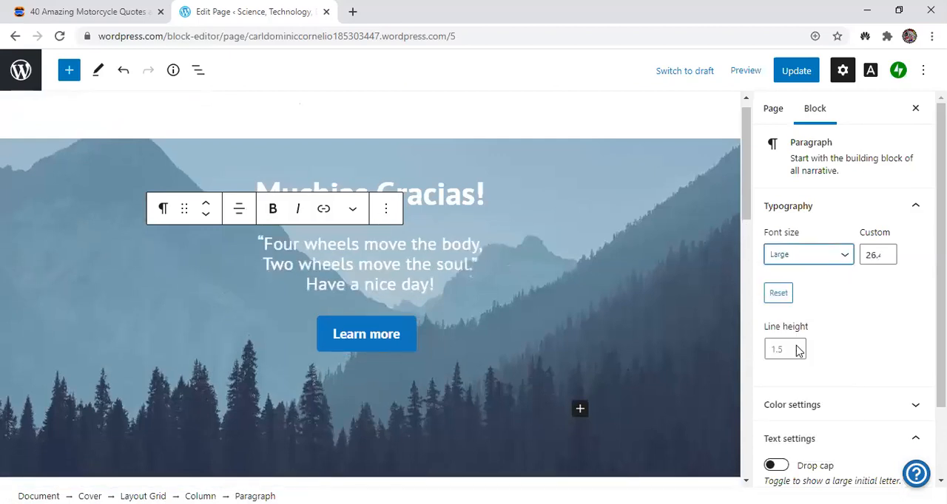
mouse_move(798, 118)
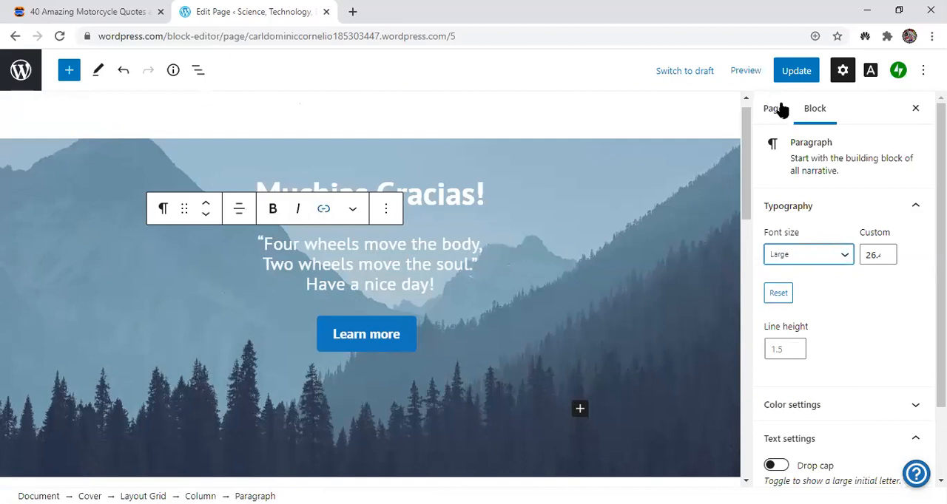
left_click(772, 108)
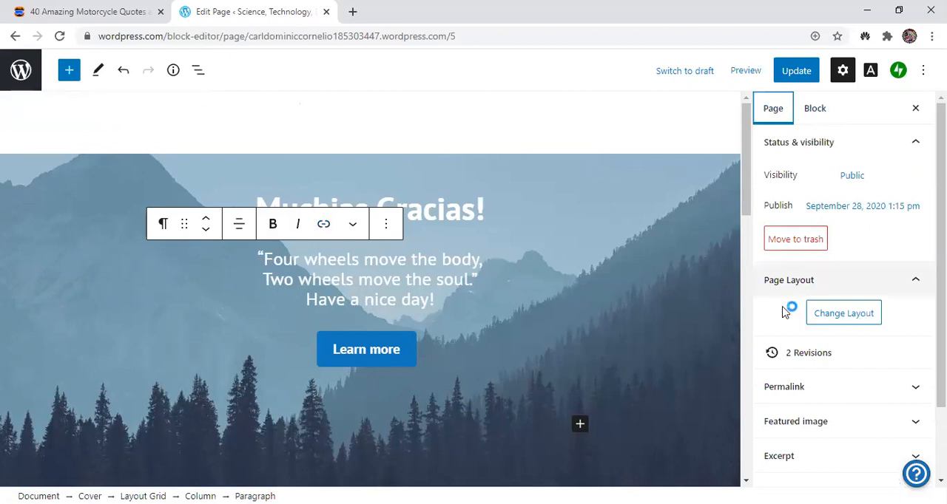
Bring up the block chooser to browse blocks for the Home page
left_click(843, 314)
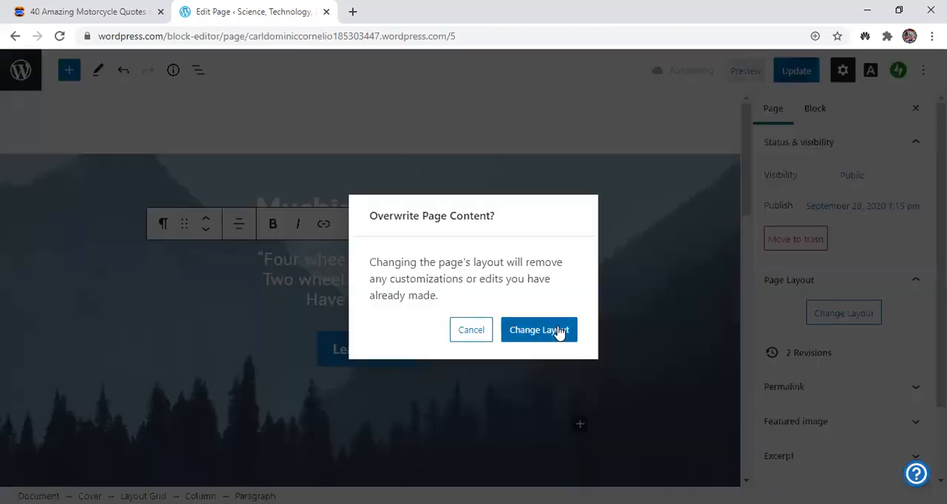
mouse_move(720, 228)
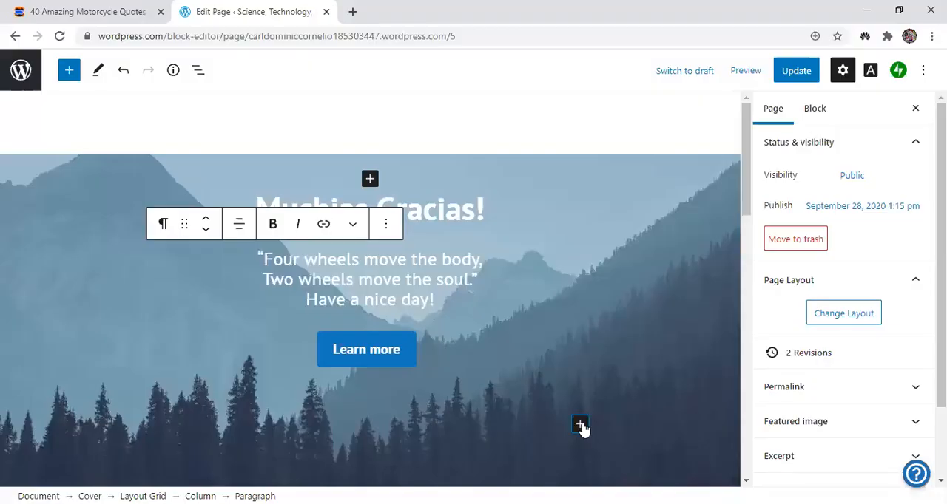
left_click(580, 426)
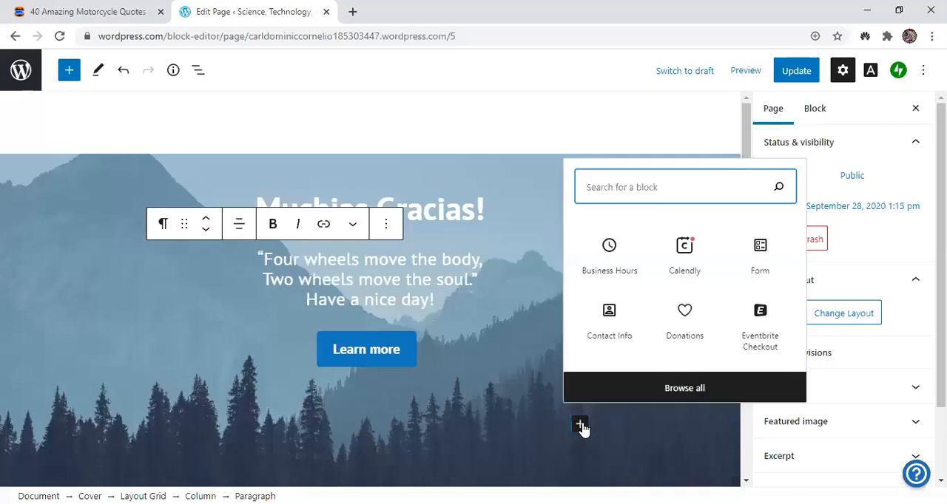
mouse_move(610, 254)
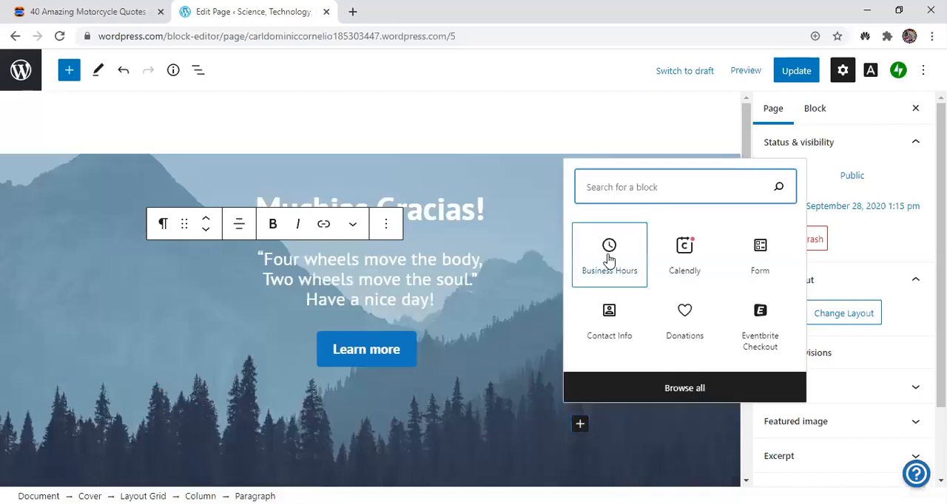
mouse_move(626, 246)
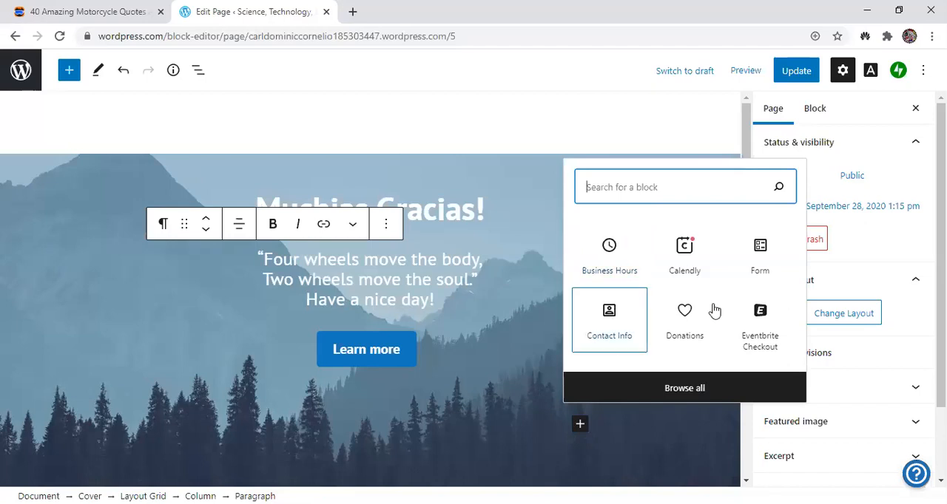
mouse_move(760, 254)
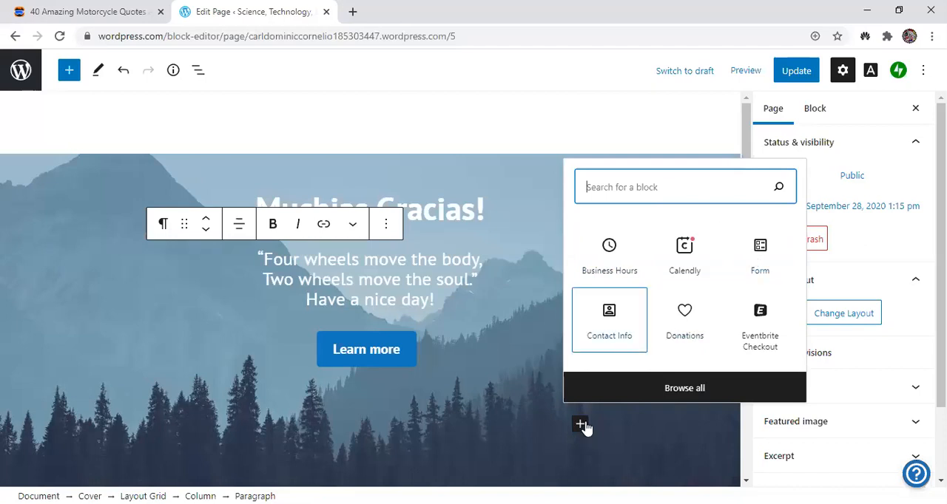
mouse_move(652, 275)
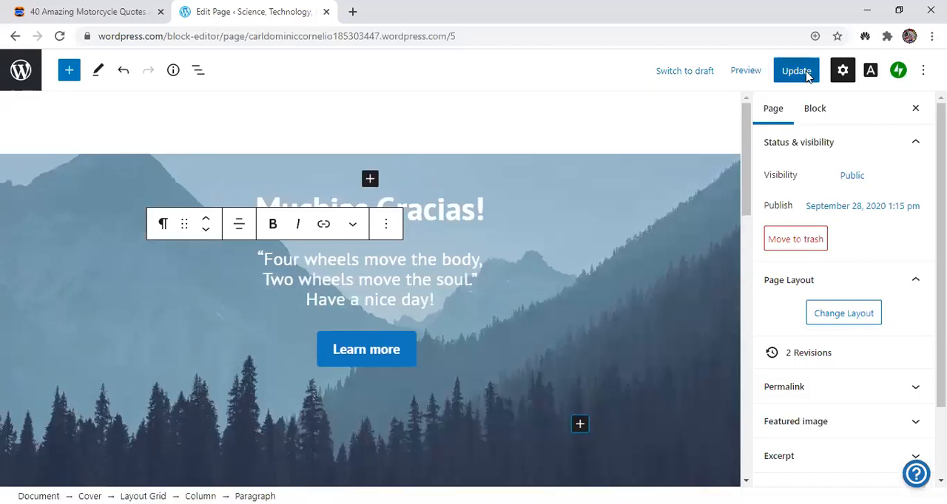
Update the Home page to save its edits
left_click(796, 69)
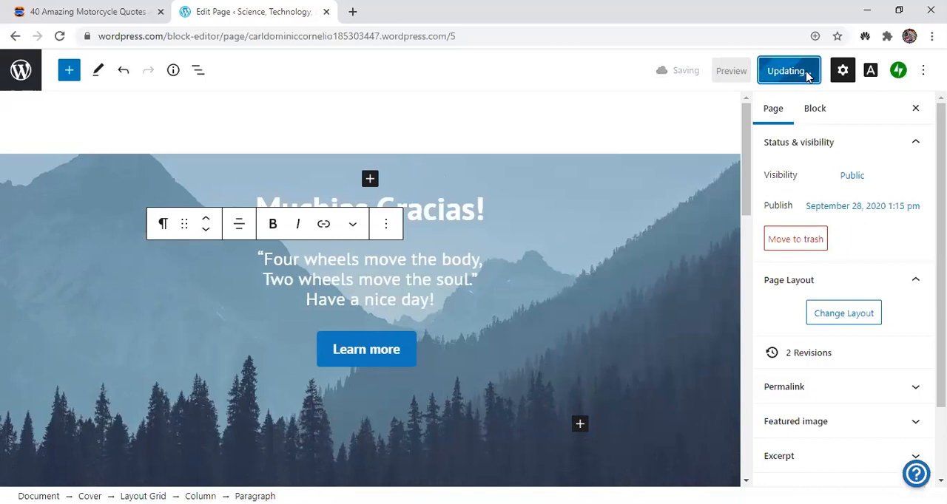
left_click(786, 69)
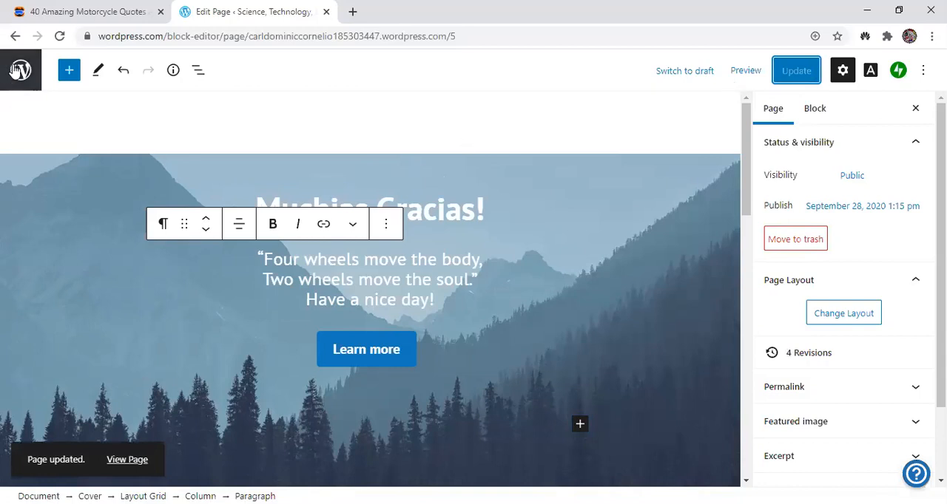
Return to the site's My Home dashboard via the WordPress sidebar
left_click(21, 70)
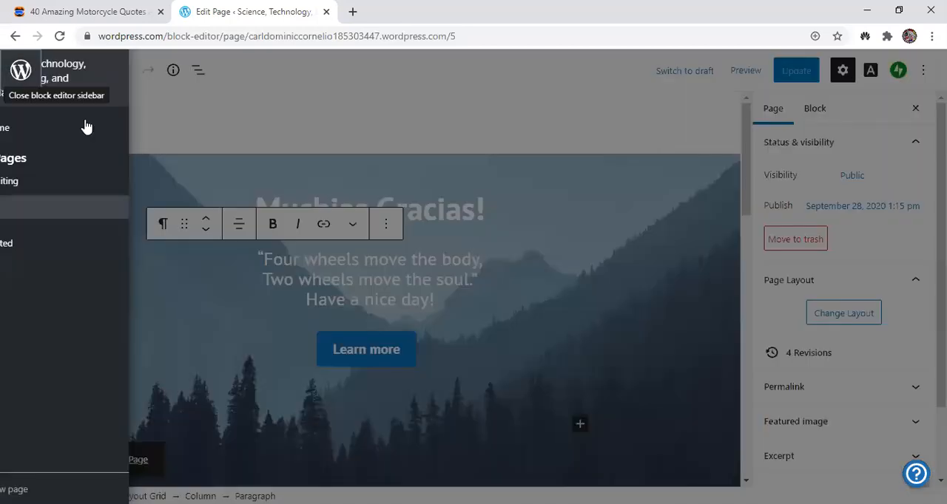
left_click(21, 70)
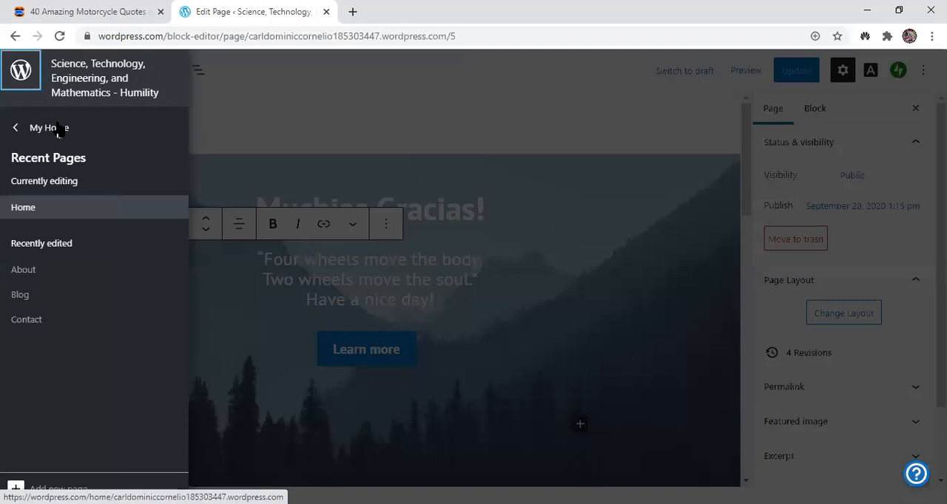
left_click(47, 127)
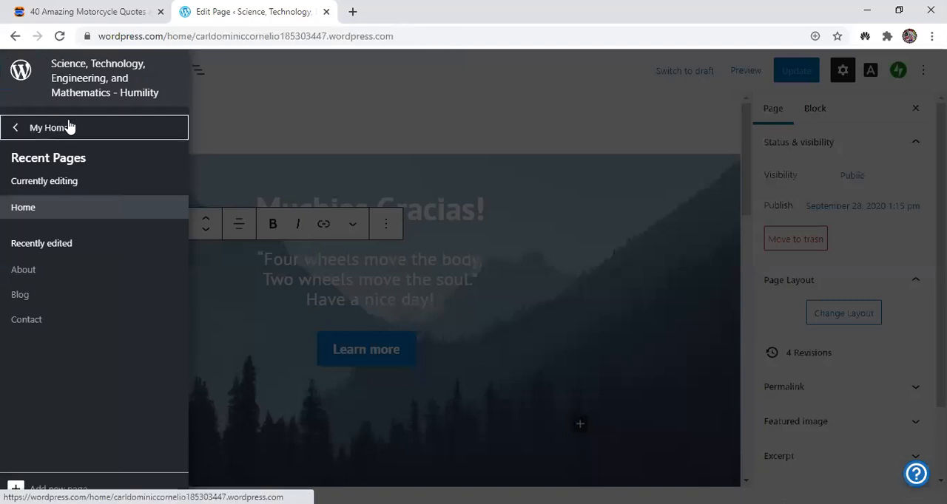
left_click(50, 127)
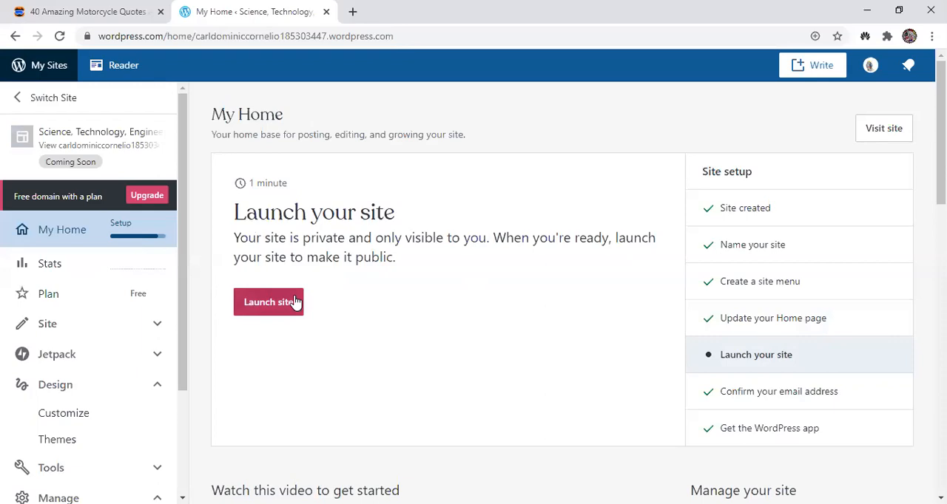
mouse_move(305, 307)
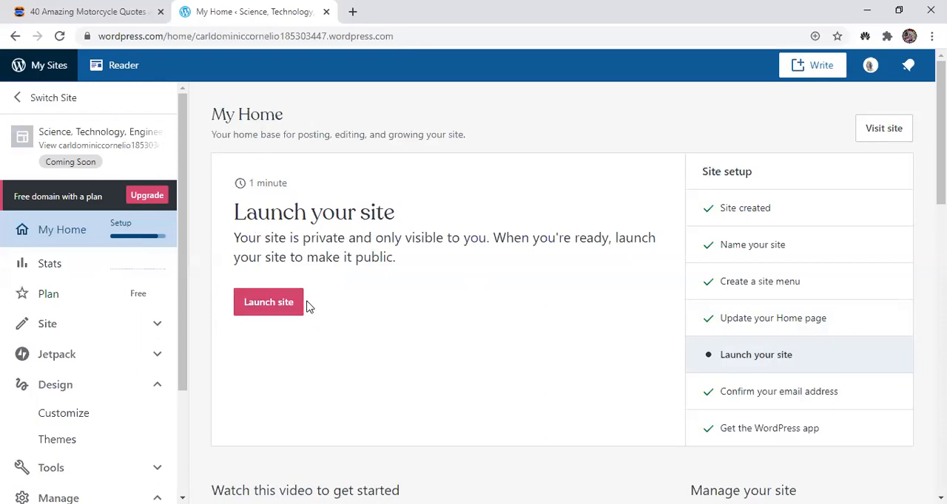
mouse_move(320, 302)
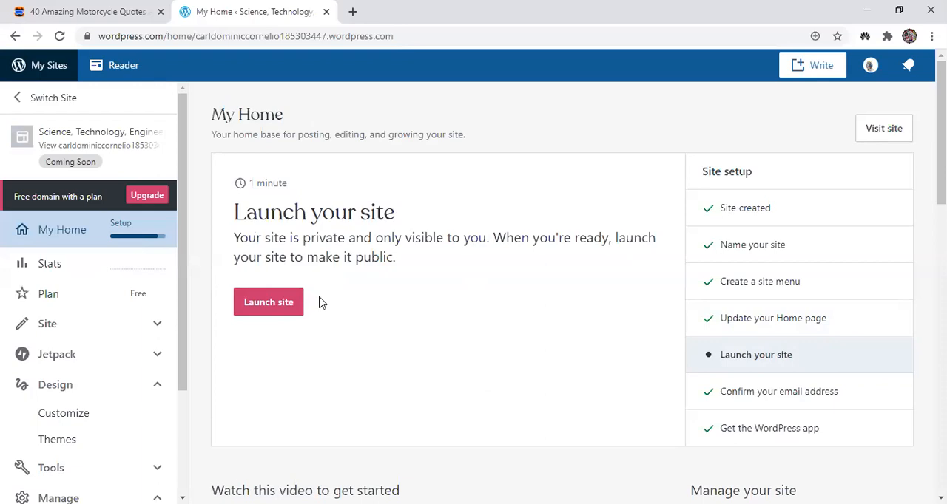
Launch the site from the Launch your site card on My Home
left_click(268, 301)
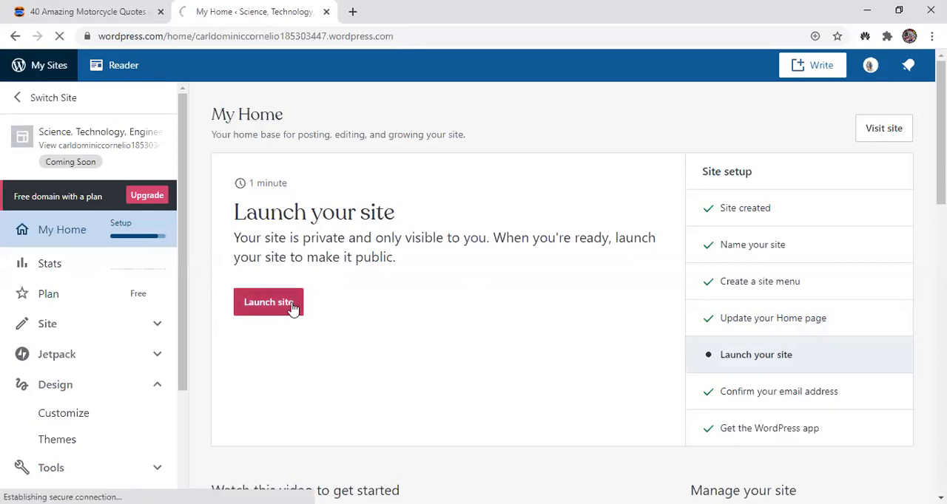
left_click(268, 302)
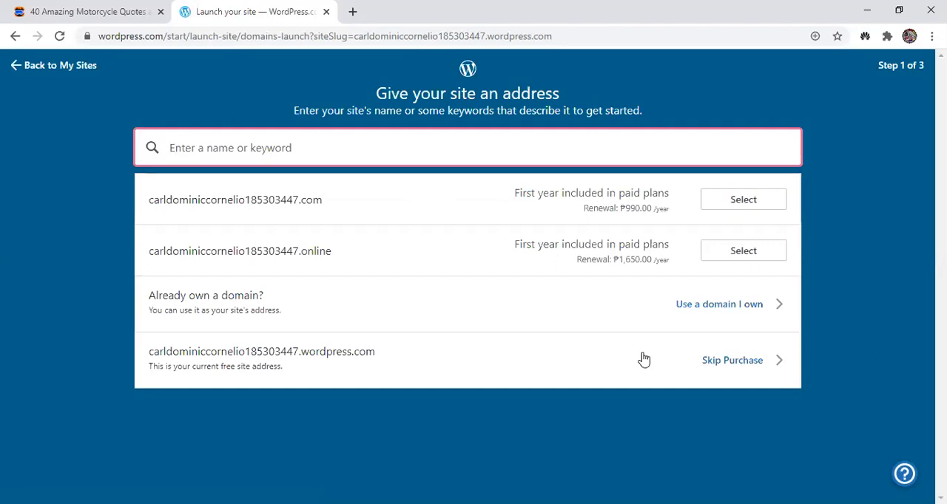
mouse_move(657, 201)
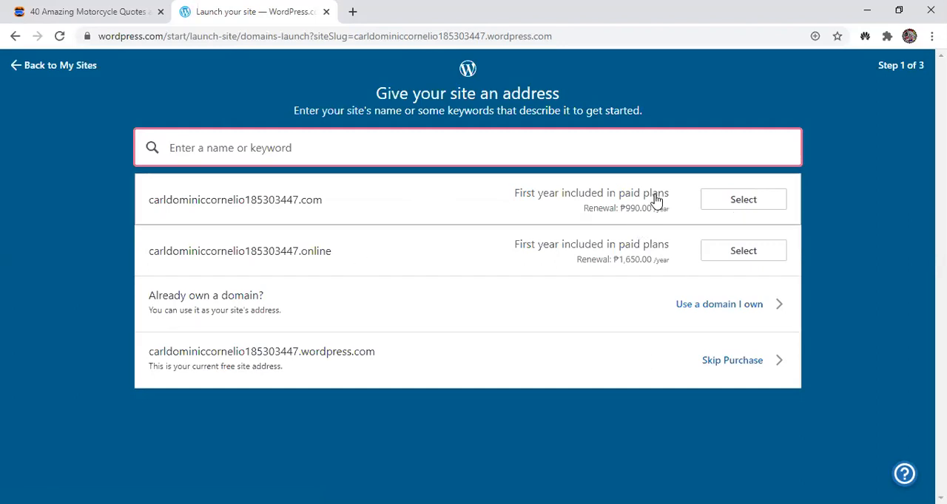
mouse_move(354, 285)
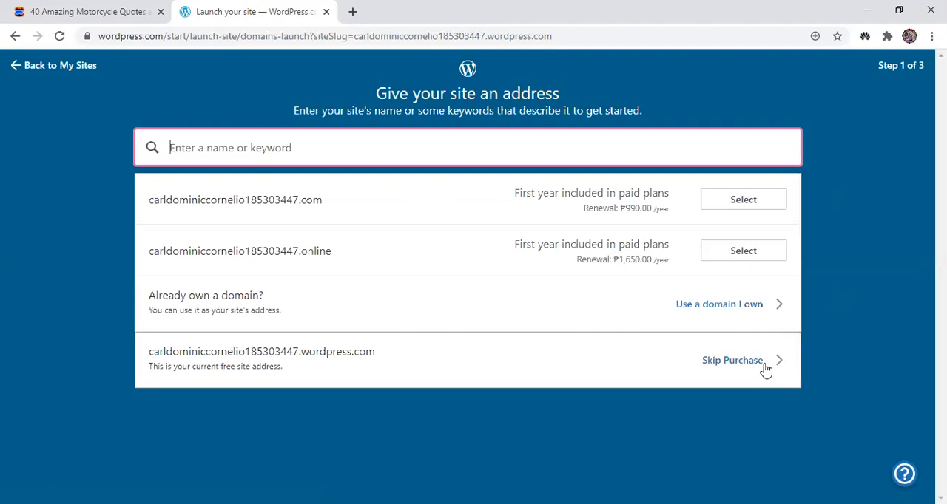
mouse_move(752, 367)
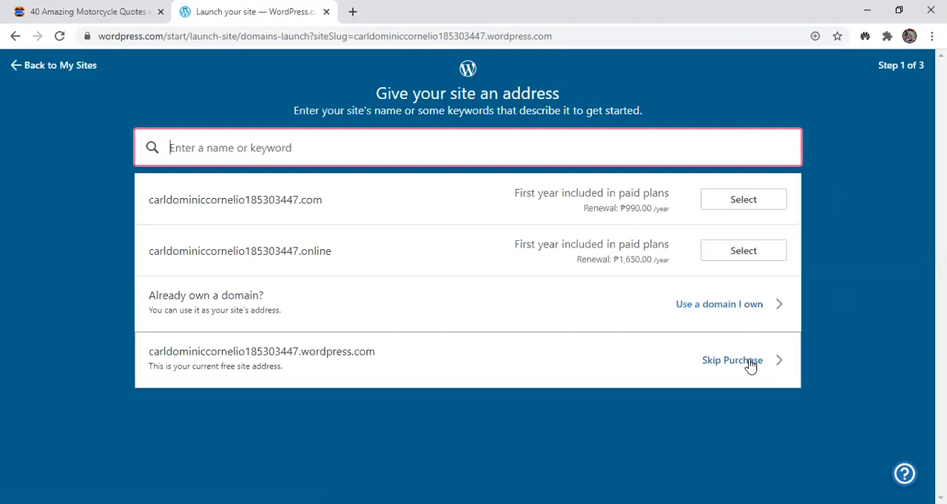
Skip the domain purchase to keep the free wordpress.com address
left_click(732, 361)
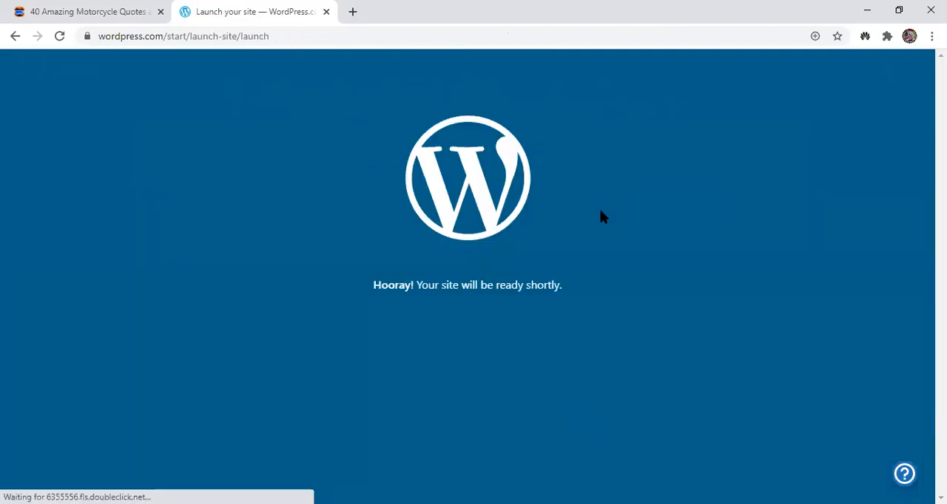
mouse_move(651, 292)
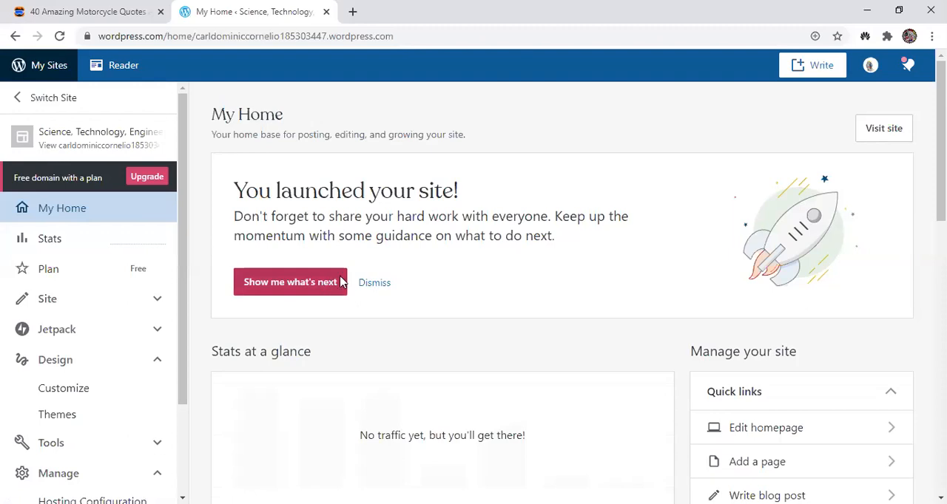
Dismiss the launch card and hide the webinar, social media and make-money cards
left_click(374, 283)
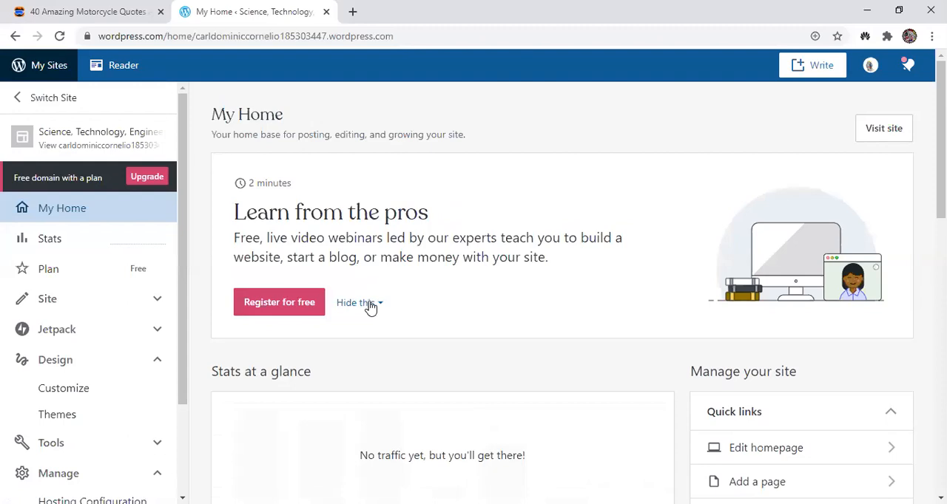
mouse_move(367, 339)
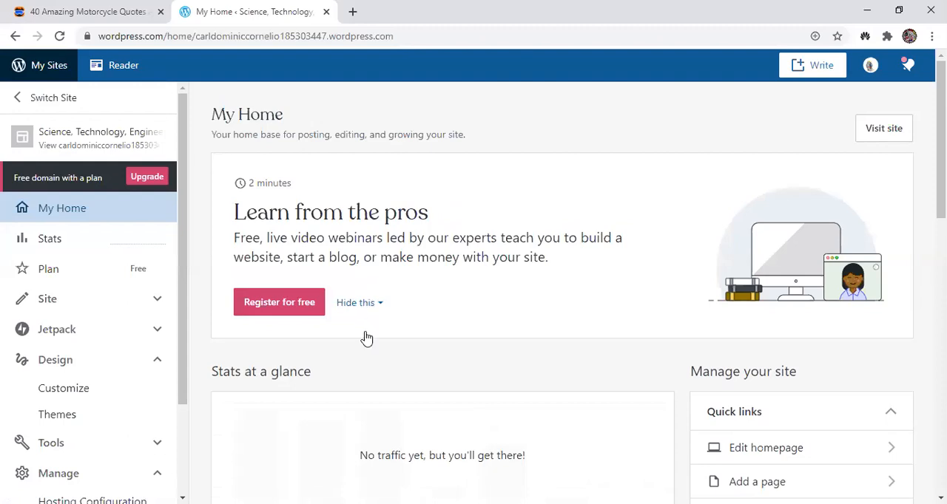
left_click(355, 302)
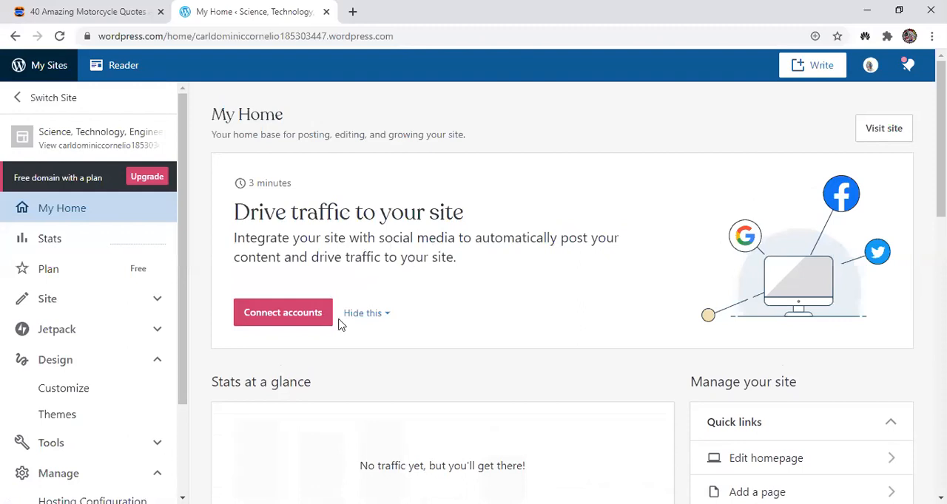
left_click(362, 313)
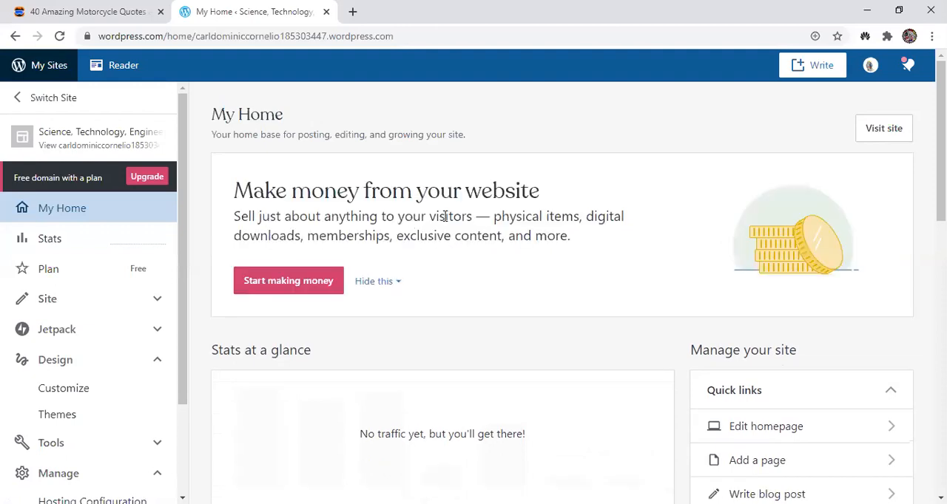
mouse_move(396, 293)
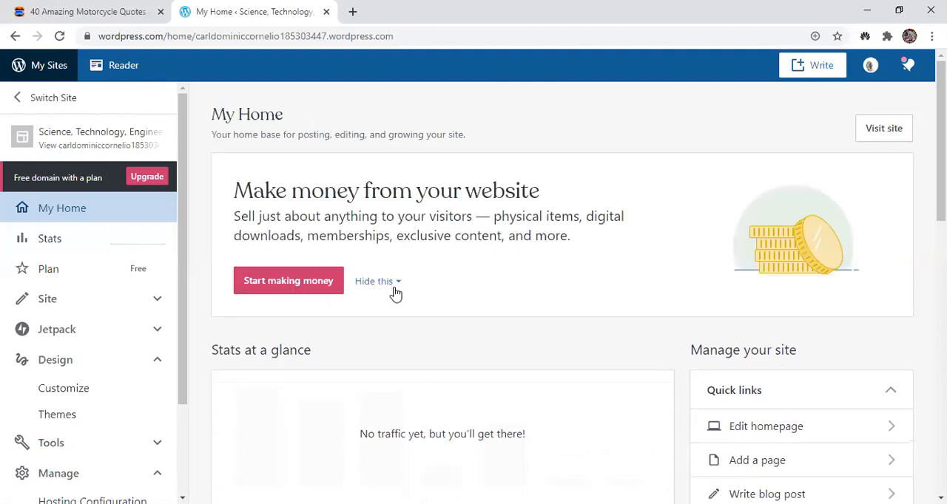
left_click(374, 281)
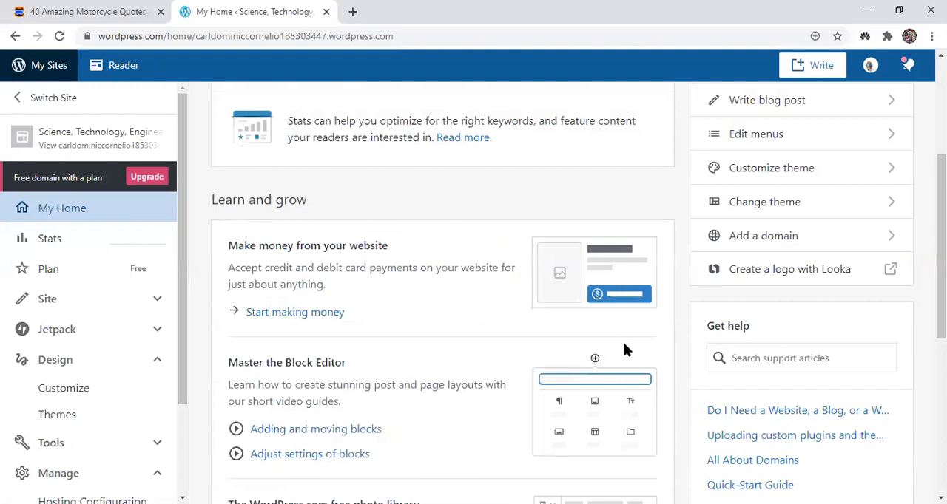
scroll("down", 3)
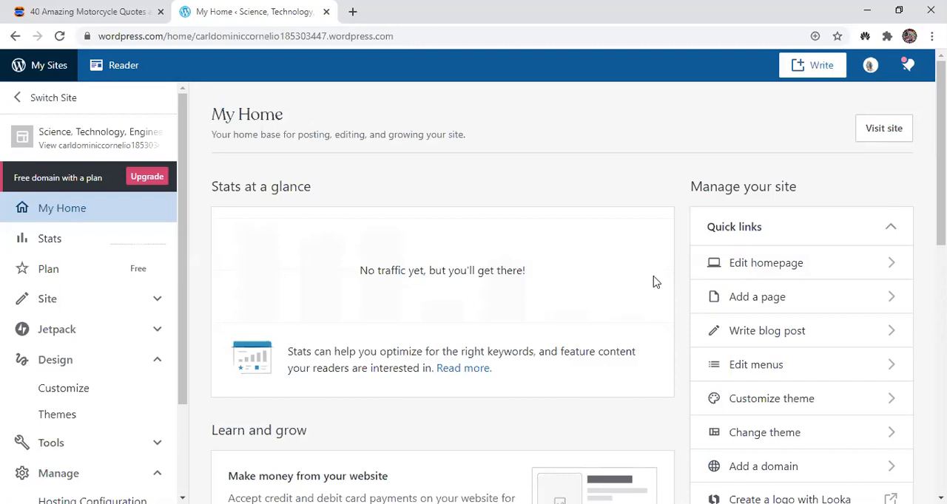
mouse_move(812, 66)
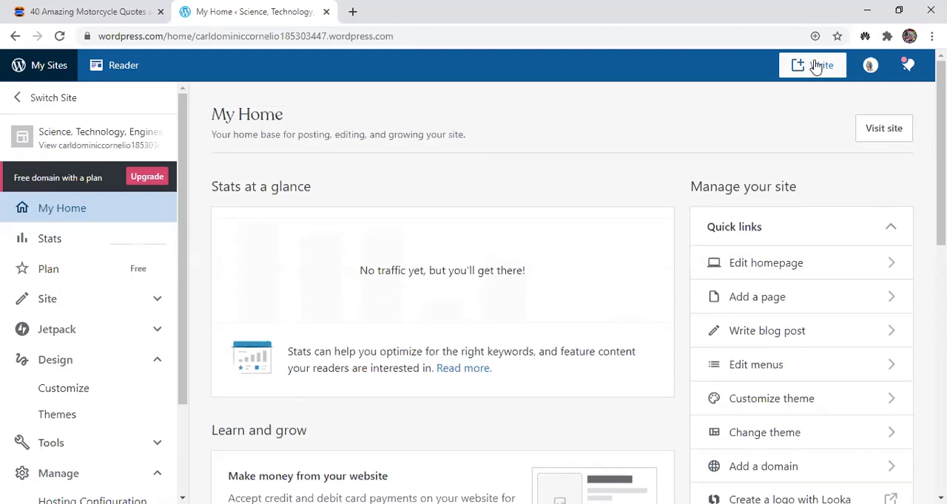
mouse_move(814, 65)
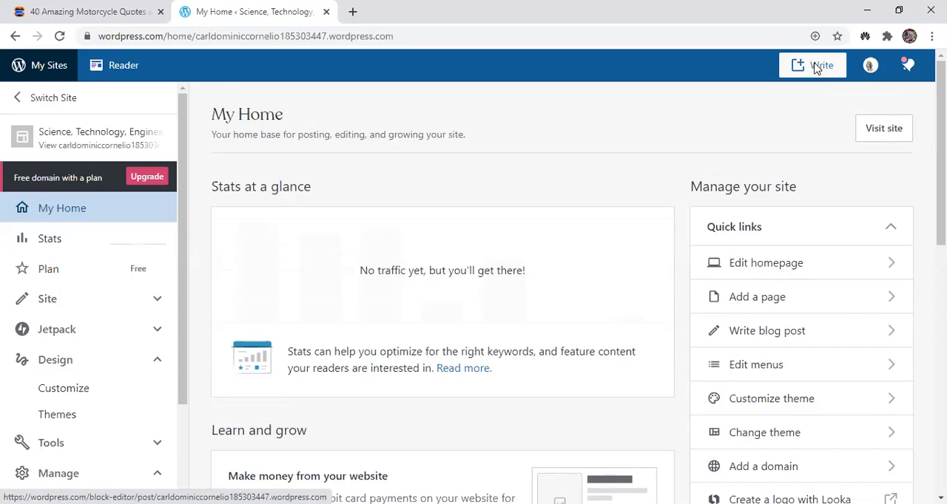
Start a new post titled "Racing Teacher: A new road to race in"
left_click(812, 65)
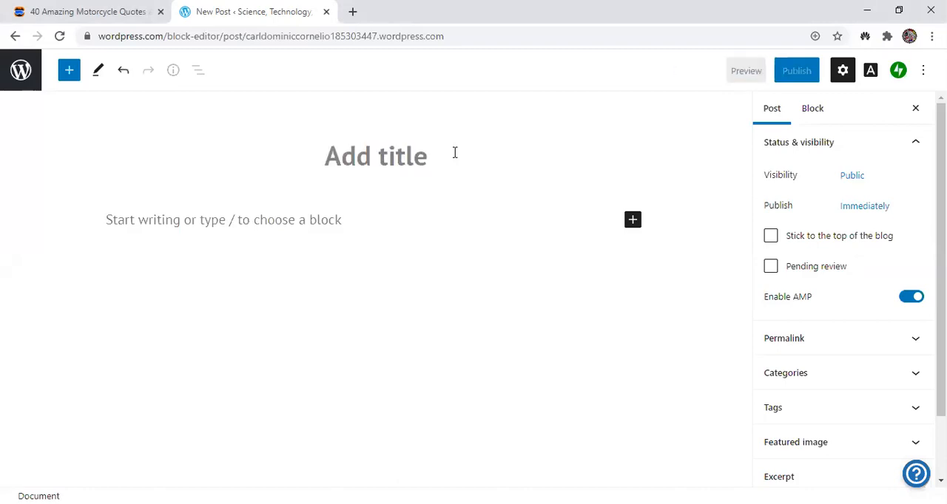
type("Racing Teac")
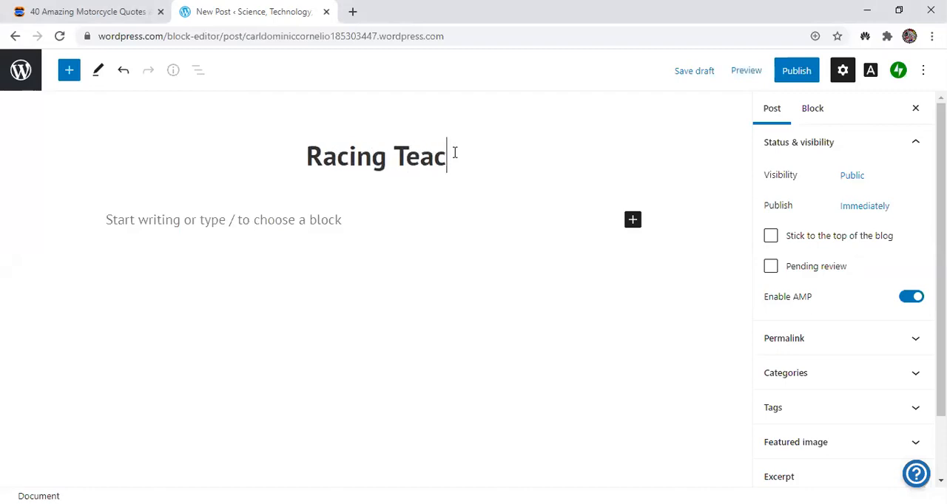
type("her:")
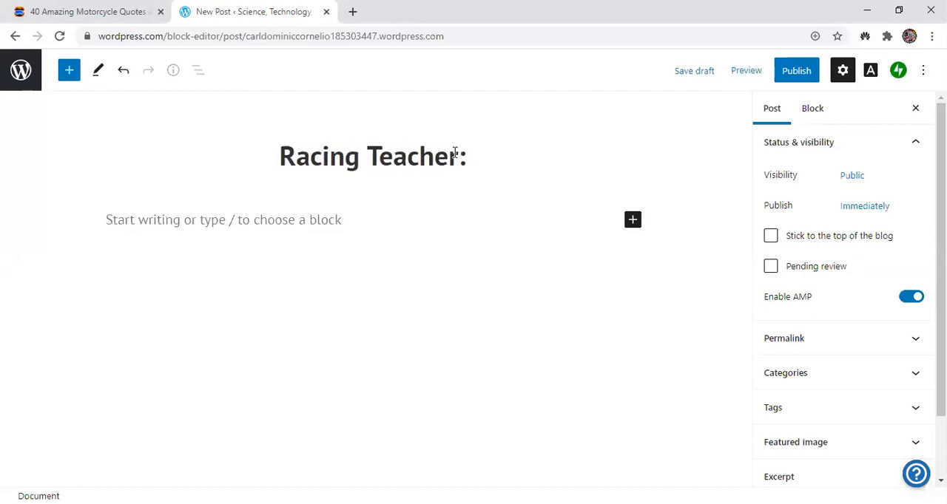
type("A new")
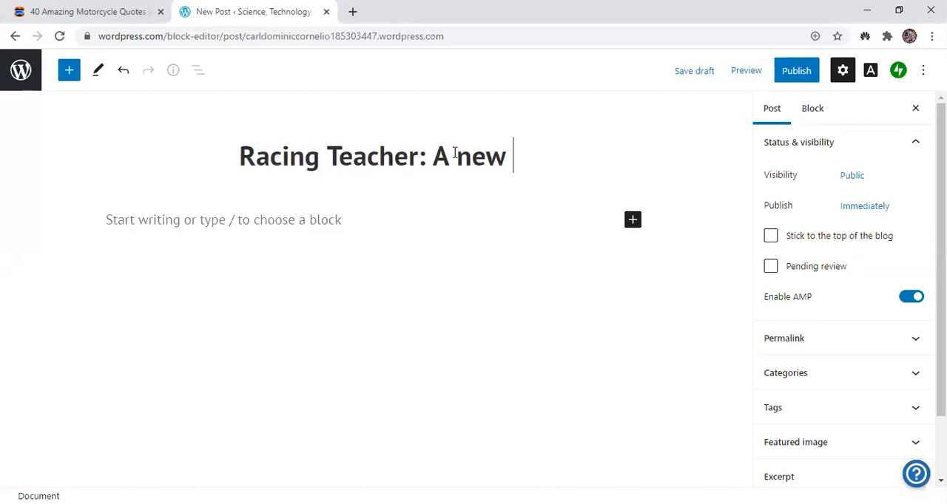
type("road t")
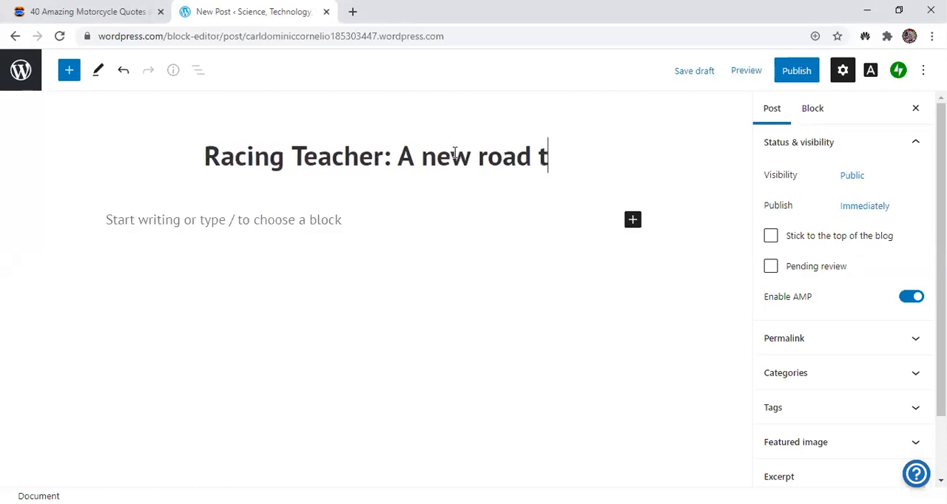
type("o race in")
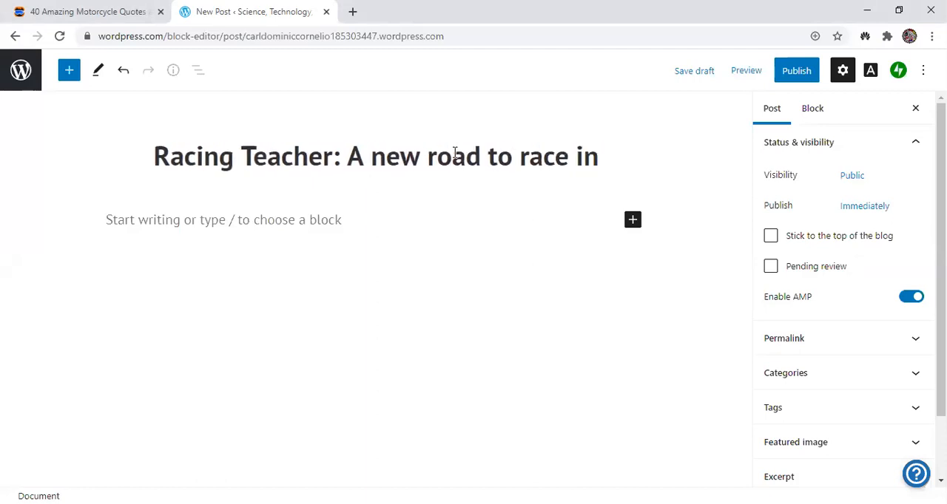
left_click(597, 157)
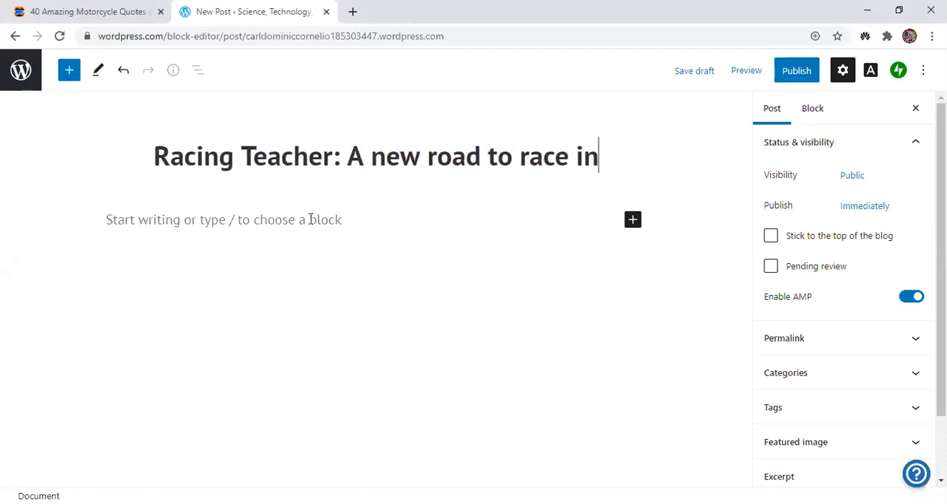
Fill the post body with placeholder text and the motorcycle riding paragraphs
left_click(222, 219)
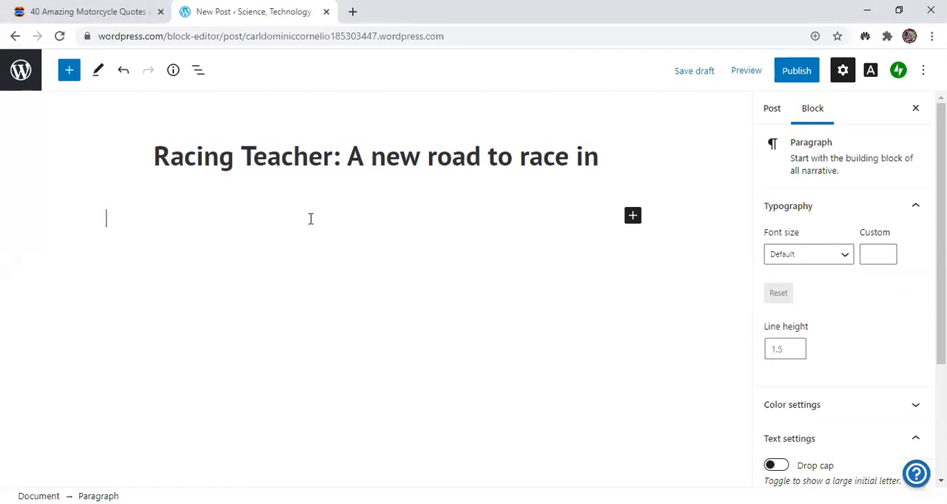
type("adahdiandlmadmp")
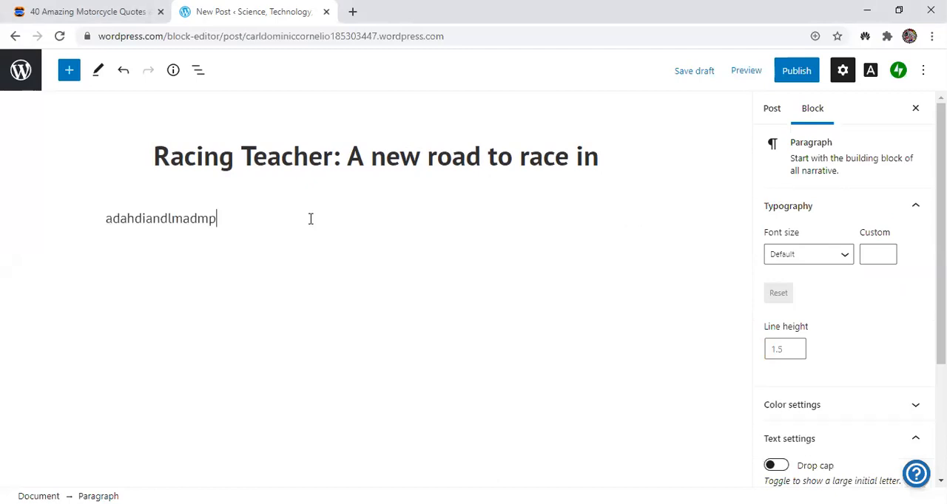
mouse_move(321, 190)
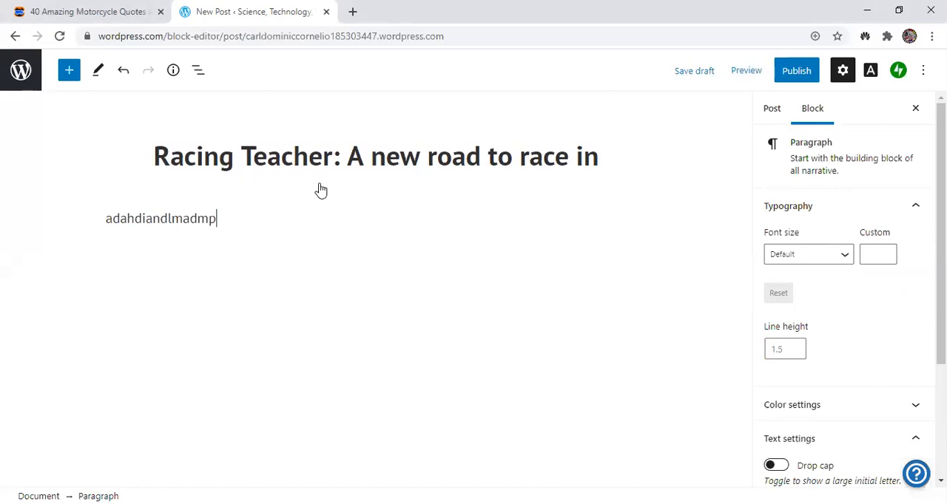
type("sfnskflamdlamdlanfoamlmongfoswnfonp")
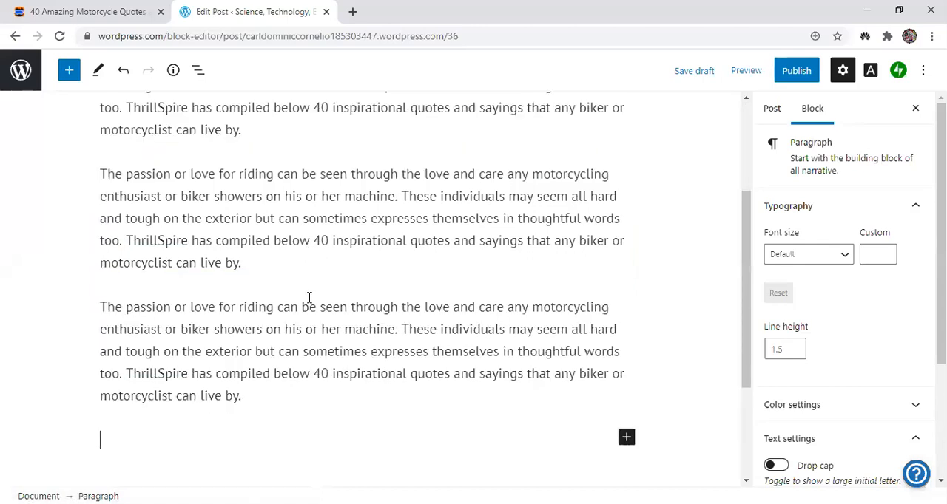
scroll("down", 3)
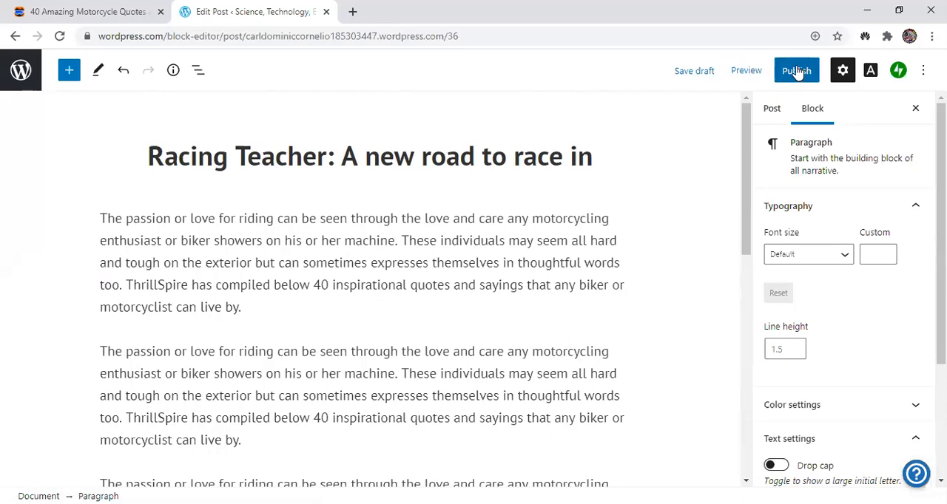
mouse_move(766, 77)
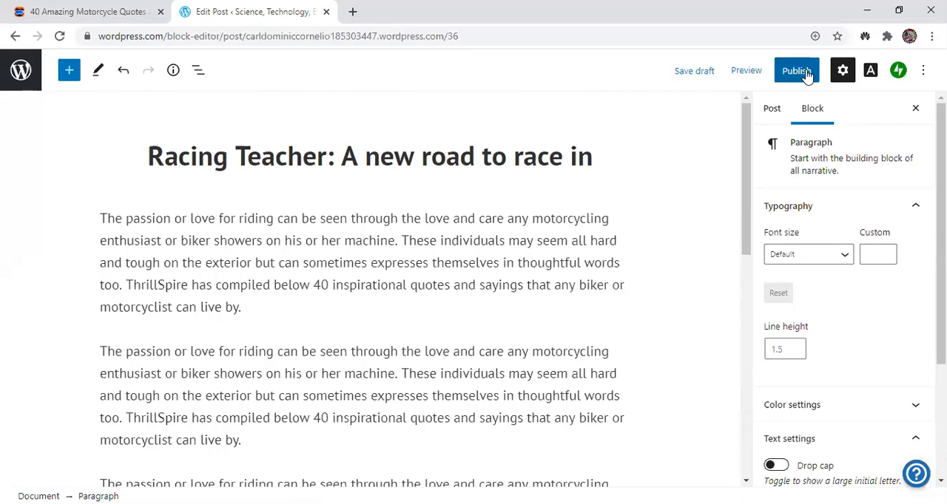
Publish the Racing Teacher post after confirming Public visibility in the pre-publish check
left_click(796, 69)
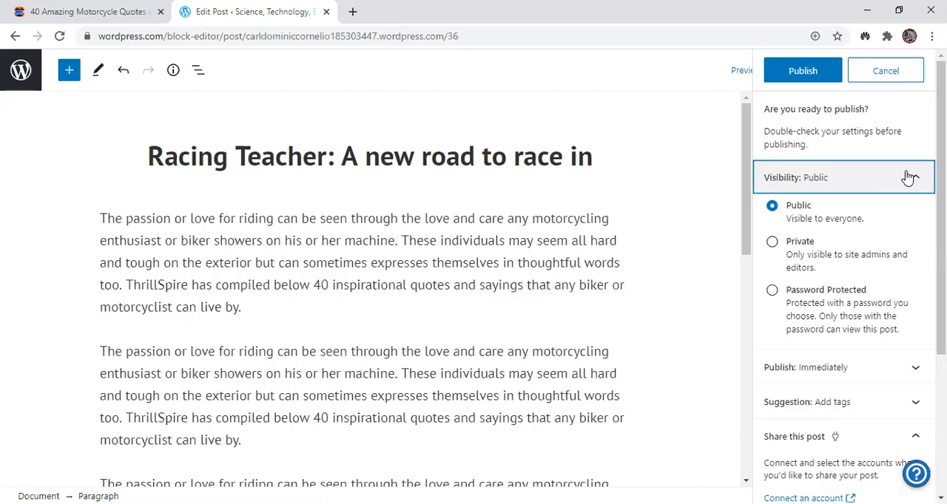
mouse_move(905, 177)
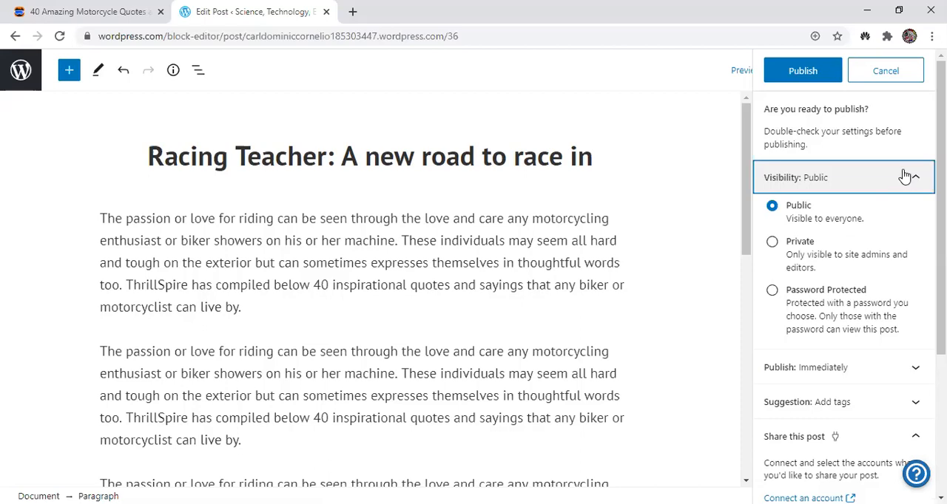
mouse_move(906, 177)
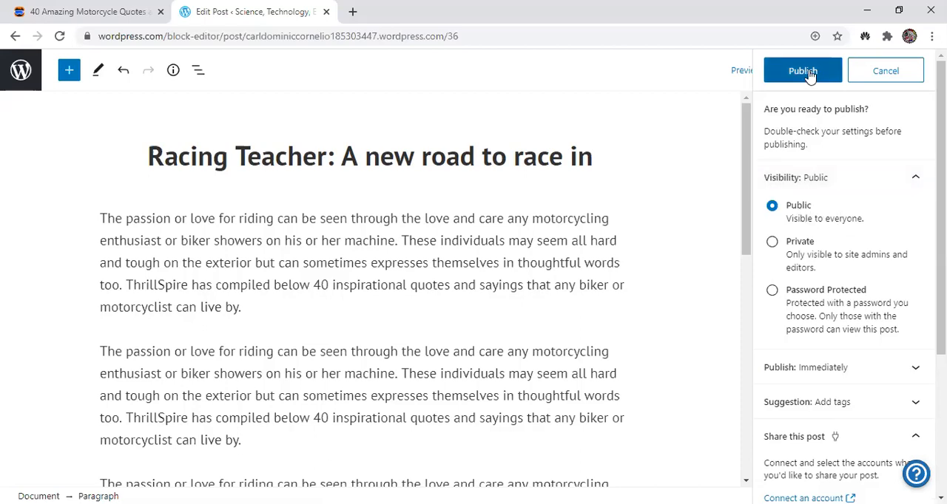
left_click(802, 70)
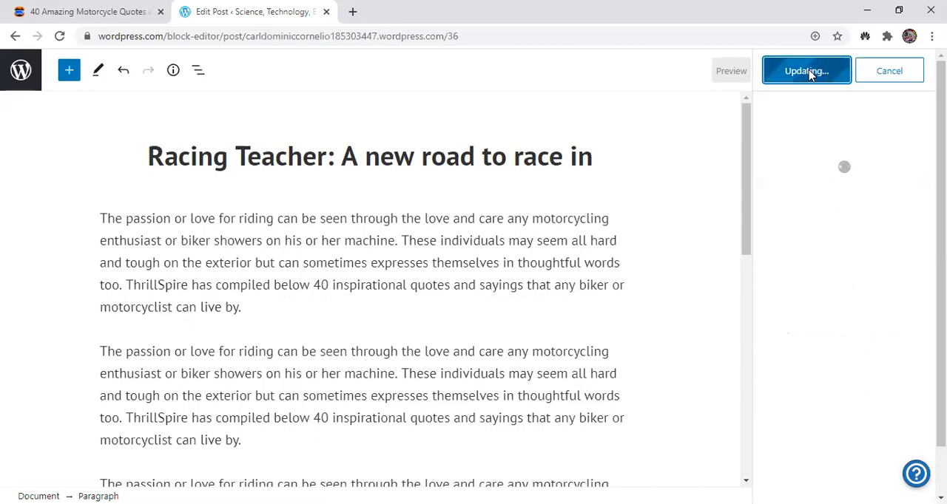
Complete publishing so the 'is now live' confirmation and post address appear
left_click(805, 69)
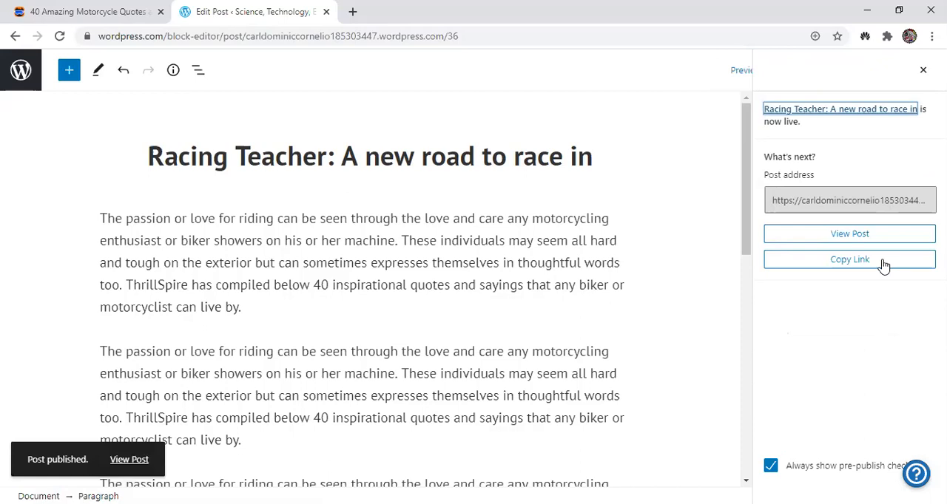
mouse_move(876, 161)
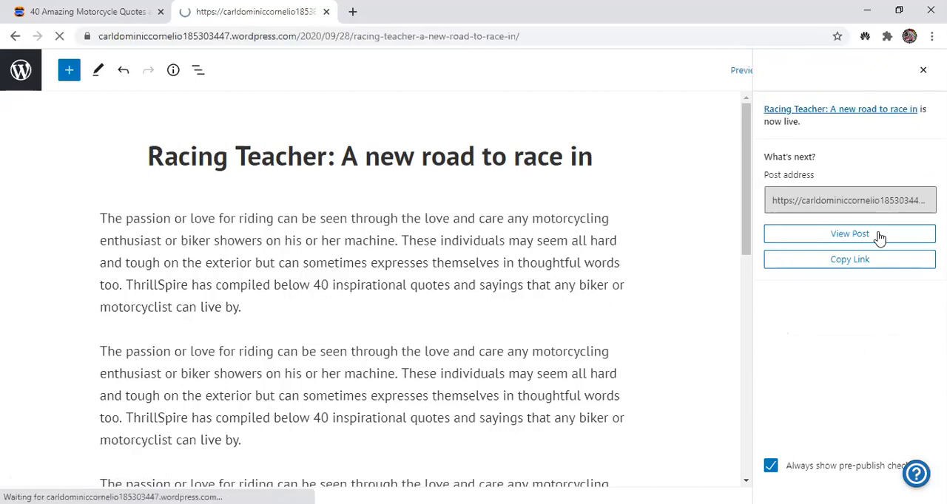
Read through the live Racing Teacher post down to the share section and back to the top
left_click(849, 234)
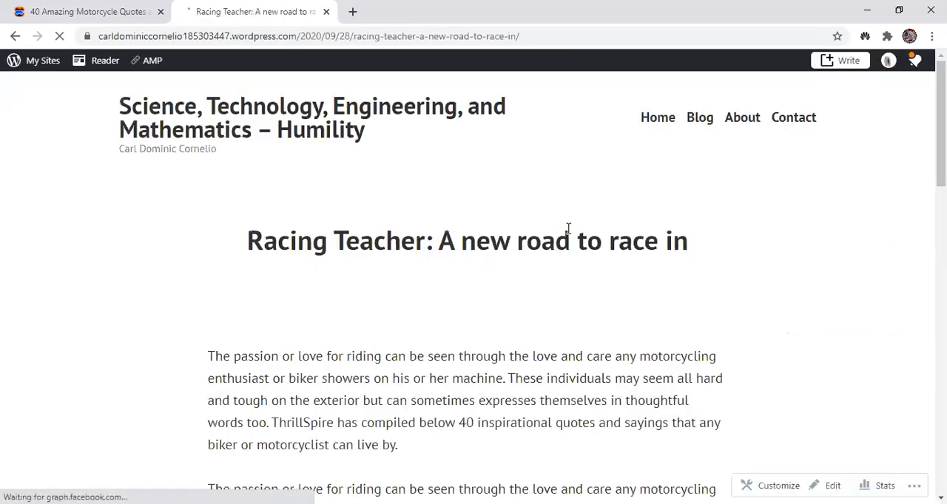
scroll("down", 3)
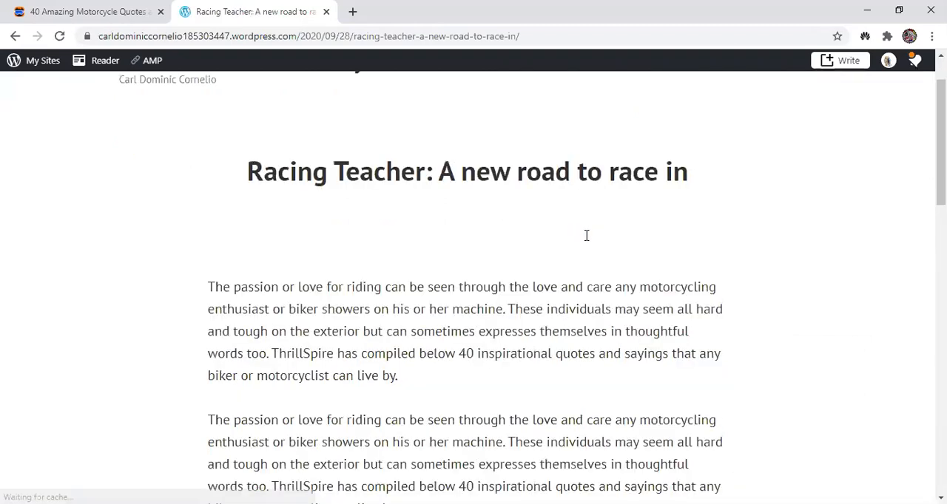
scroll("down", 3)
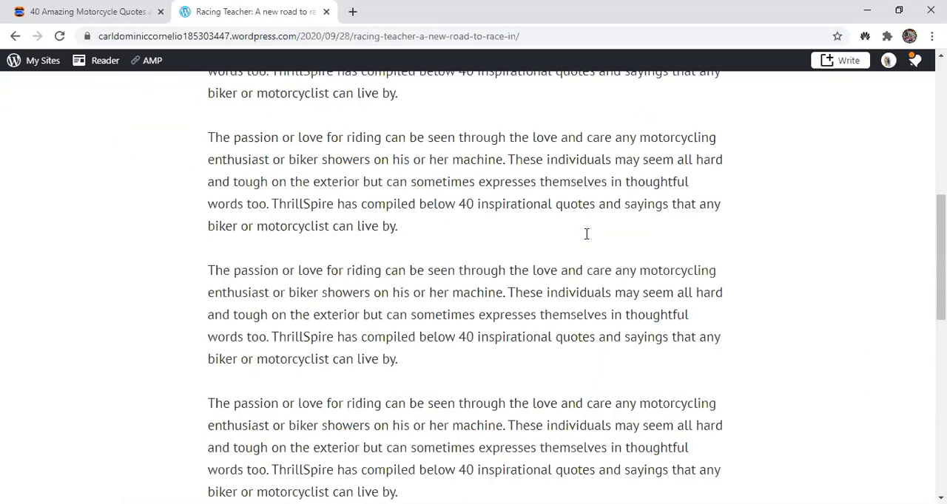
scroll("down", 3)
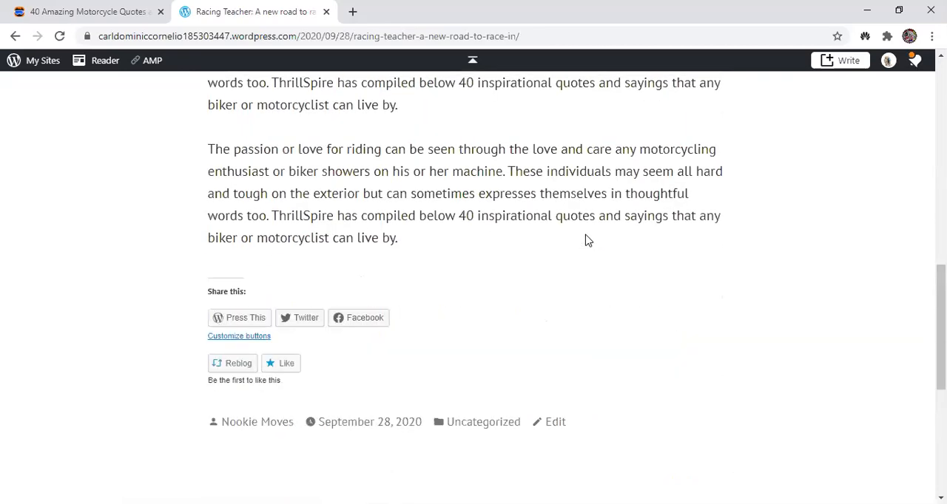
scroll("down", 3)
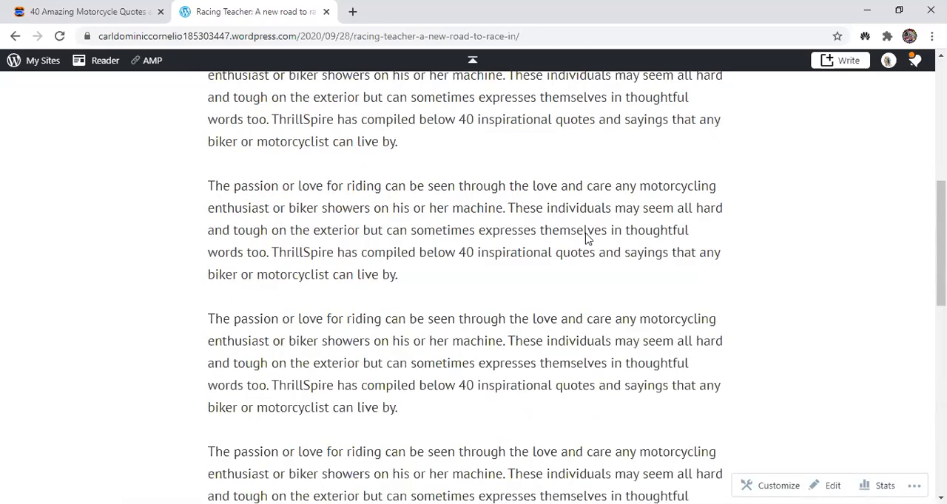
scroll("up", 3)
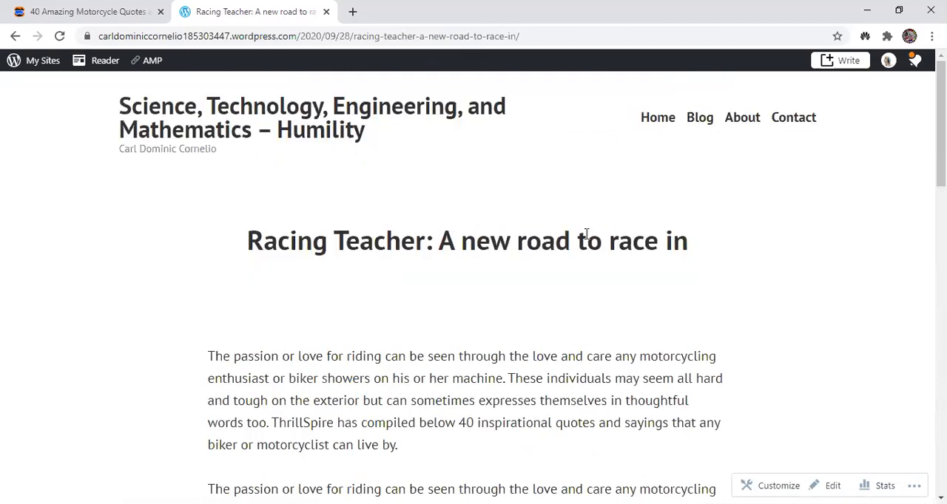
mouse_move(698, 117)
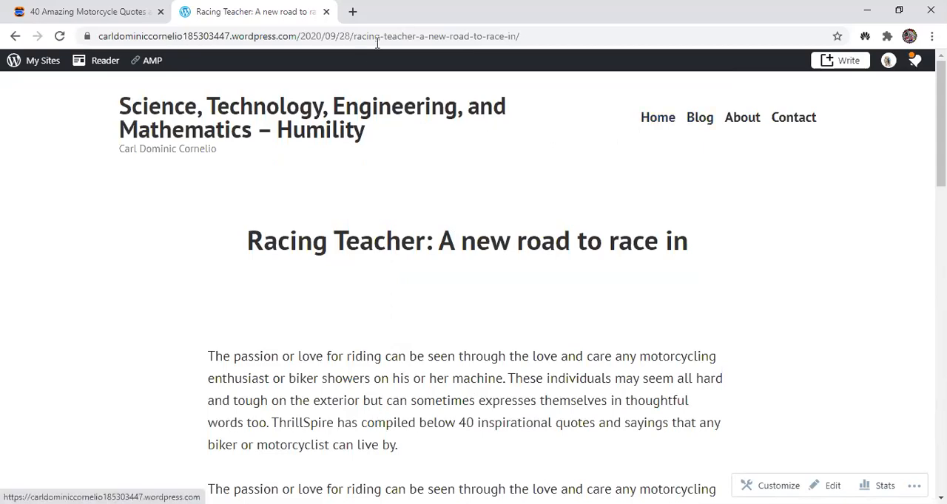
double_click(503, 36)
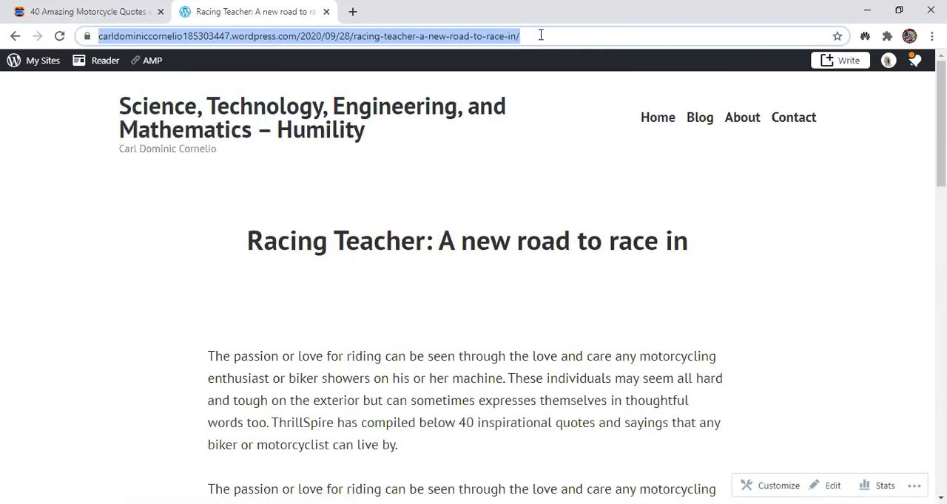
mouse_move(441, 37)
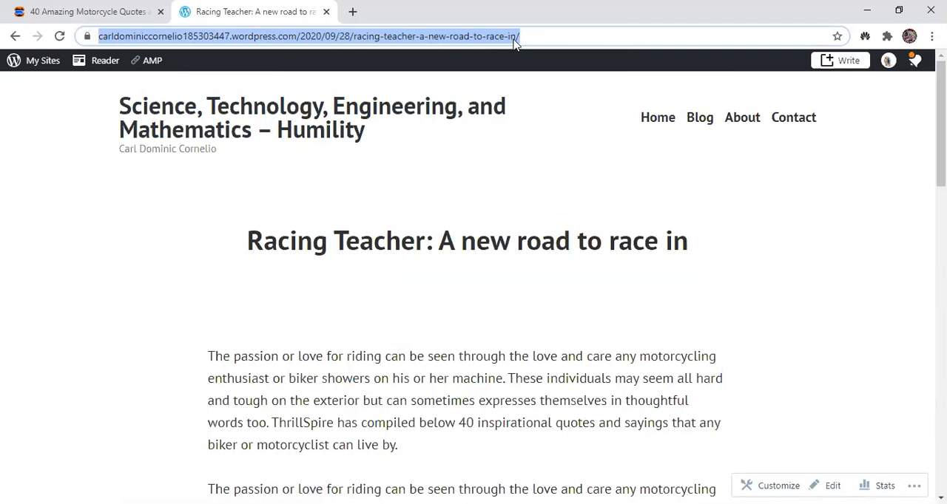
mouse_move(299, 37)
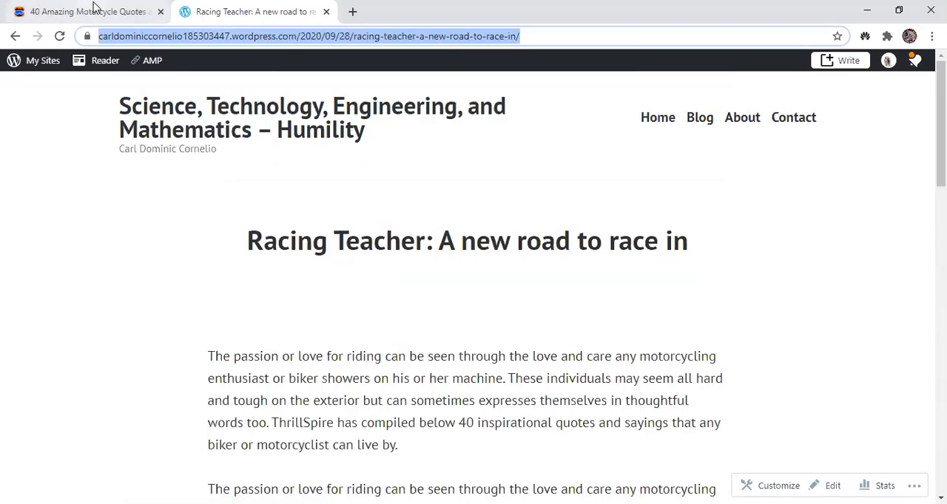
mouse_move(660, 176)
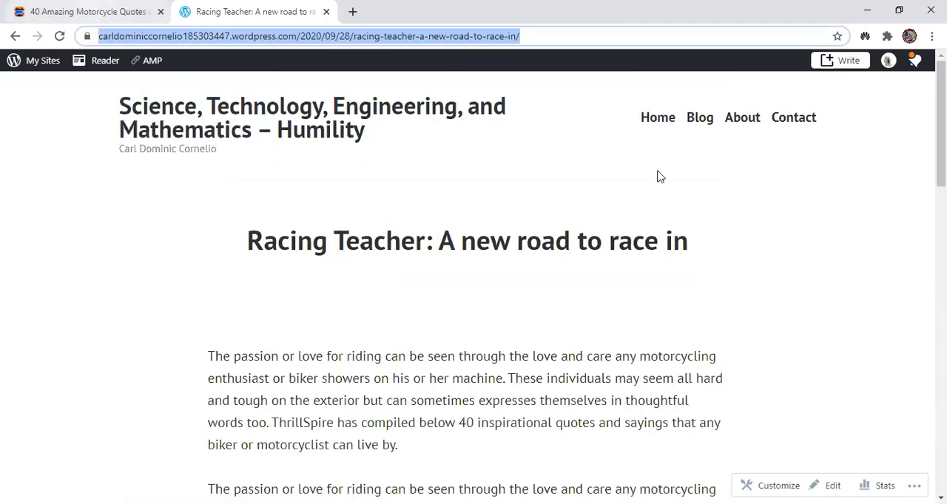